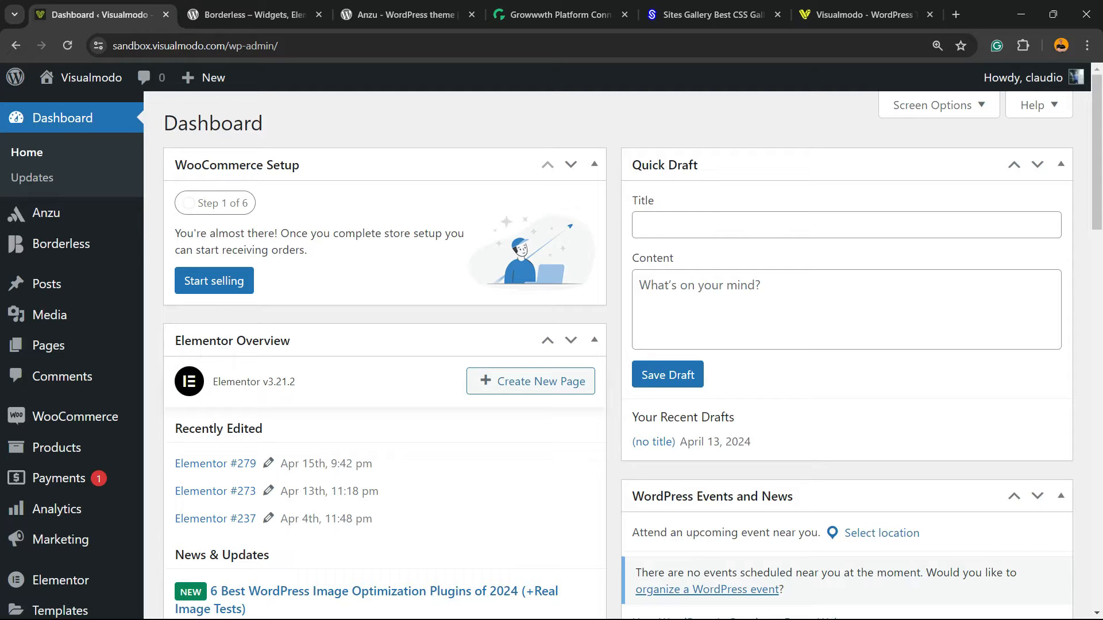
# - Enter 'Hummingbird' as the Quick Draft title and scroll down the Dashboard
pyautogui.write('Hummingbird')
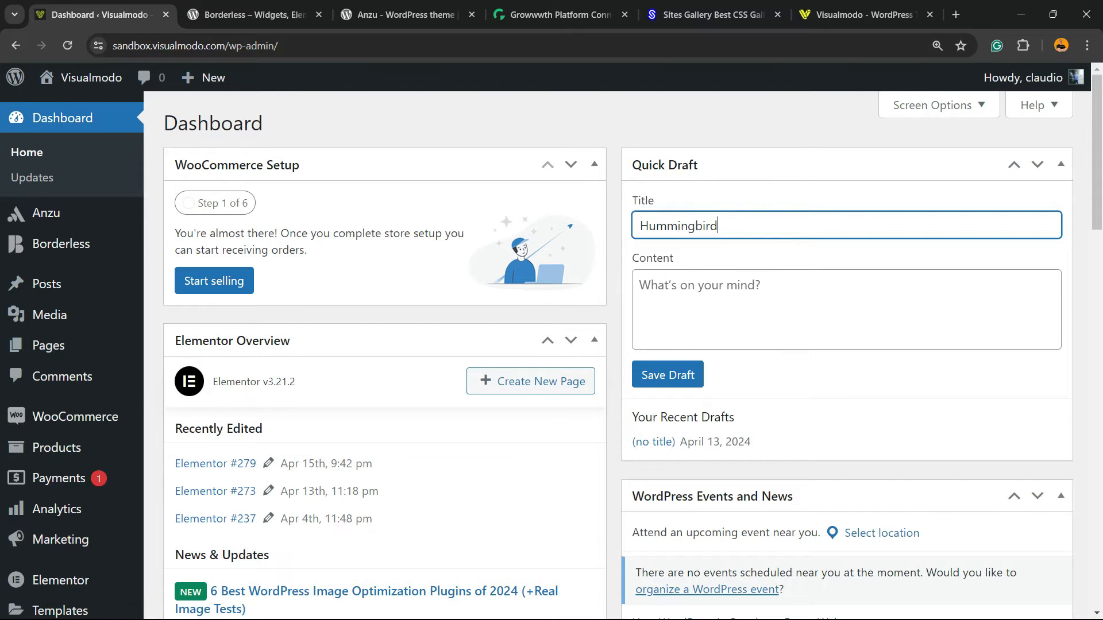
pyautogui.scroll(-3)
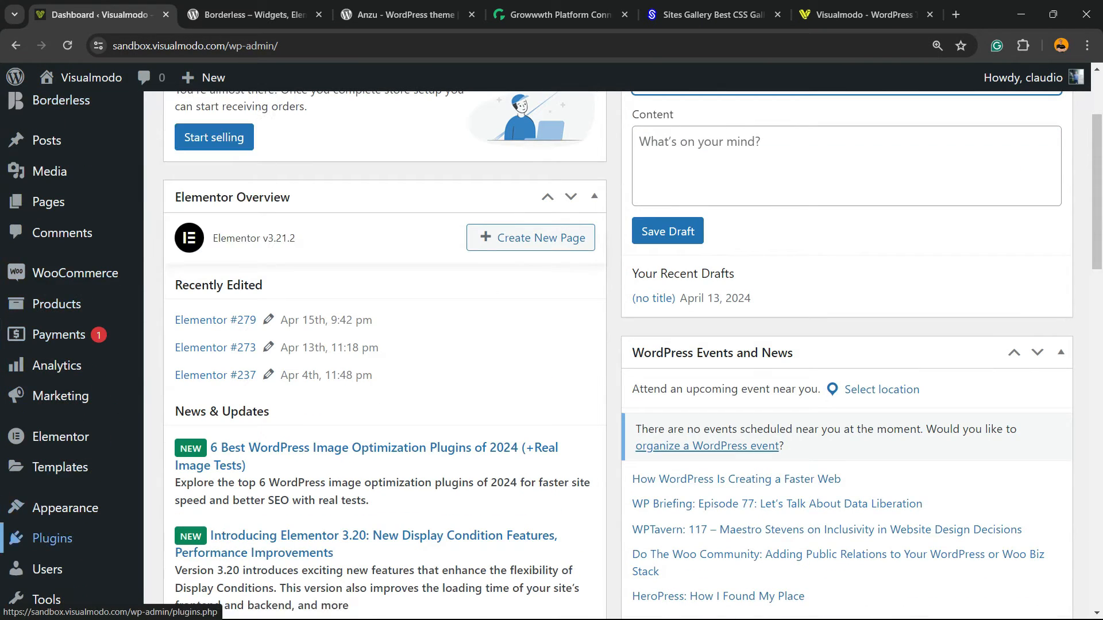
pyautogui.moveTo(51, 538)
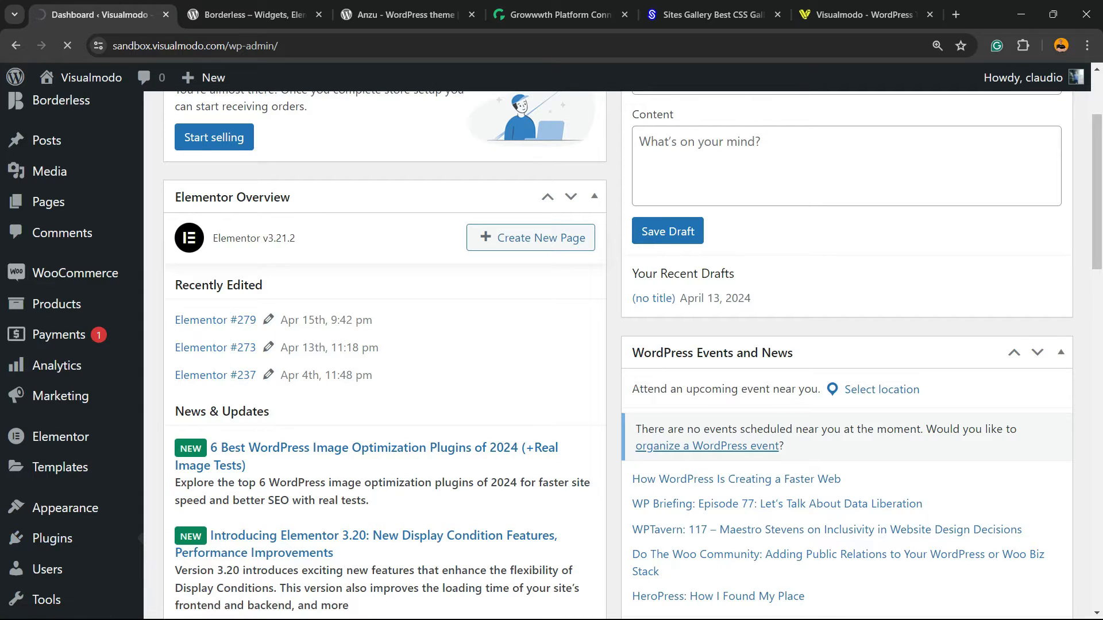
# - Search the plugin directory for 'Hummingbird', then install and activate it
pyautogui.click(52, 538)
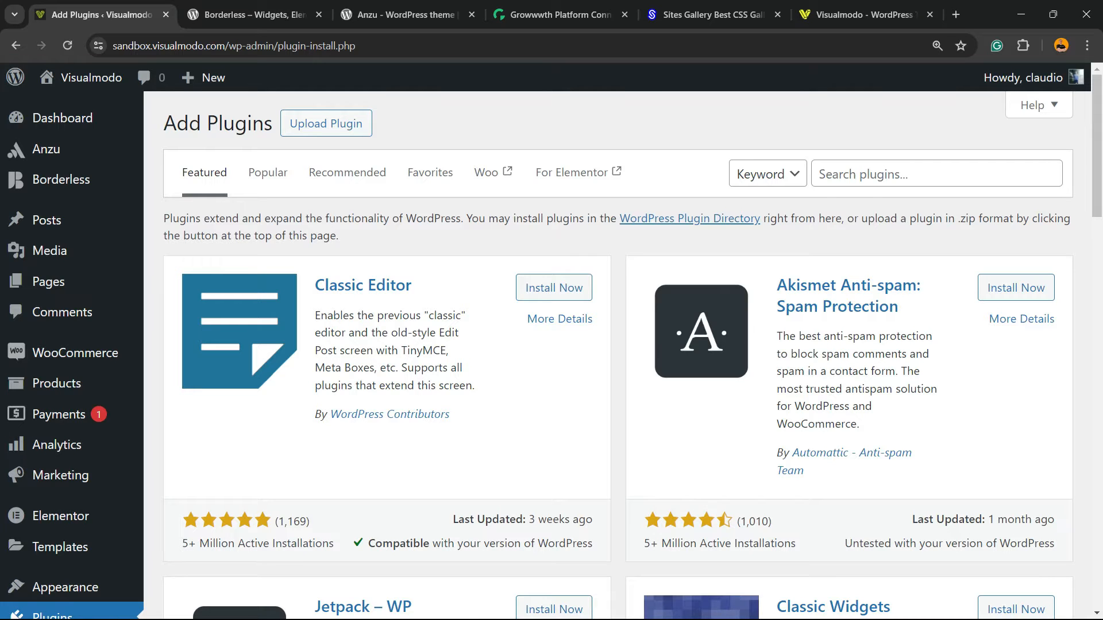
pyautogui.click(936, 174)
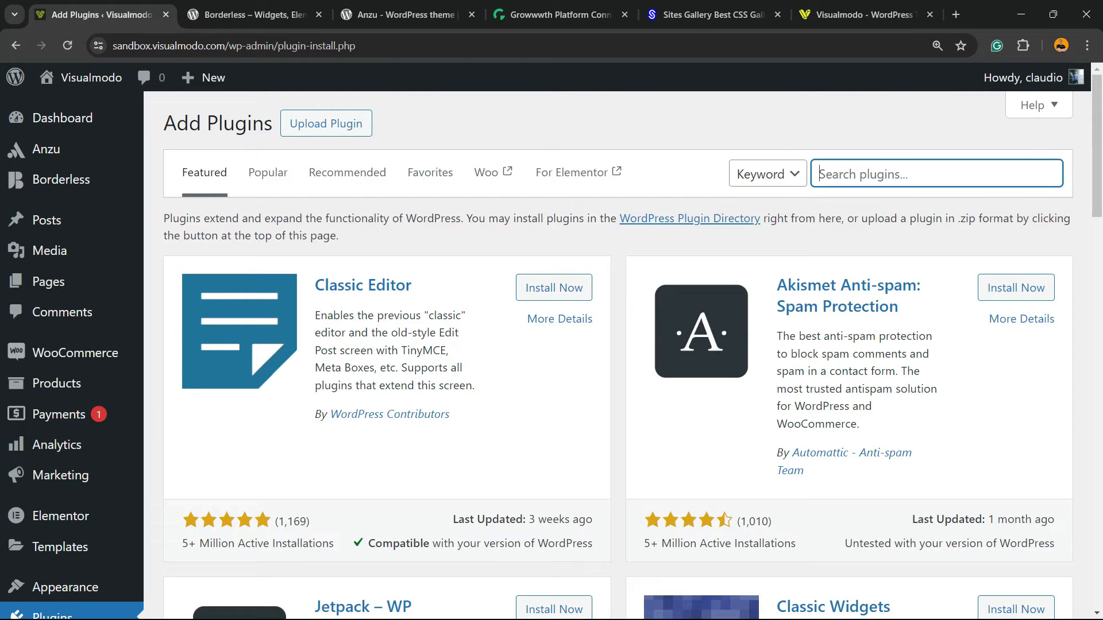
pyautogui.write('Hummingbird')
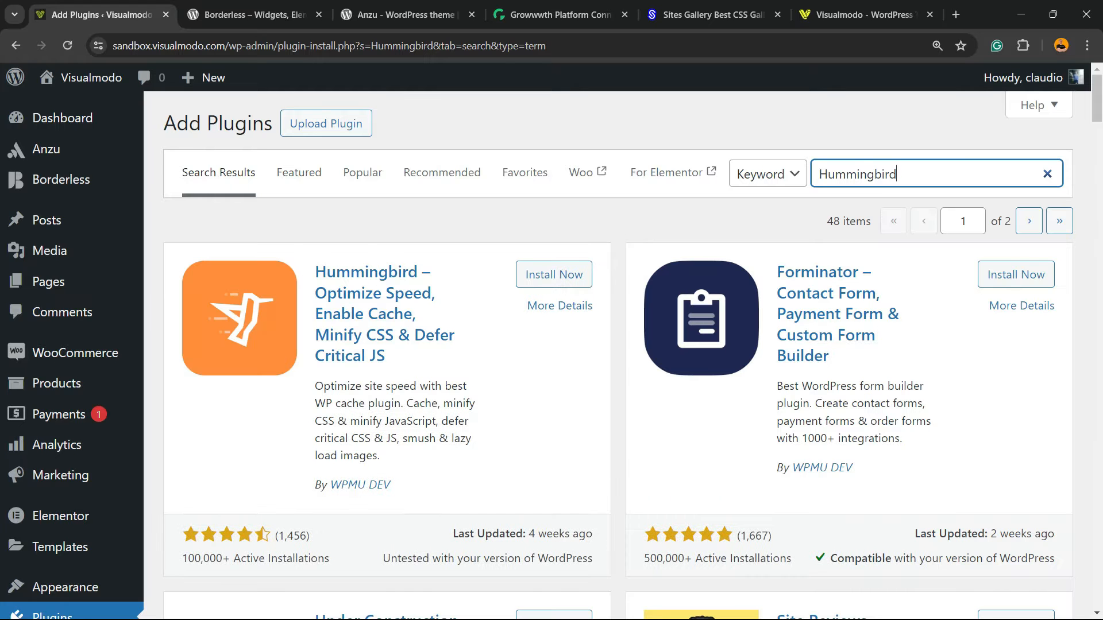
pyautogui.click(554, 274)
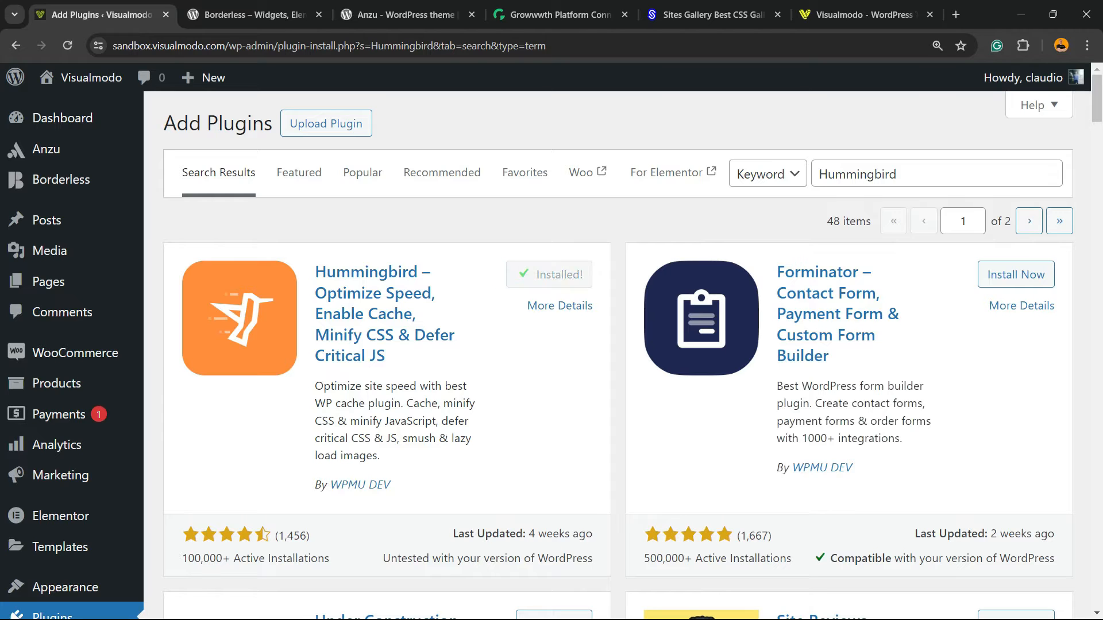
pyautogui.click(561, 274)
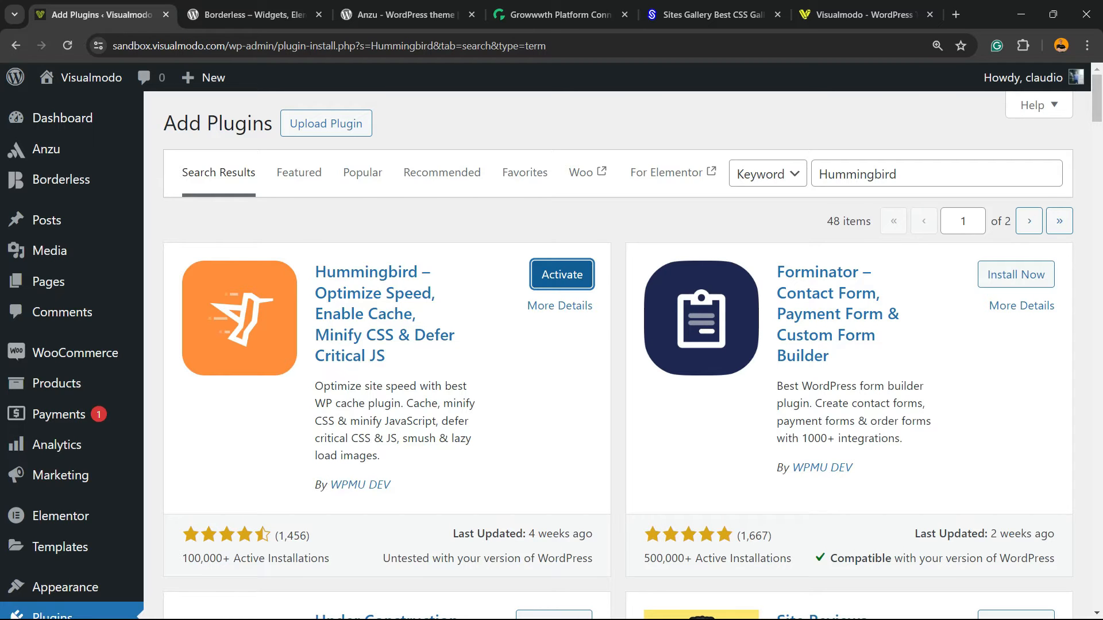
pyautogui.click(561, 275)
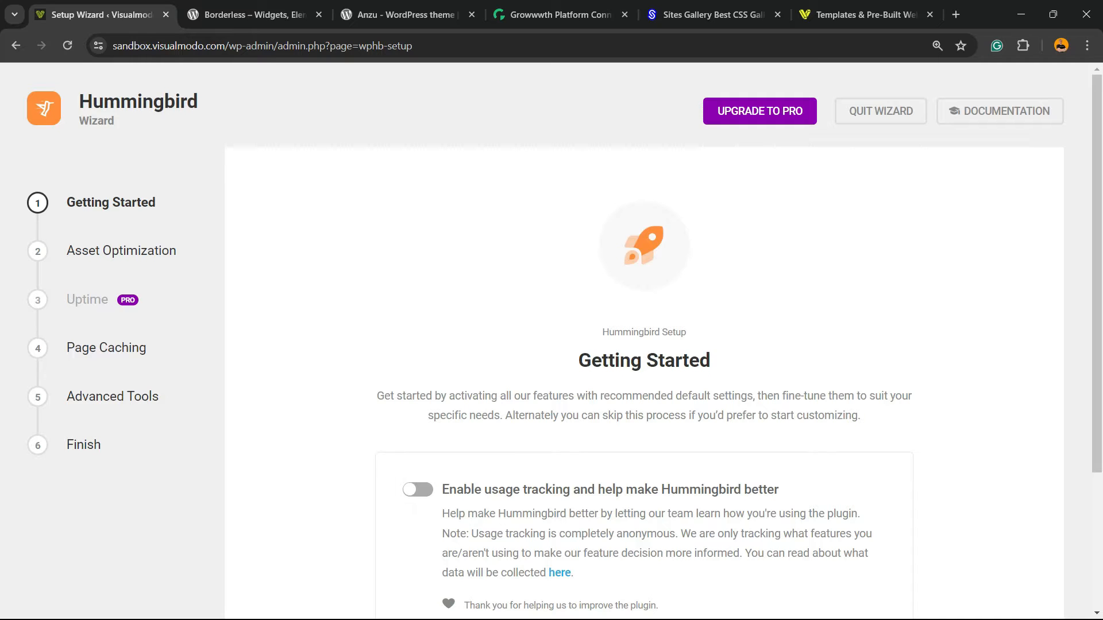
# - Reset the browser zoom and start the Hummingbird wizard with usage tracking left off
pyautogui.scroll(-3)
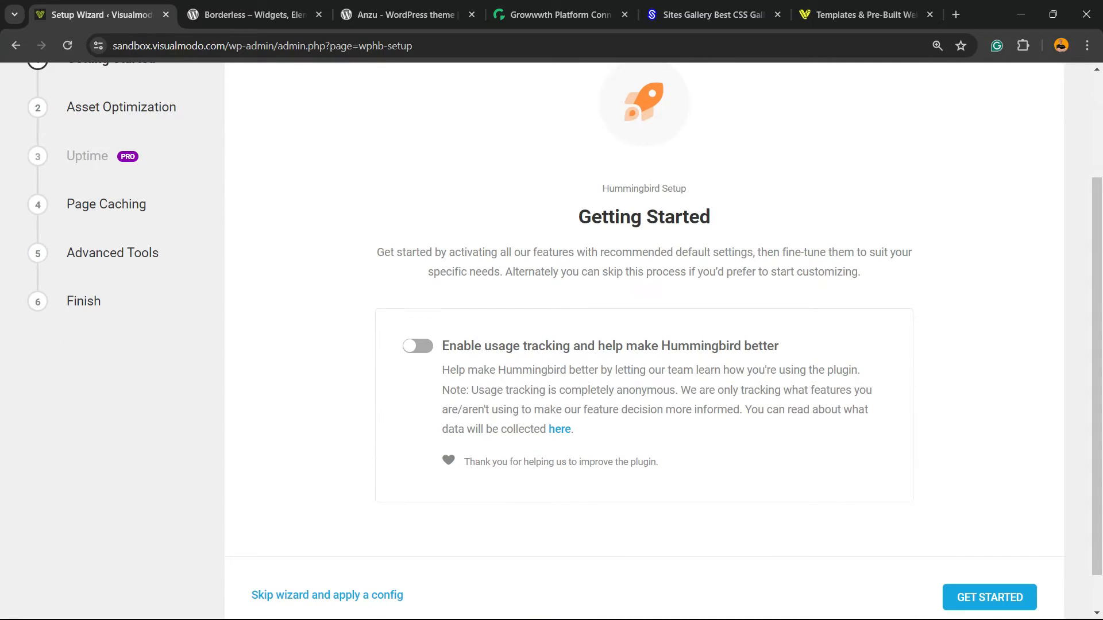
pyautogui.scroll(-3)
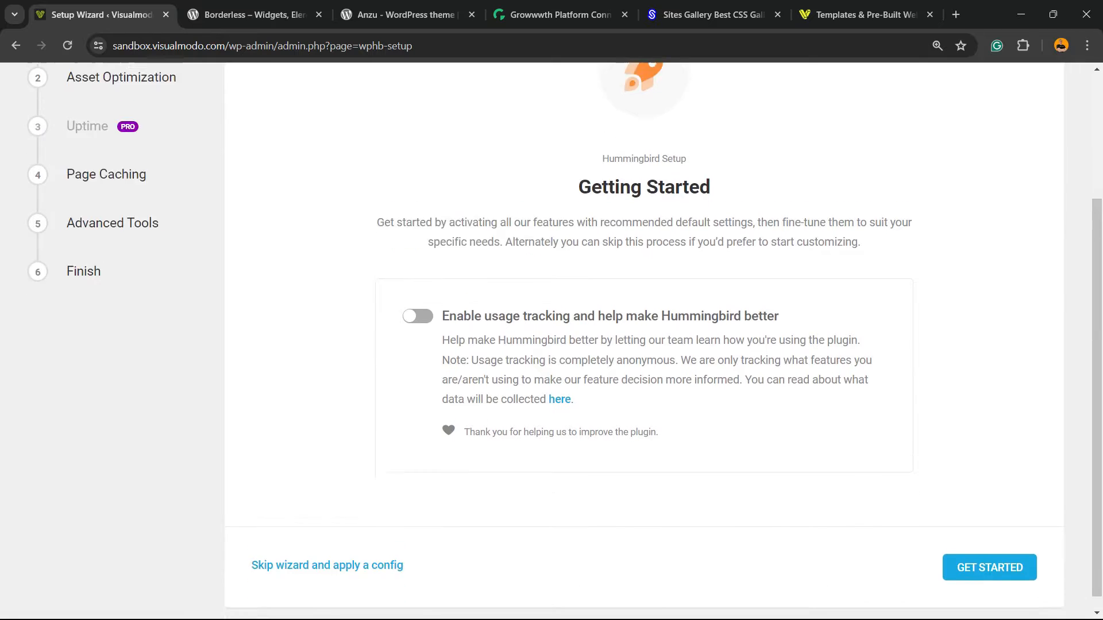
pyautogui.scroll(3)
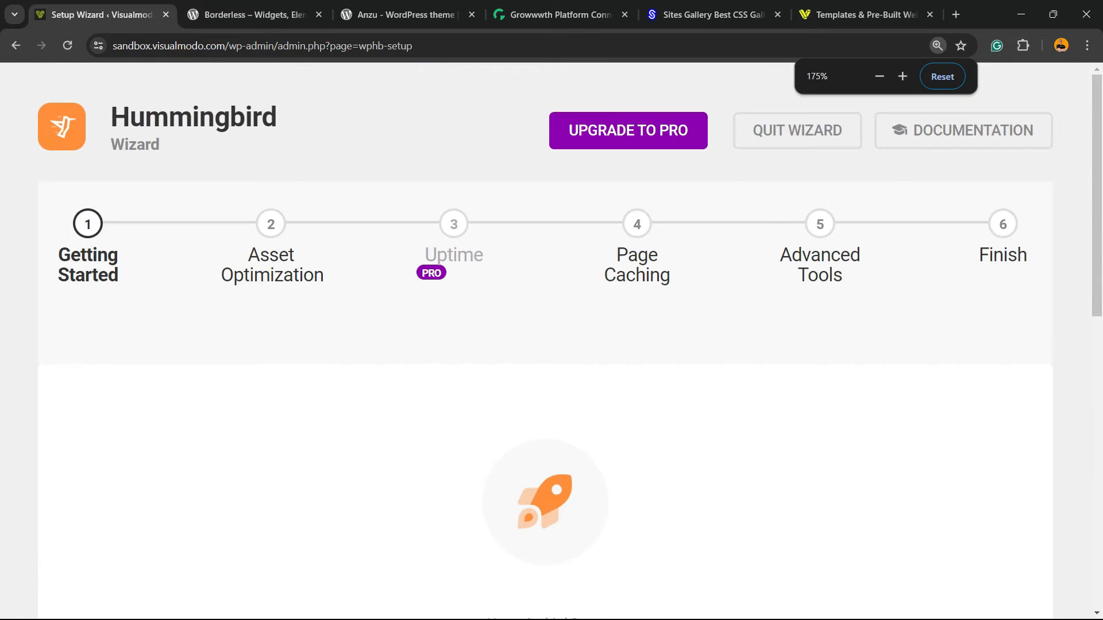
pyautogui.click(879, 76)
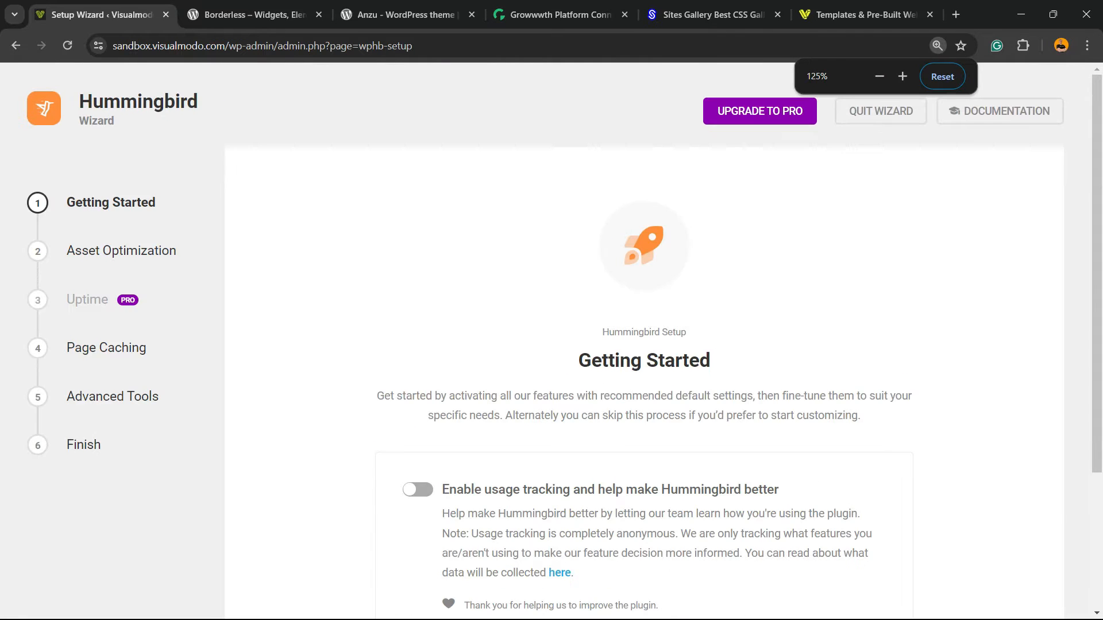
pyautogui.scroll(-3)
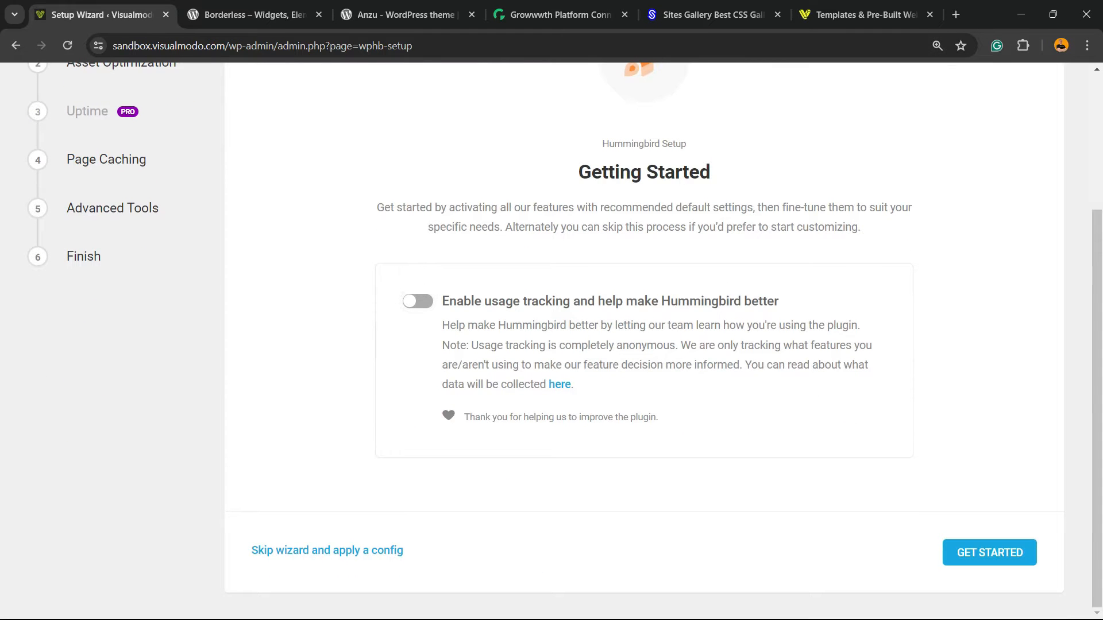
pyautogui.click(990, 552)
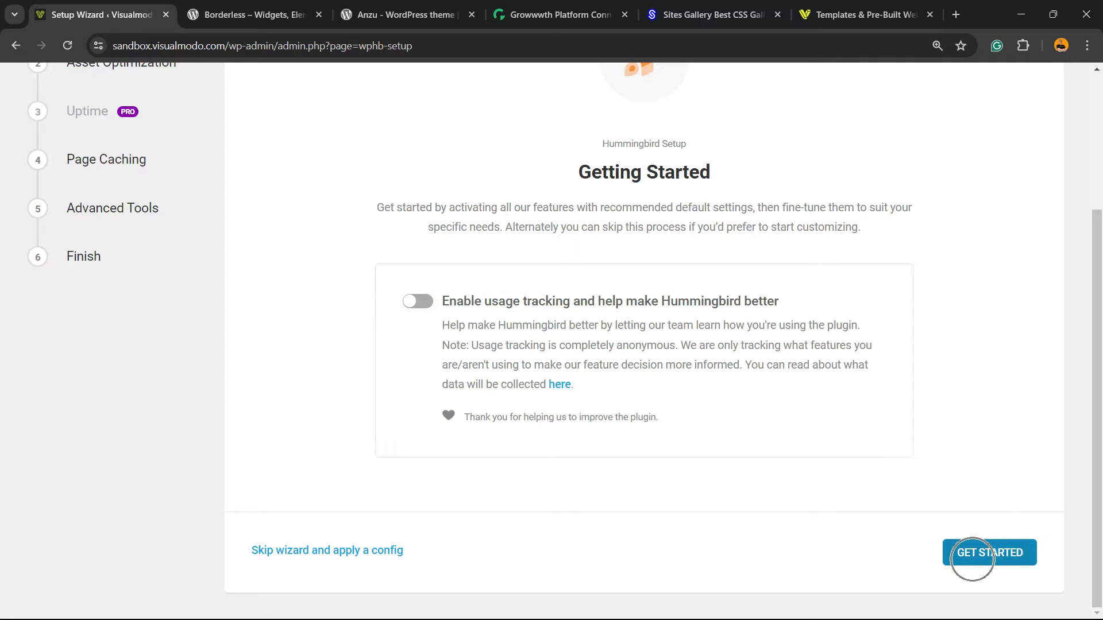
pyautogui.click(973, 559)
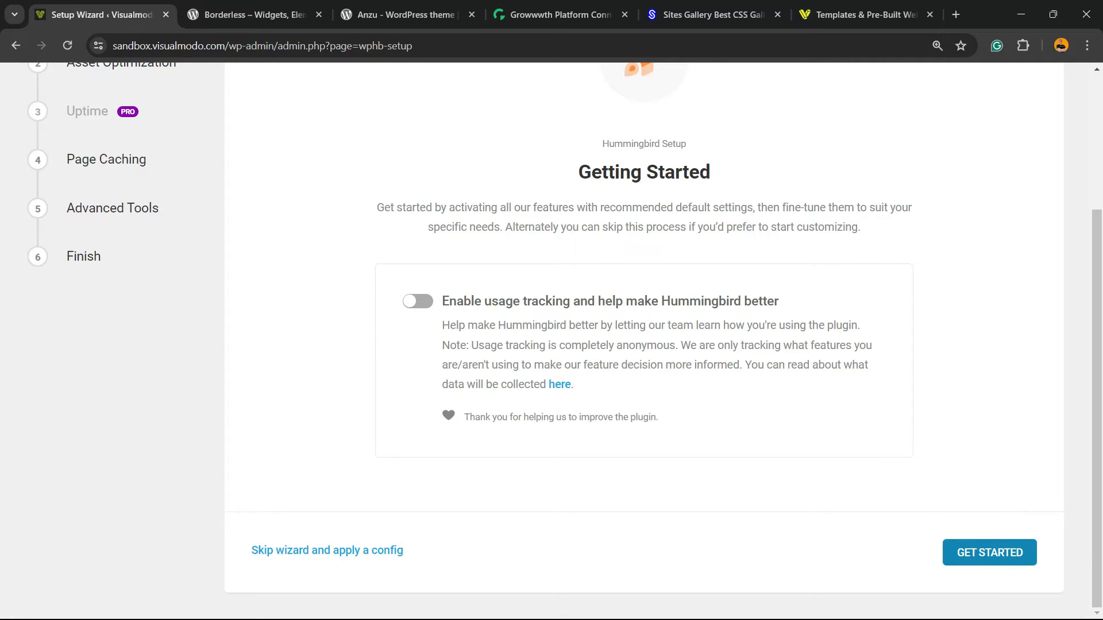
# - Re-check the wizard's plugin-conflict status on Getting Started
pyautogui.click(989, 553)
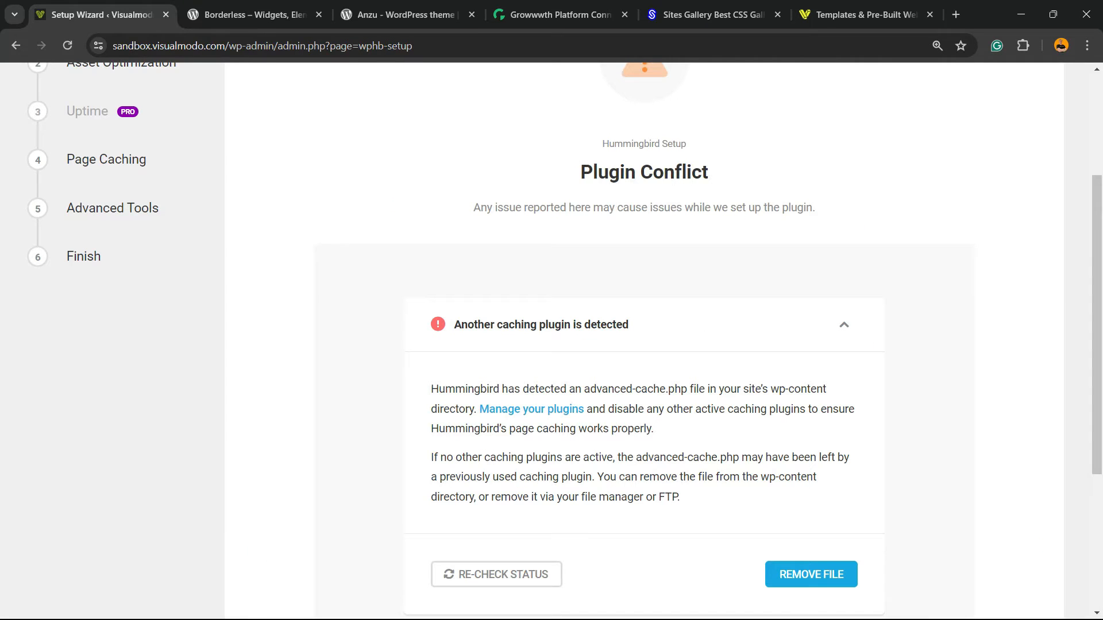
pyautogui.scroll(-3)
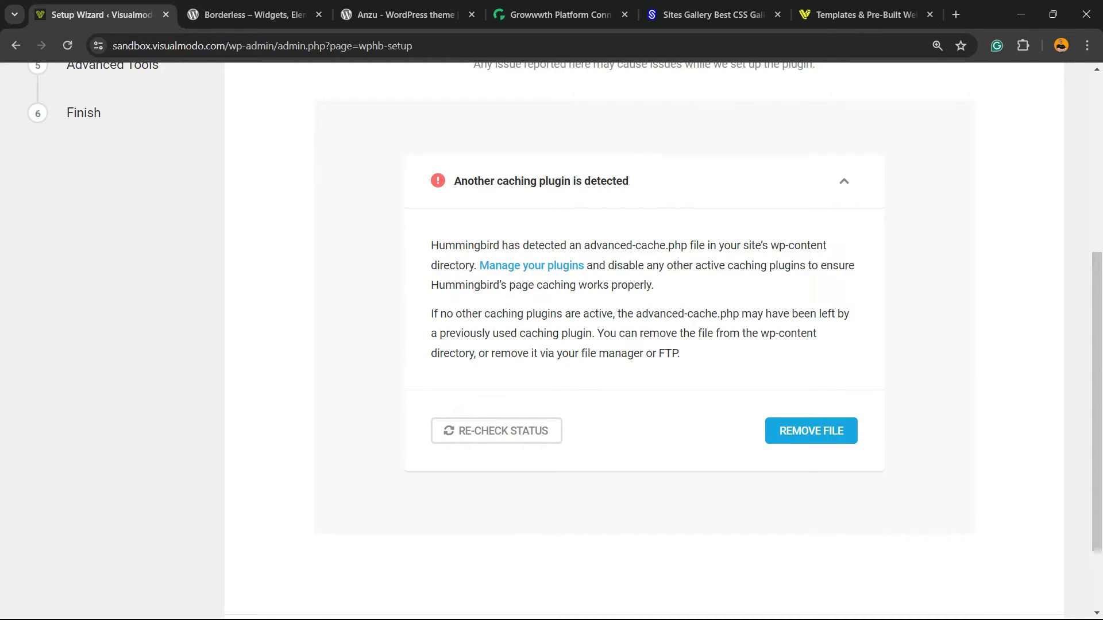
pyautogui.scroll(3)
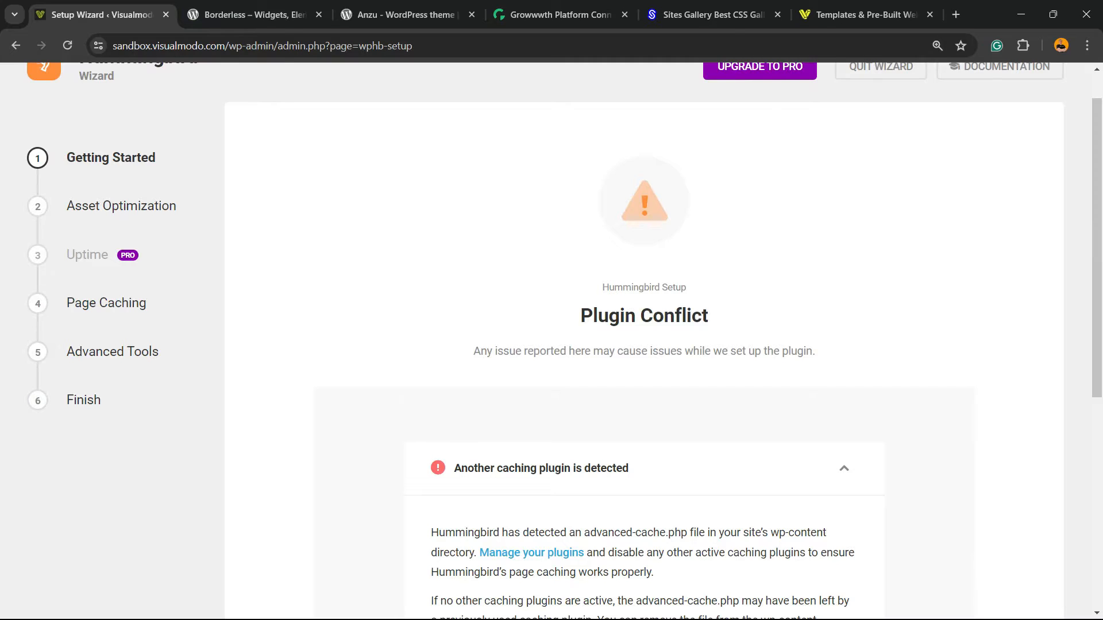
# - In a new tab at sandbox.visualmodo.com/login/, review installed plugins for other caching plugins
pyautogui.rightClick(104, 16)
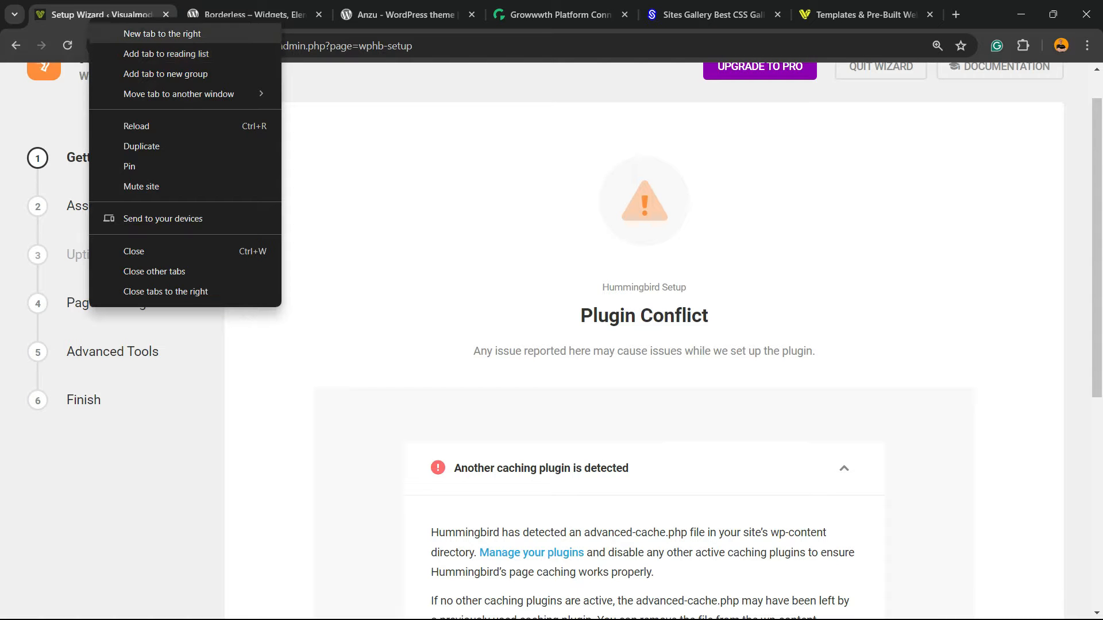
pyautogui.click(161, 34)
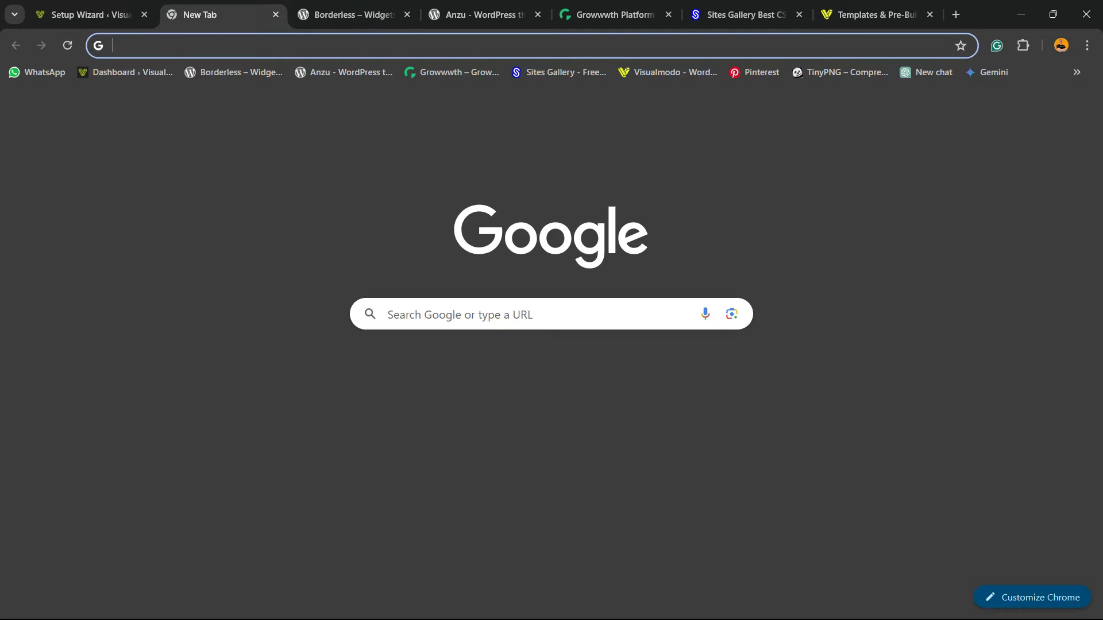
pyautogui.write('sandbox.visualmodo.com/login/')
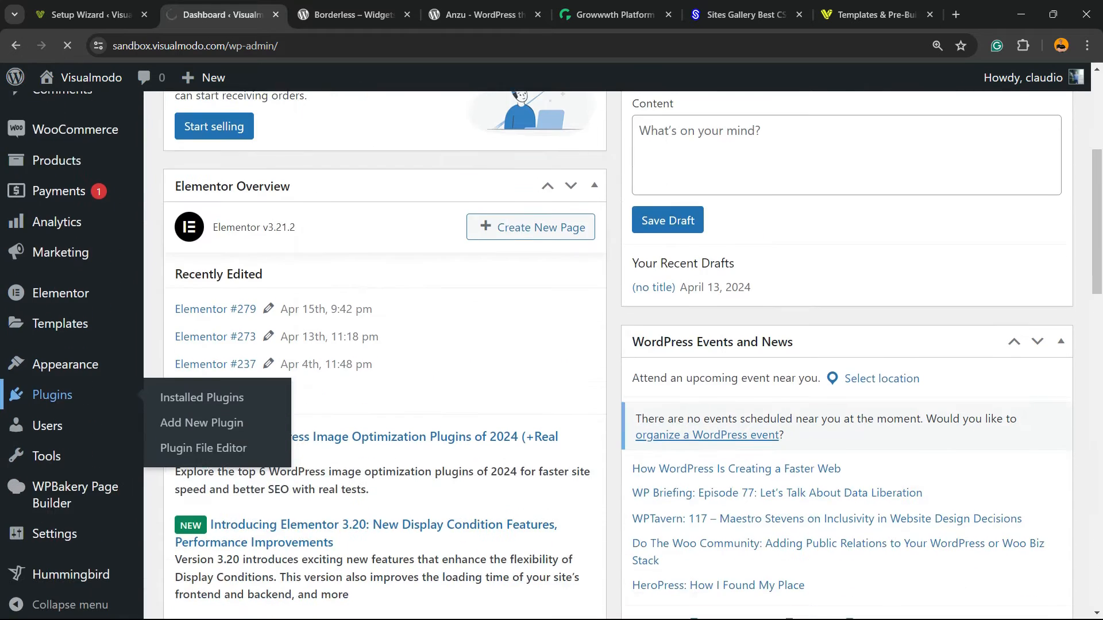
pyautogui.click(202, 398)
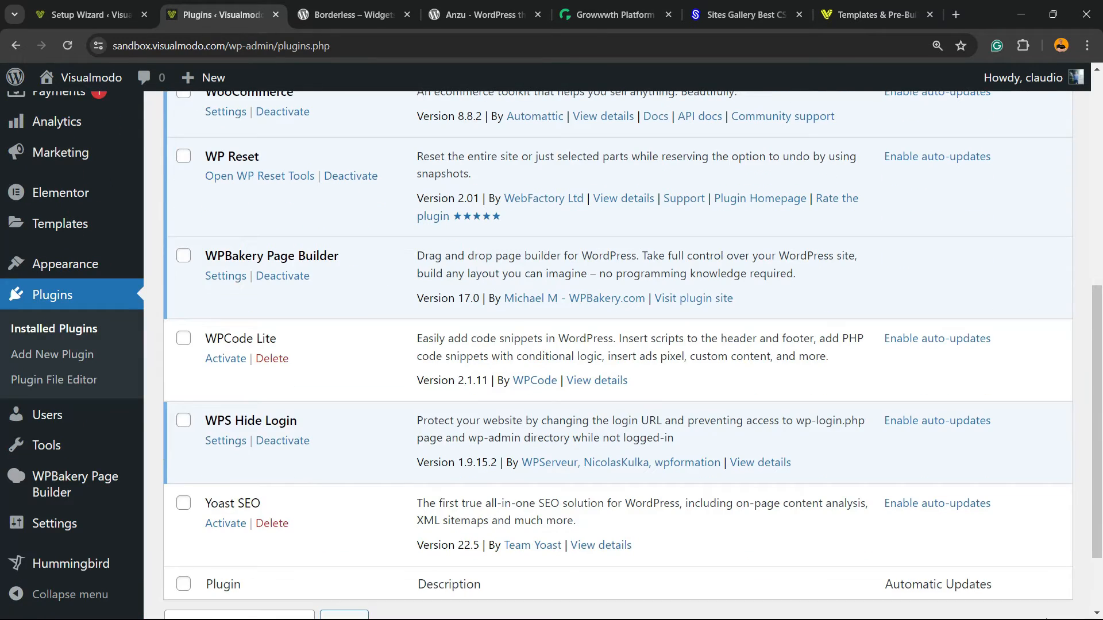
pyautogui.scroll(-3)
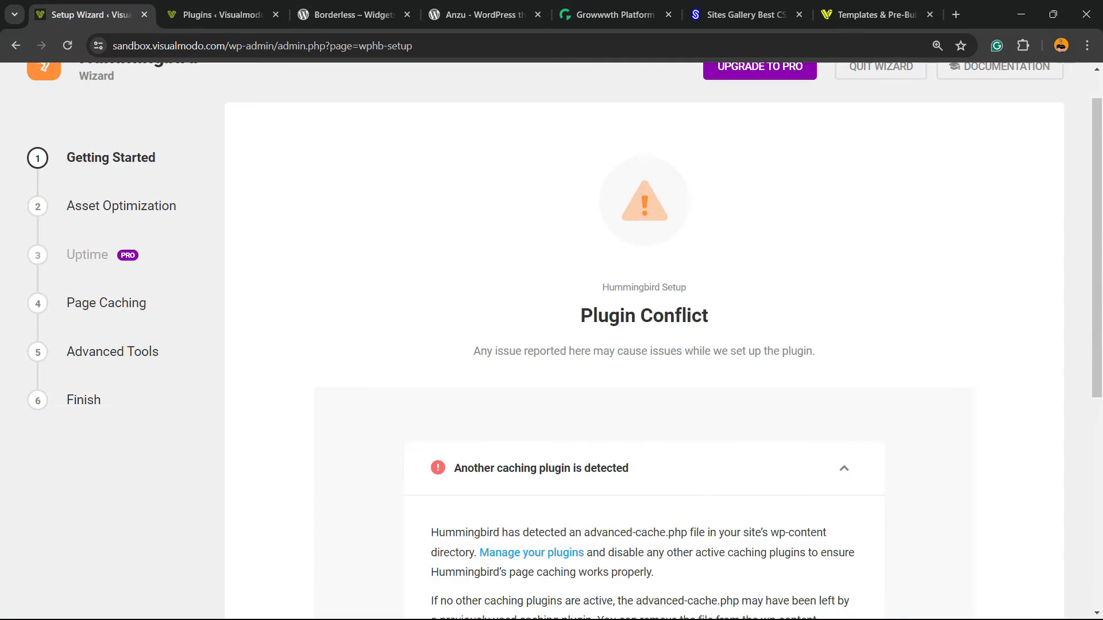
pyautogui.scroll(-3)
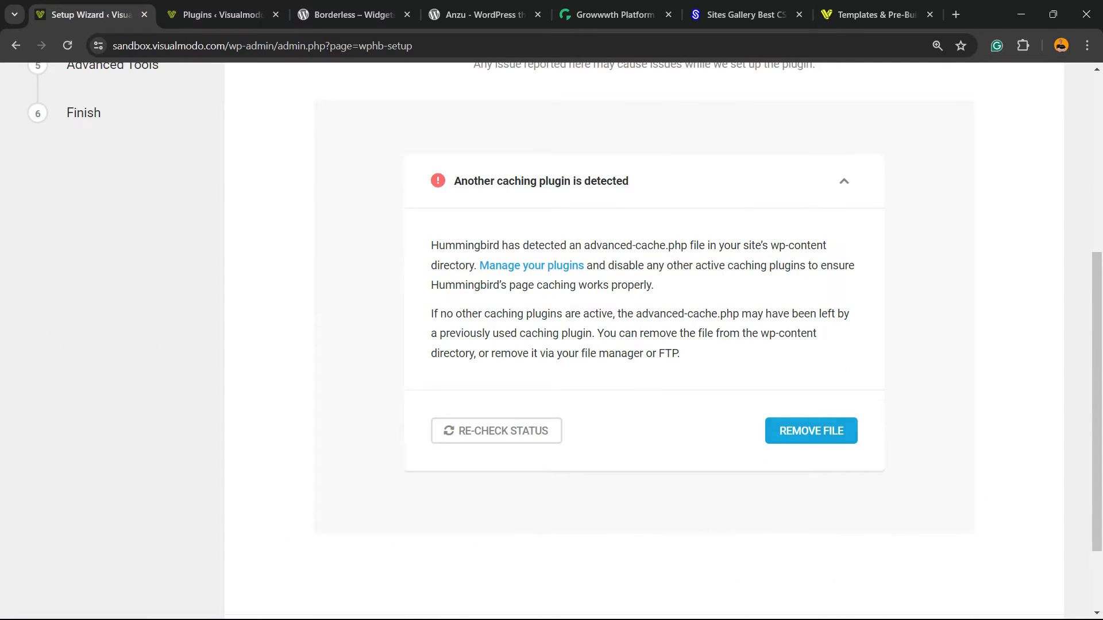
pyautogui.click(811, 430)
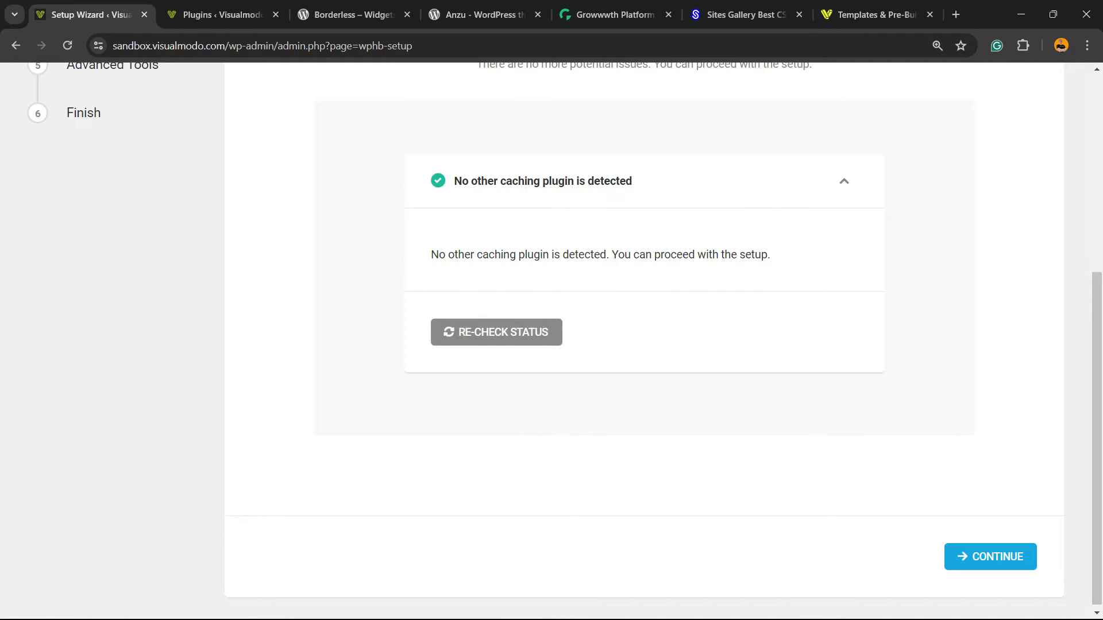
# - Keep Speedy Compression enabled, then review the all-enabled Page Caching toggles
pyautogui.click(496, 332)
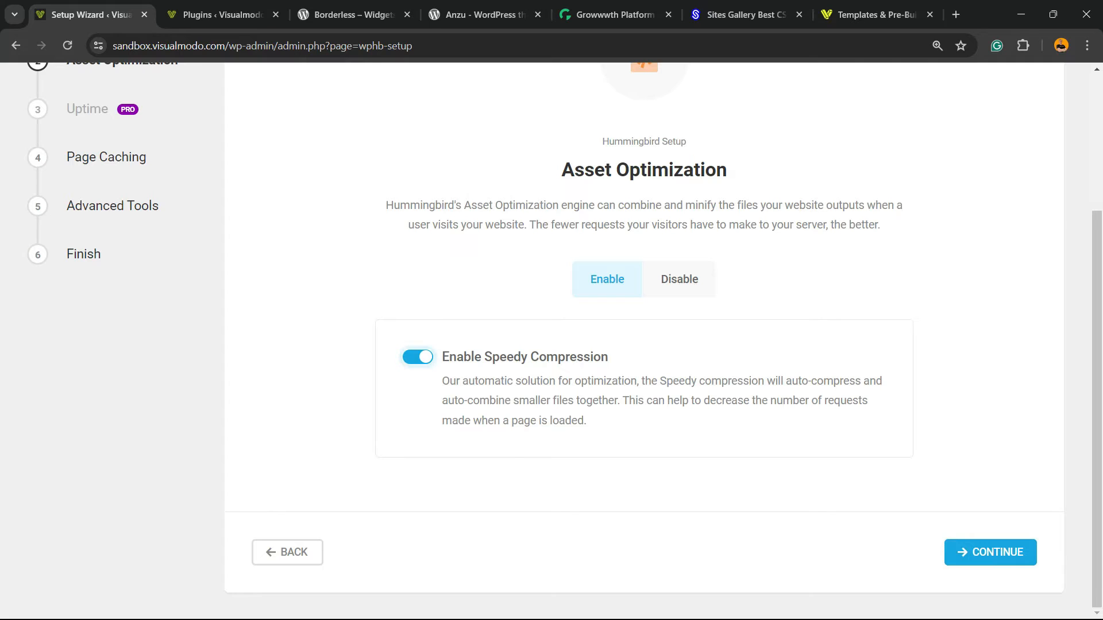
pyautogui.click(990, 552)
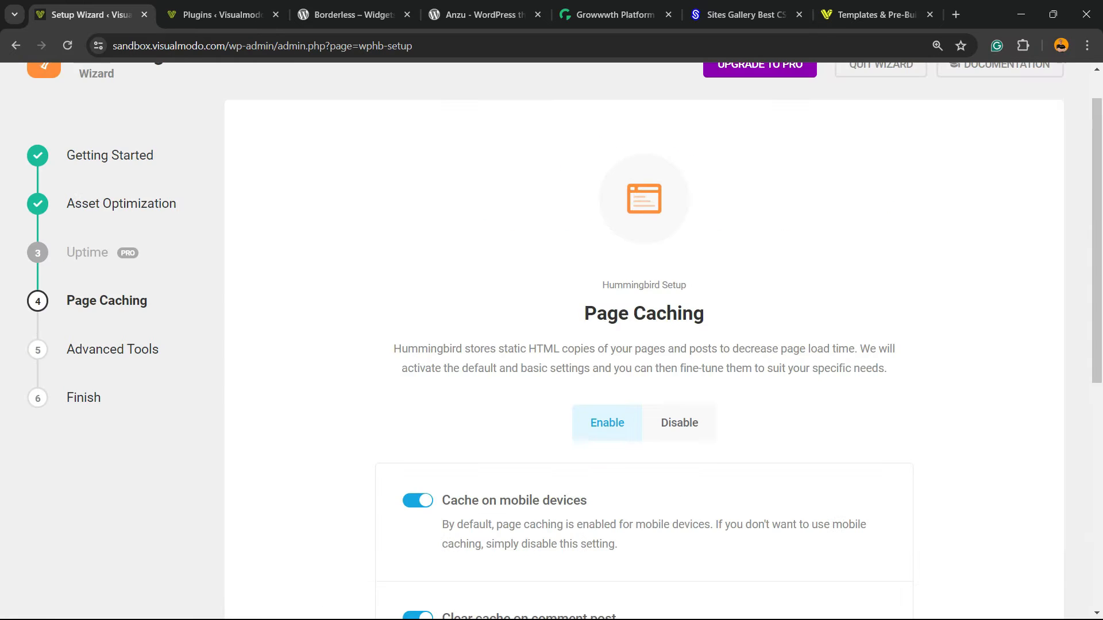
pyautogui.scroll(-3)
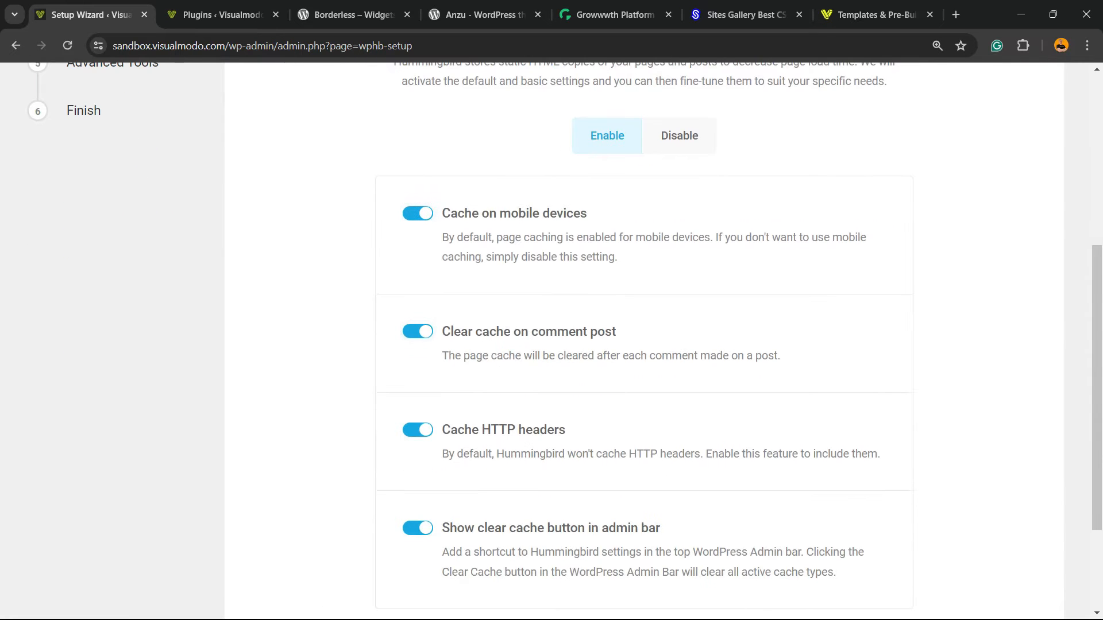
pyautogui.scroll(-3)
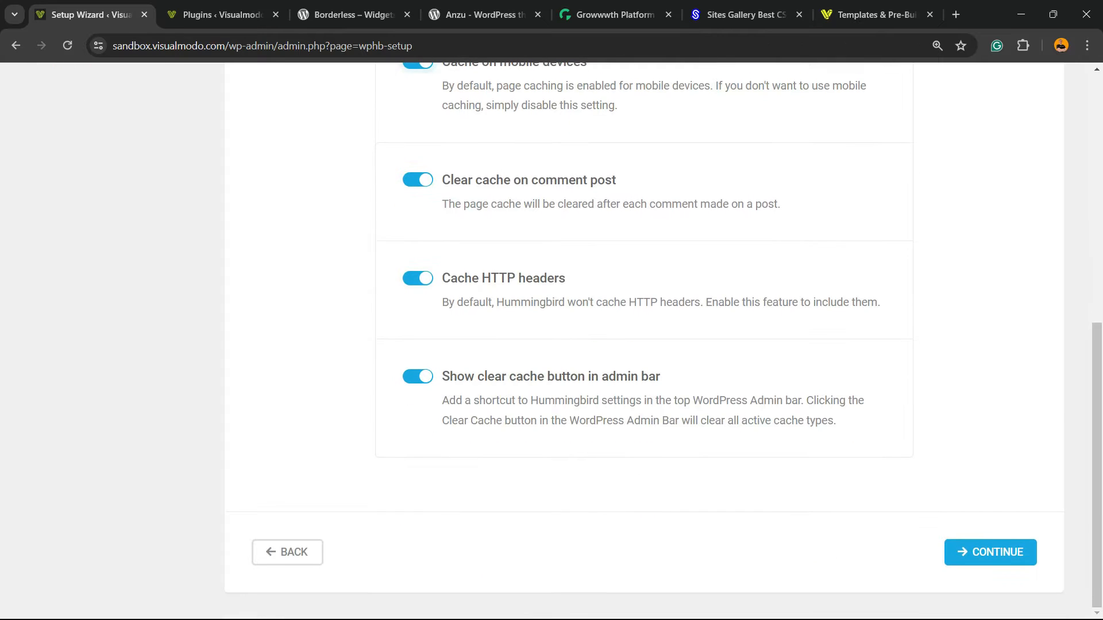
# - Accept the enabled query-string, cart-fragment and Emoji removal tweaks to complete the wizard
pyautogui.click(990, 552)
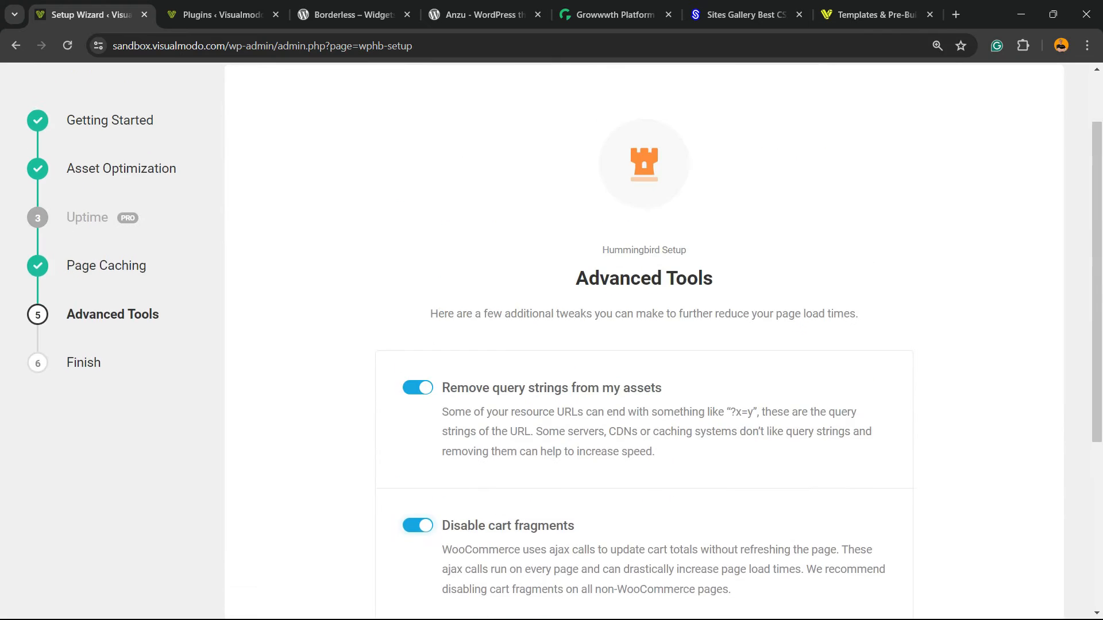
pyautogui.scroll(-3)
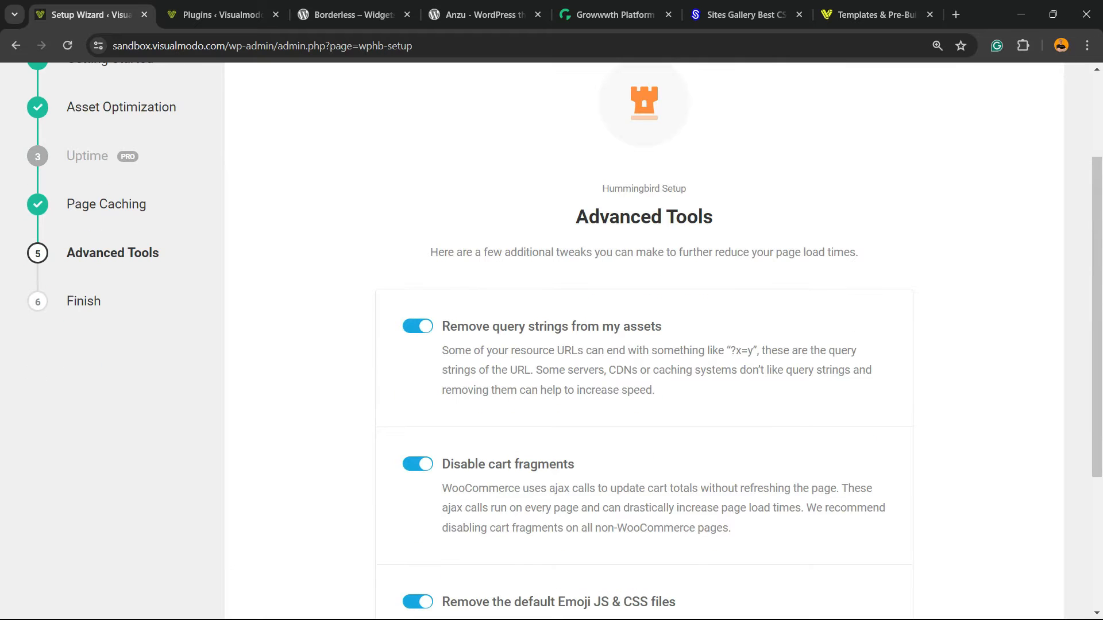
pyautogui.scroll(-3)
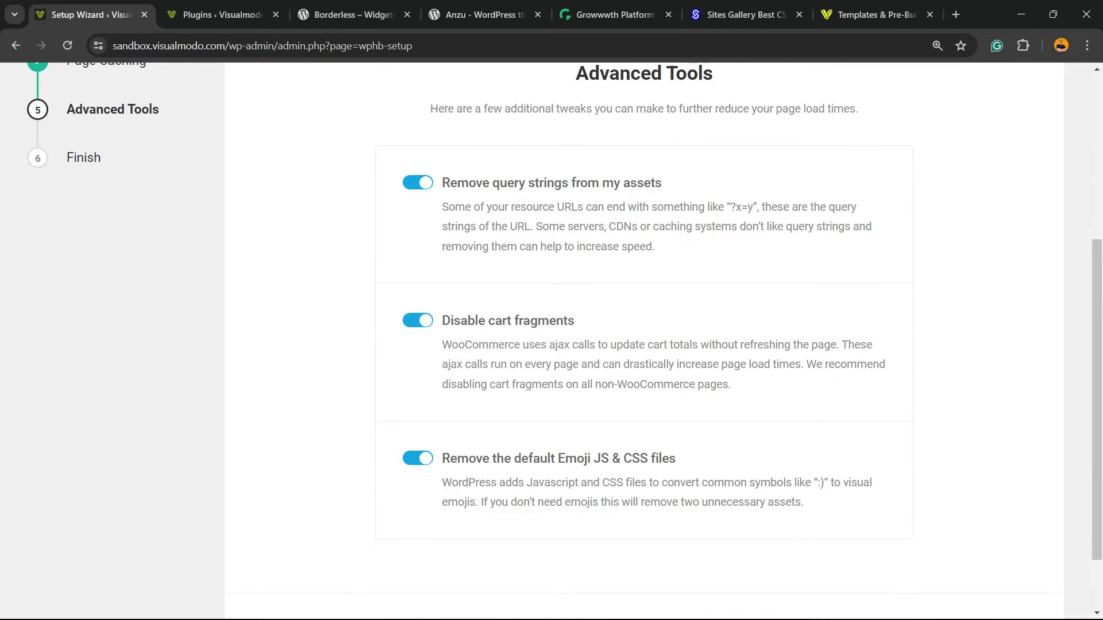
pyautogui.scroll(-3)
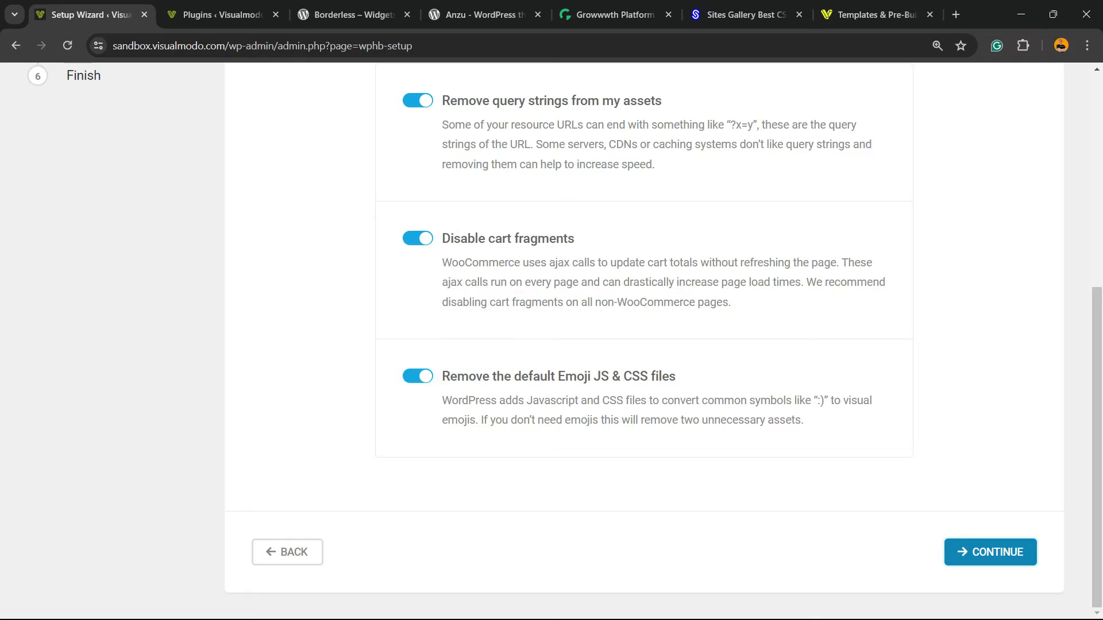
pyautogui.click(990, 552)
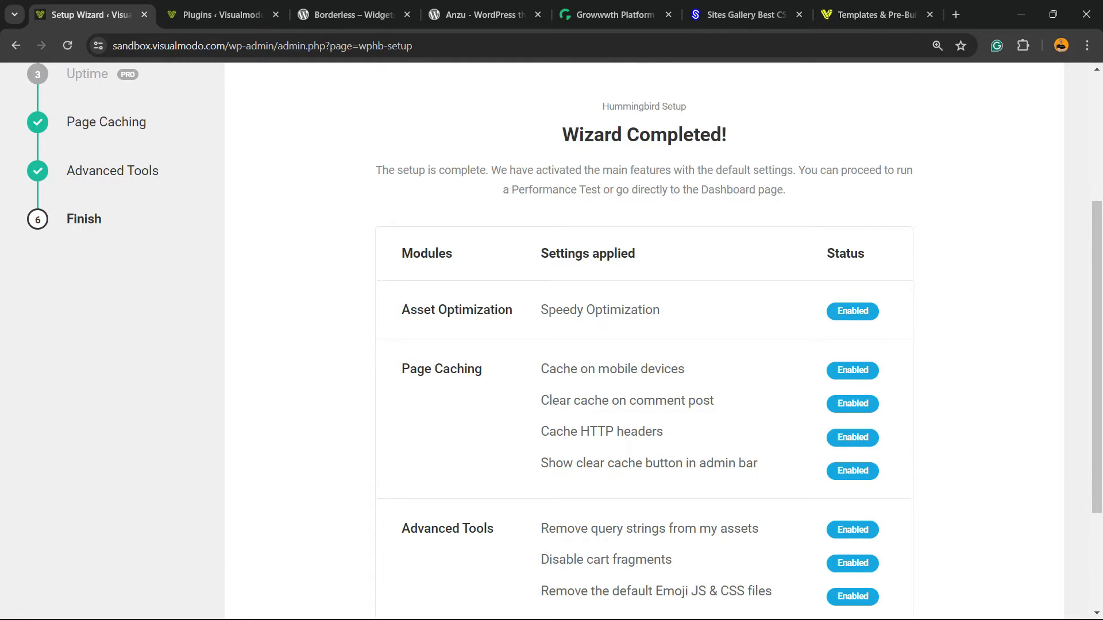
# - Review the Wizard Completed summary of enabled settings and leave the wizard
pyautogui.scroll(-3)
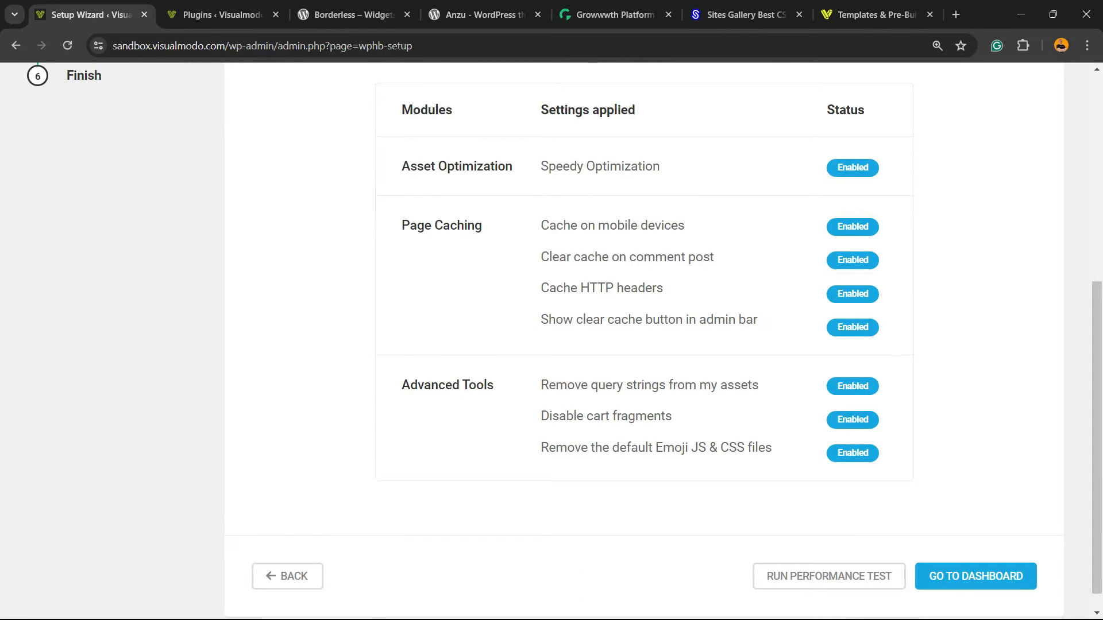
pyautogui.click(976, 577)
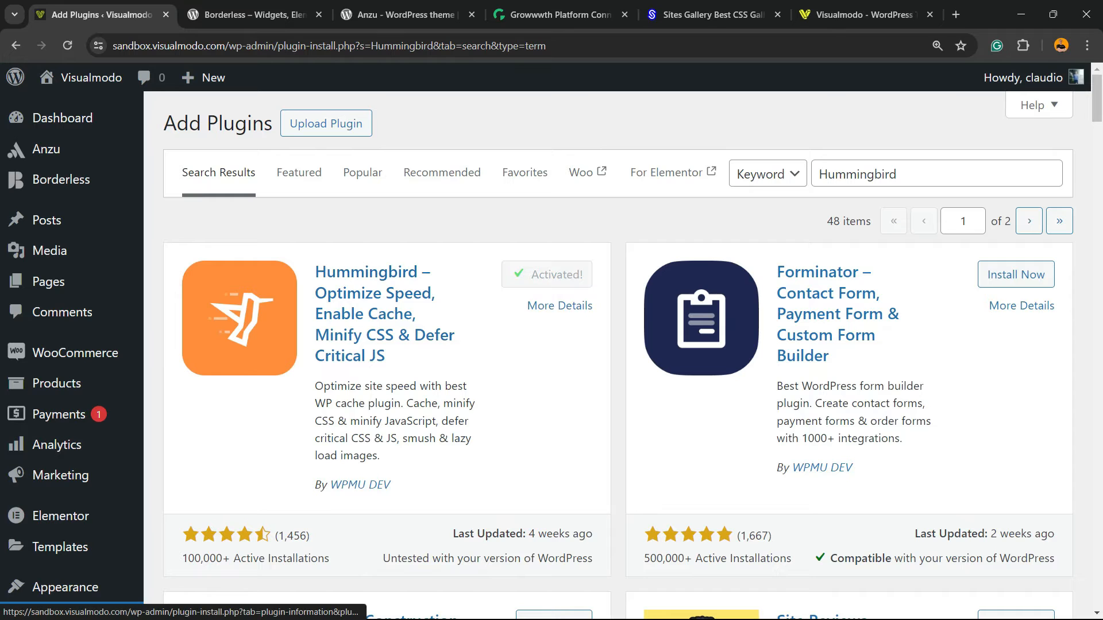
# - Open the Installed Plugins list and scroll to Hummingbird's active entry
pyautogui.click(547, 274)
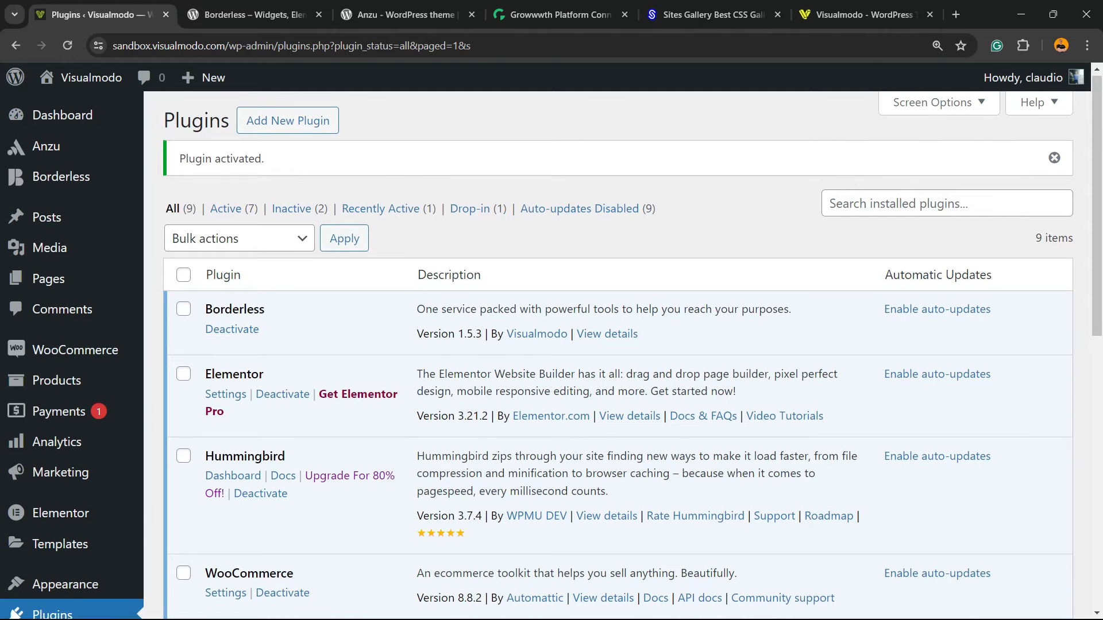
pyautogui.scroll(-3)
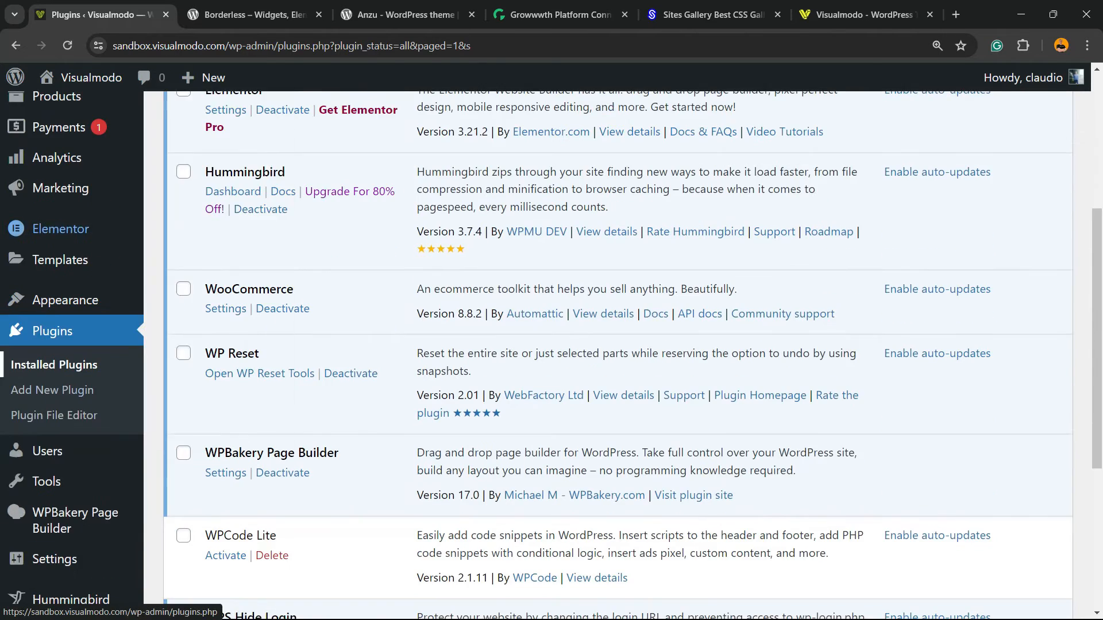
pyautogui.scroll(-3)
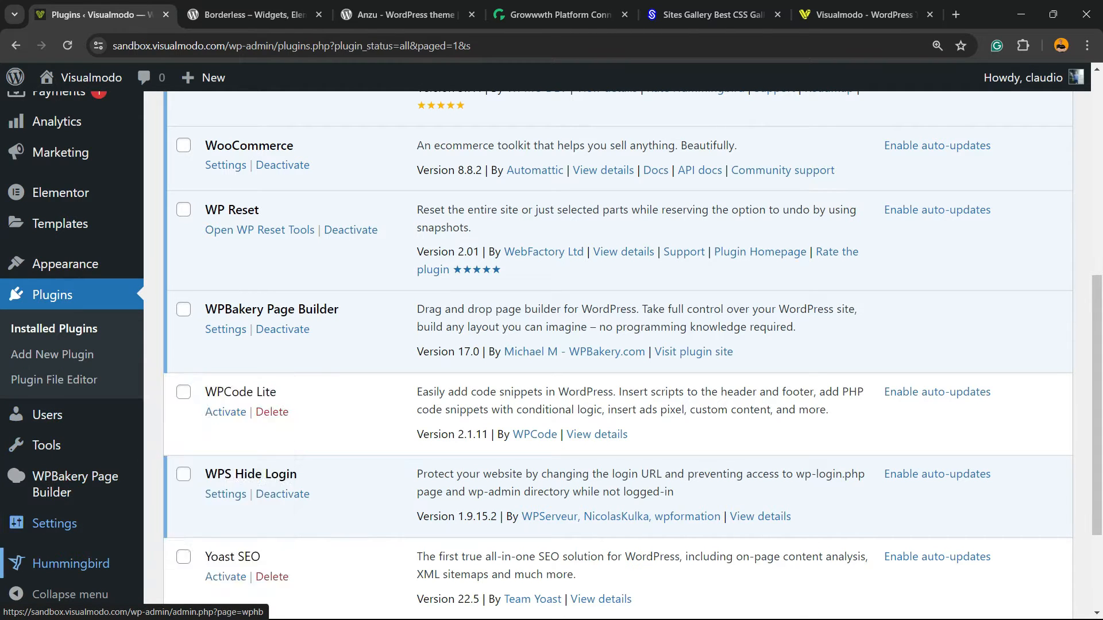
pyautogui.moveTo(70, 564)
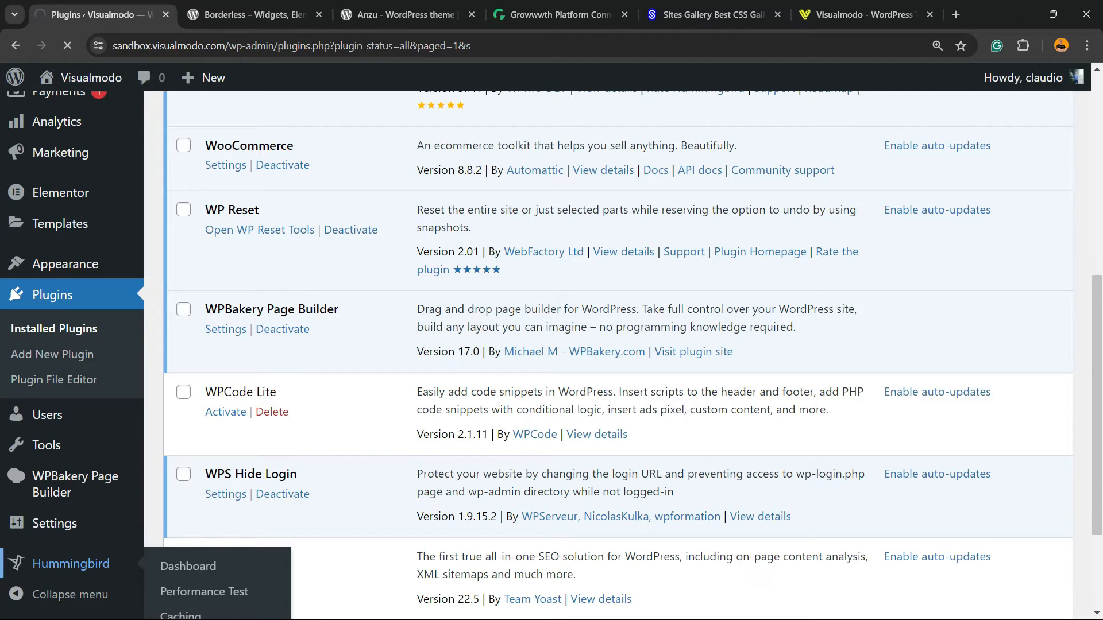
# - Open the Hummingbird Dashboard and launch Run Test from the Performance Report card
pyautogui.click(187, 566)
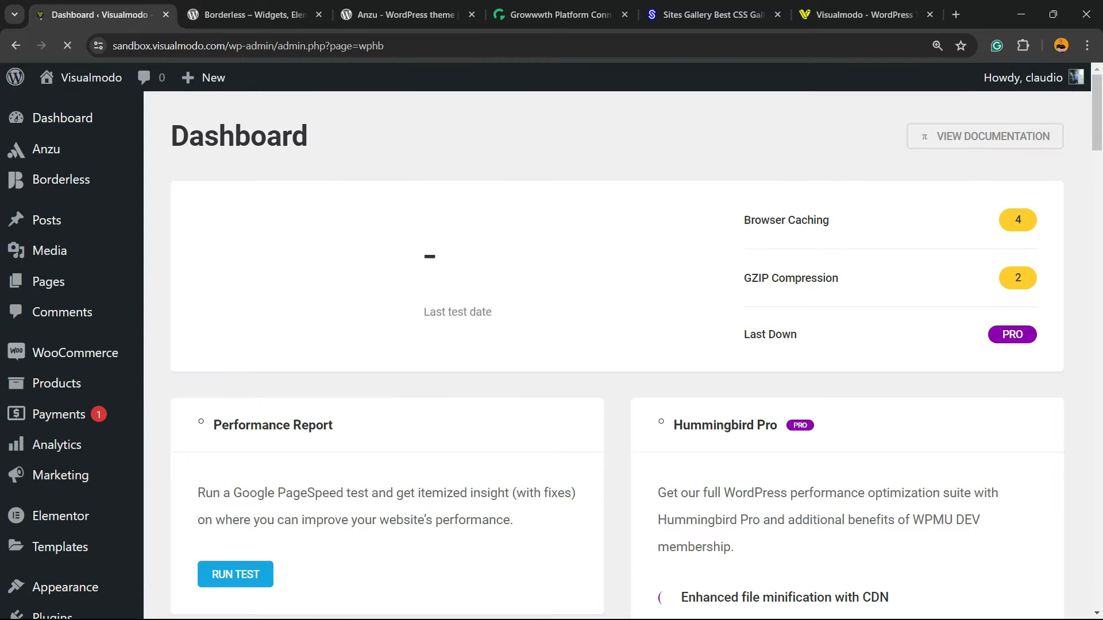
pyautogui.scroll(-3)
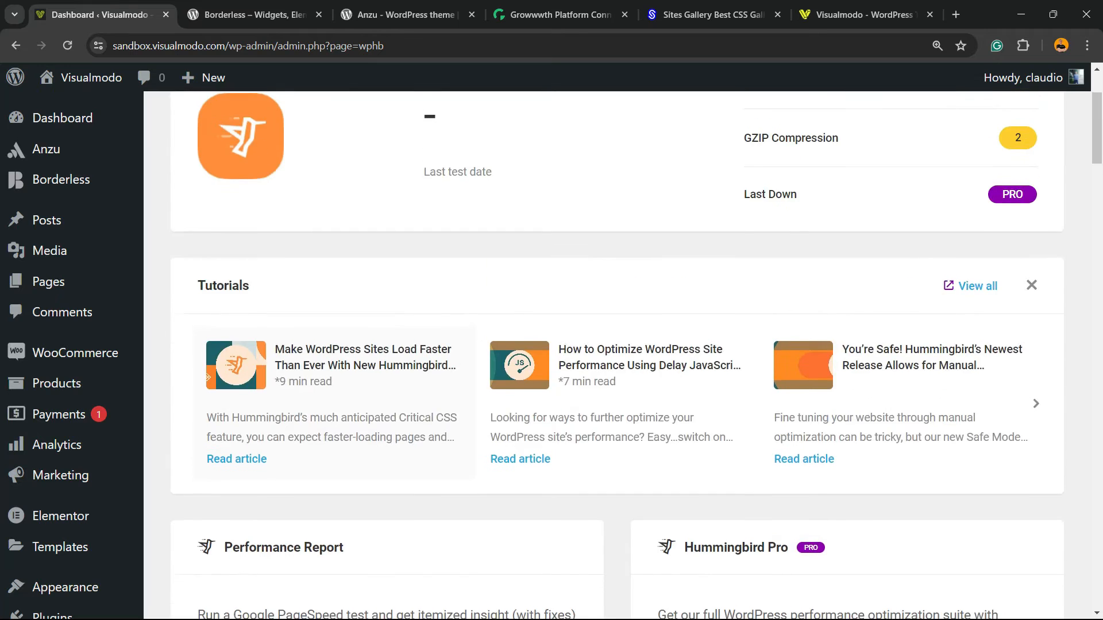
pyautogui.scroll(-3)
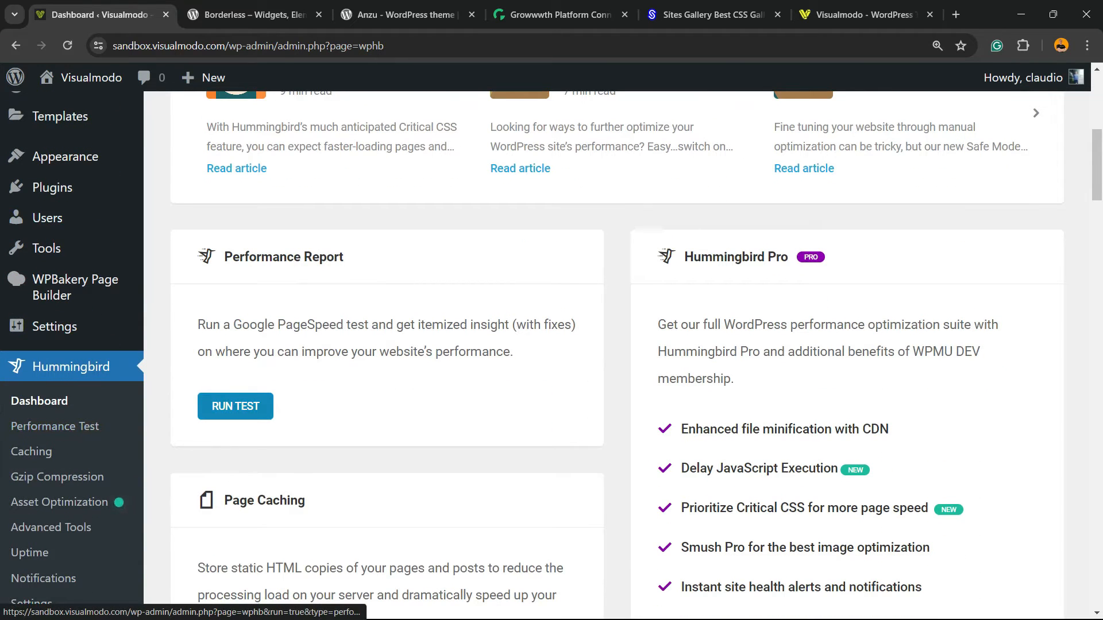
pyautogui.click(235, 406)
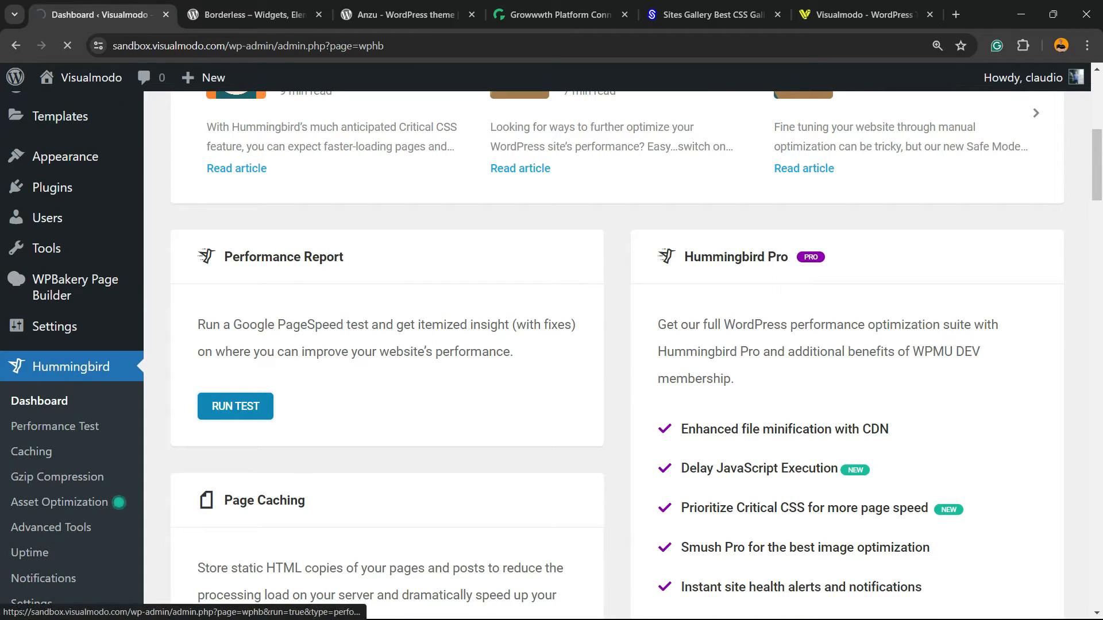
pyautogui.click(234, 406)
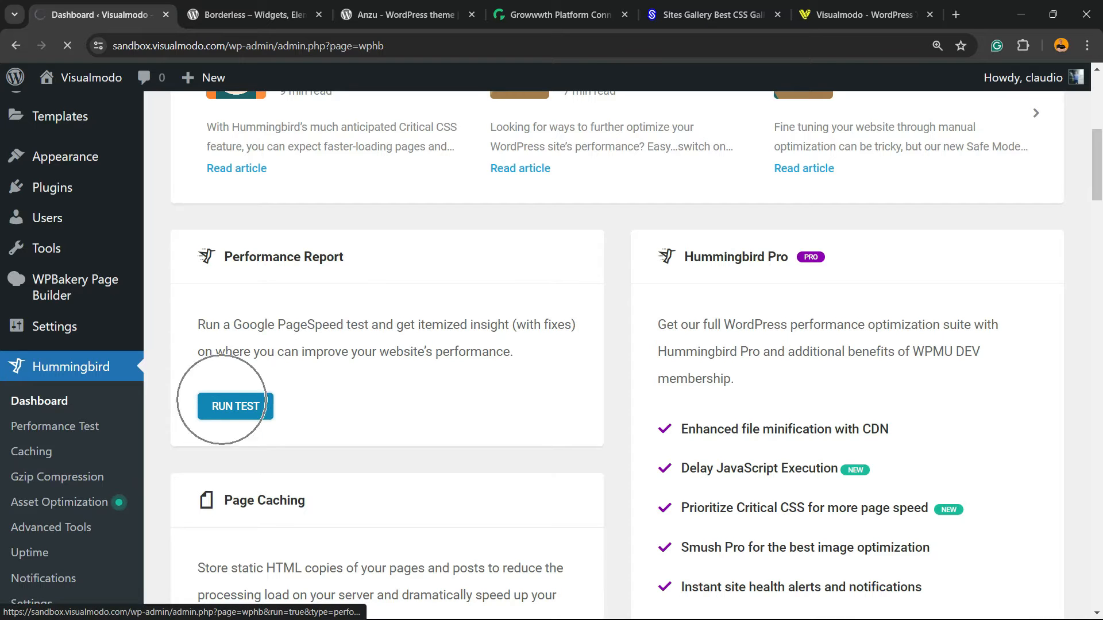
# - Test the website and review the desktop score of 65, 6 opportunities, 3 diagnostics
pyautogui.click(235, 406)
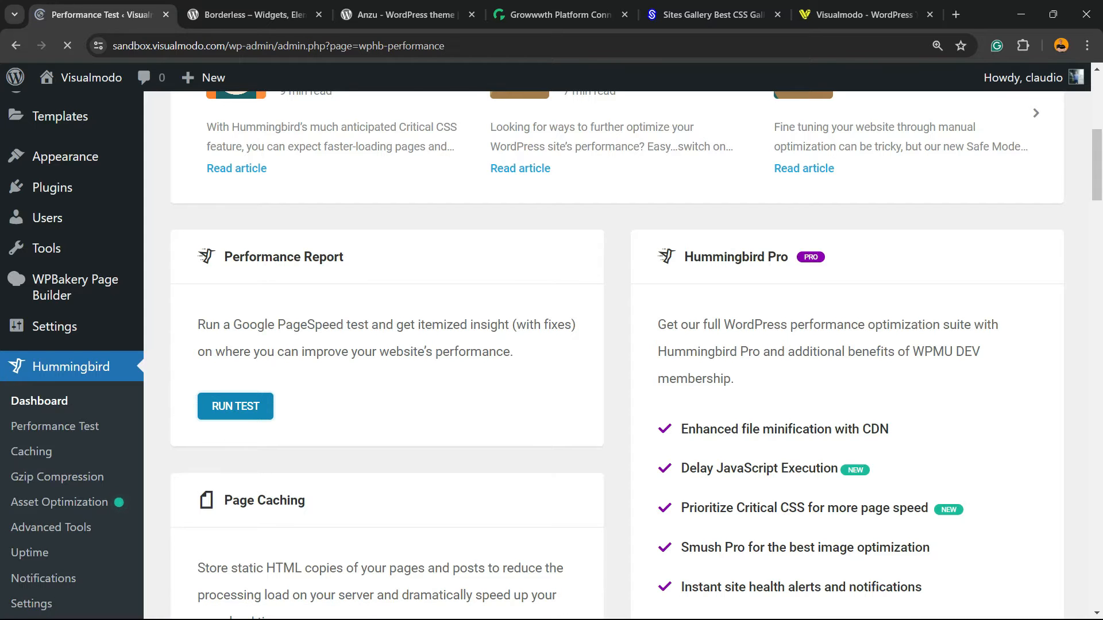
pyautogui.click(234, 406)
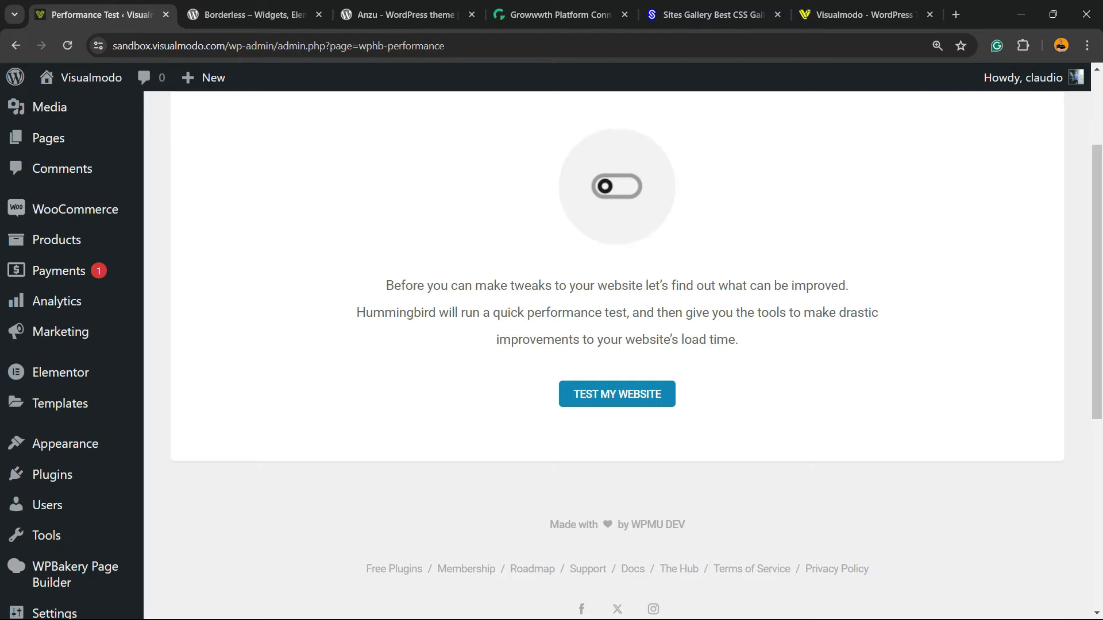
pyautogui.click(617, 394)
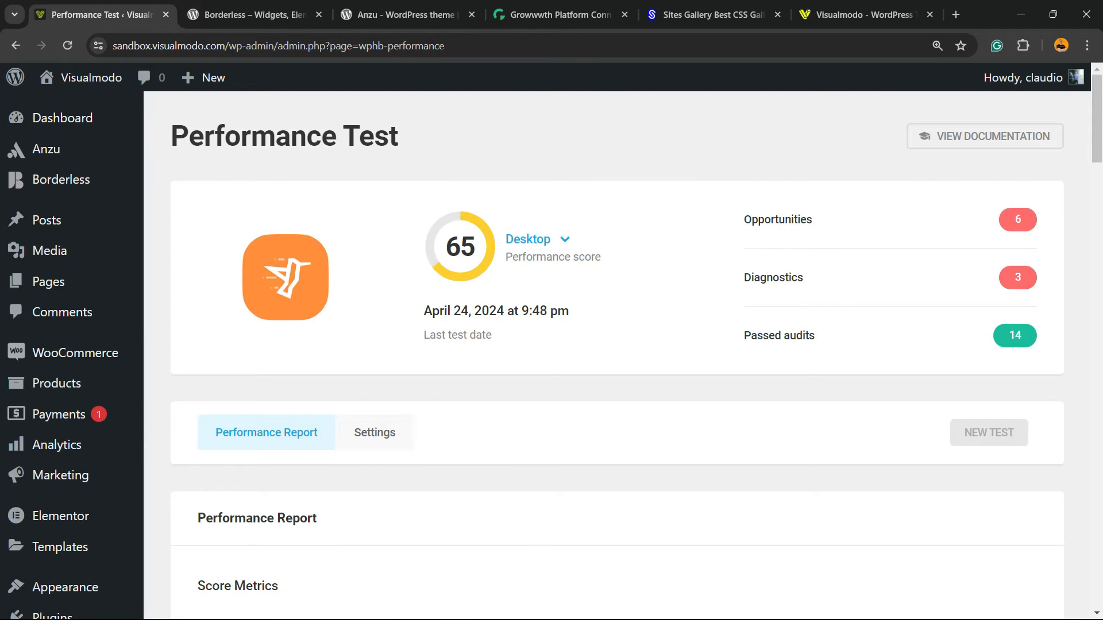
pyautogui.scroll(-3)
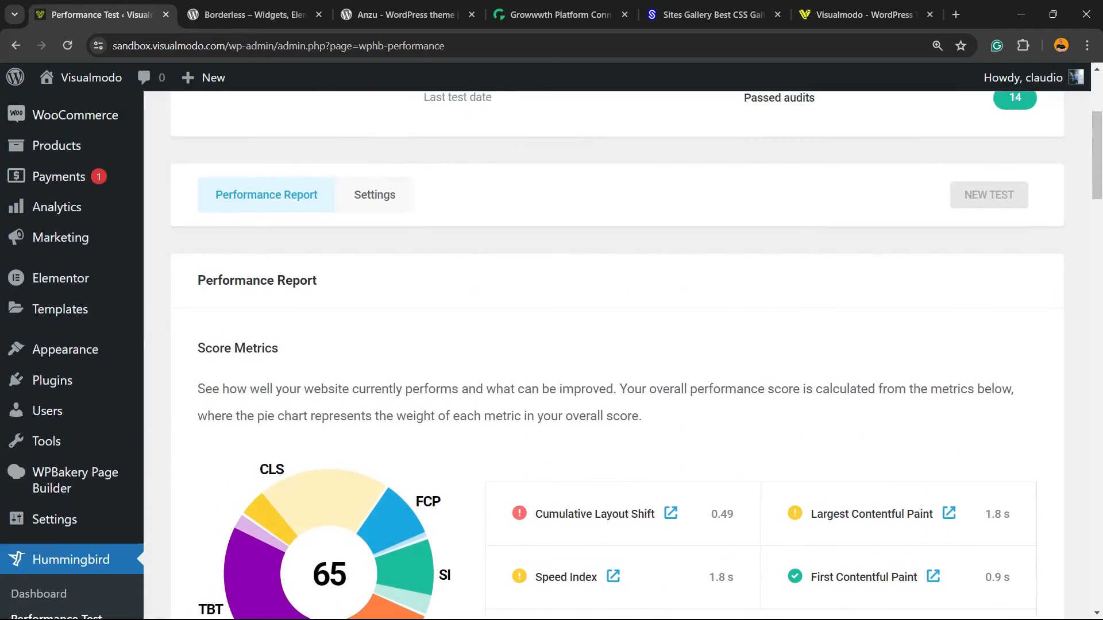
pyautogui.scroll(3)
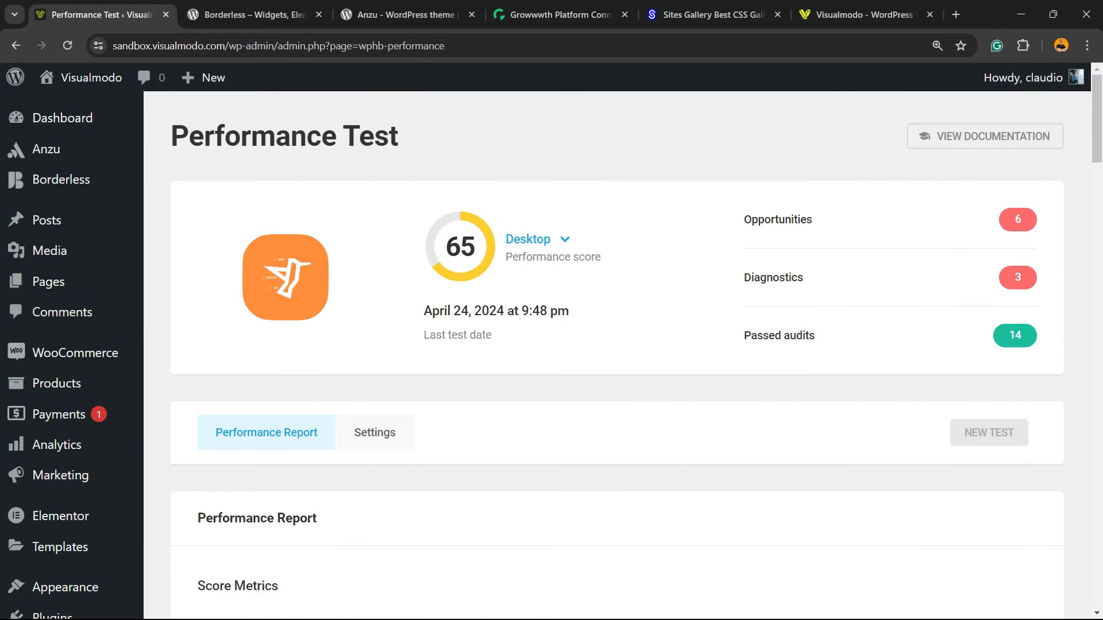
# - Open the Performance Test page's Settings tab to see the Ignore Current Score option
pyautogui.click(374, 432)
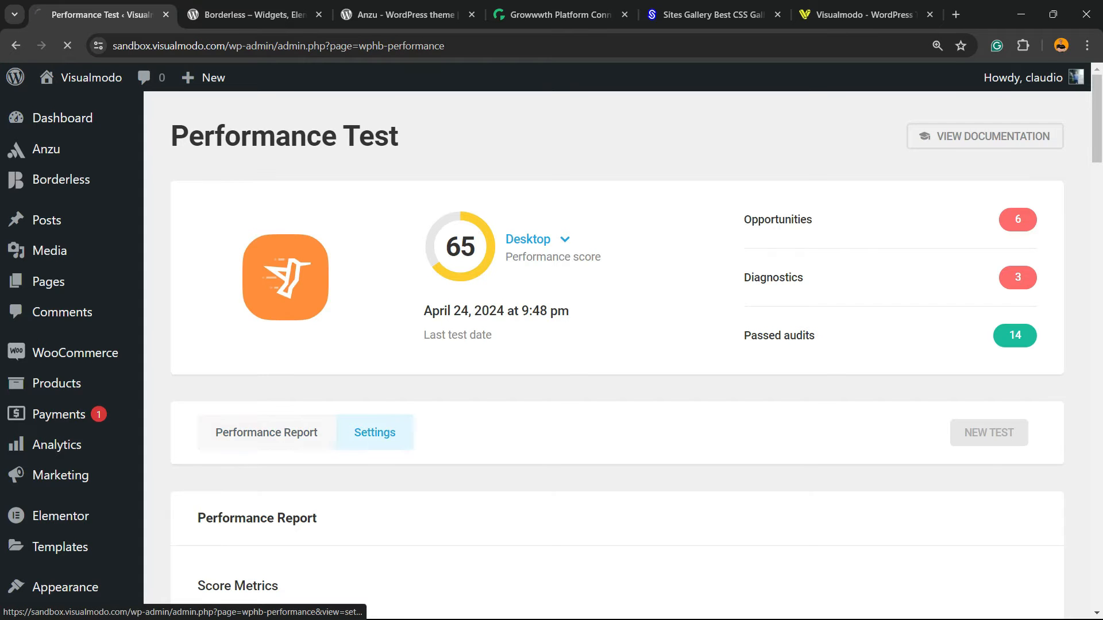
pyautogui.scroll(-3)
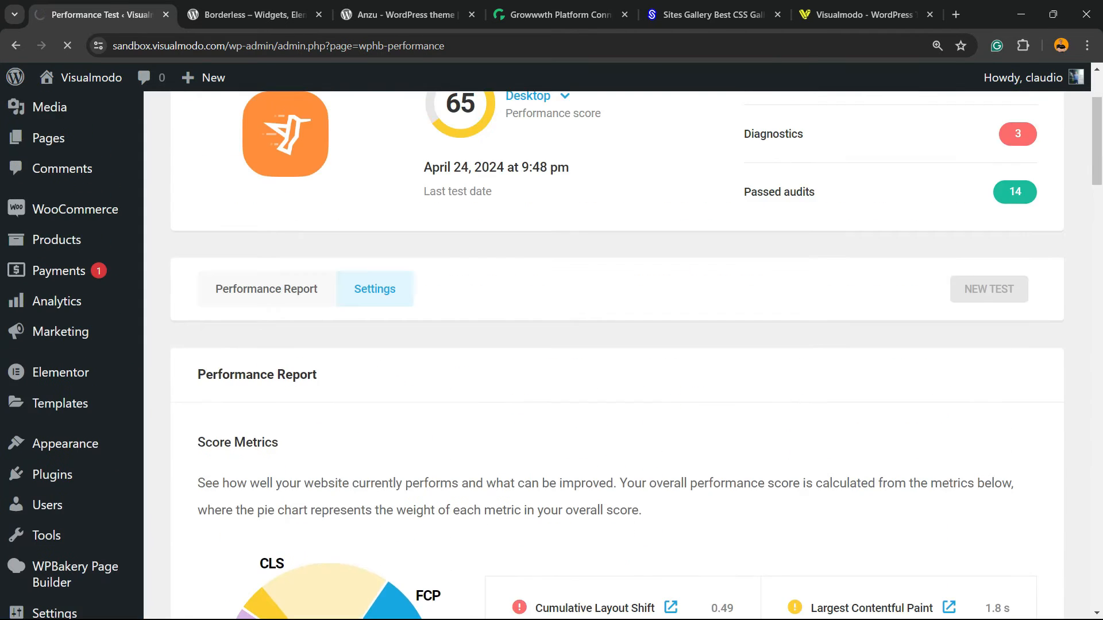
pyautogui.click(375, 289)
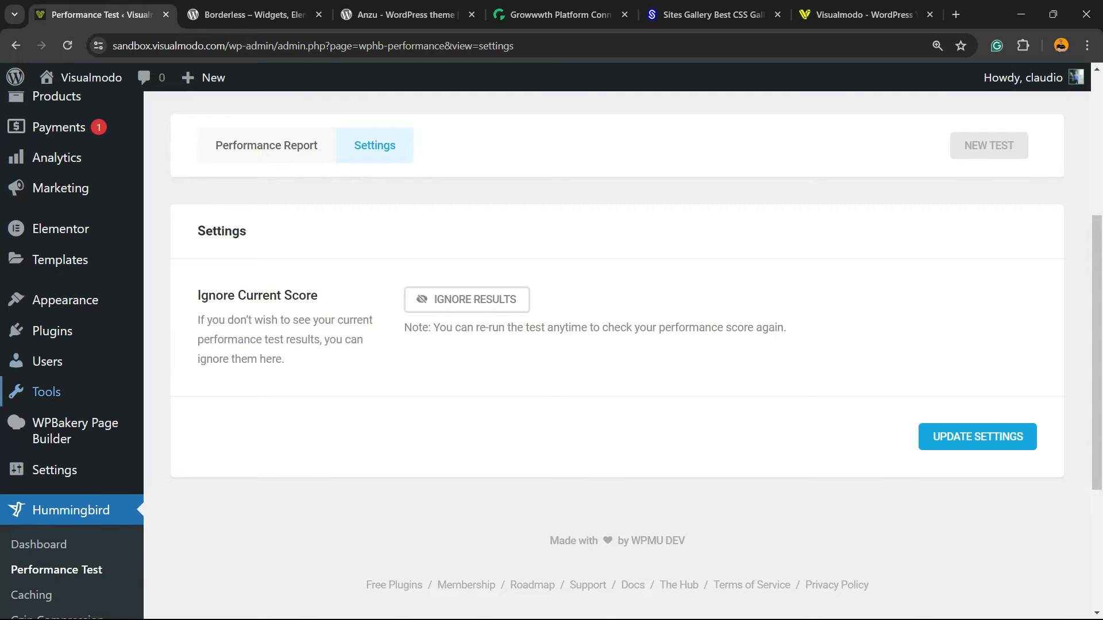
pyautogui.scroll(-3)
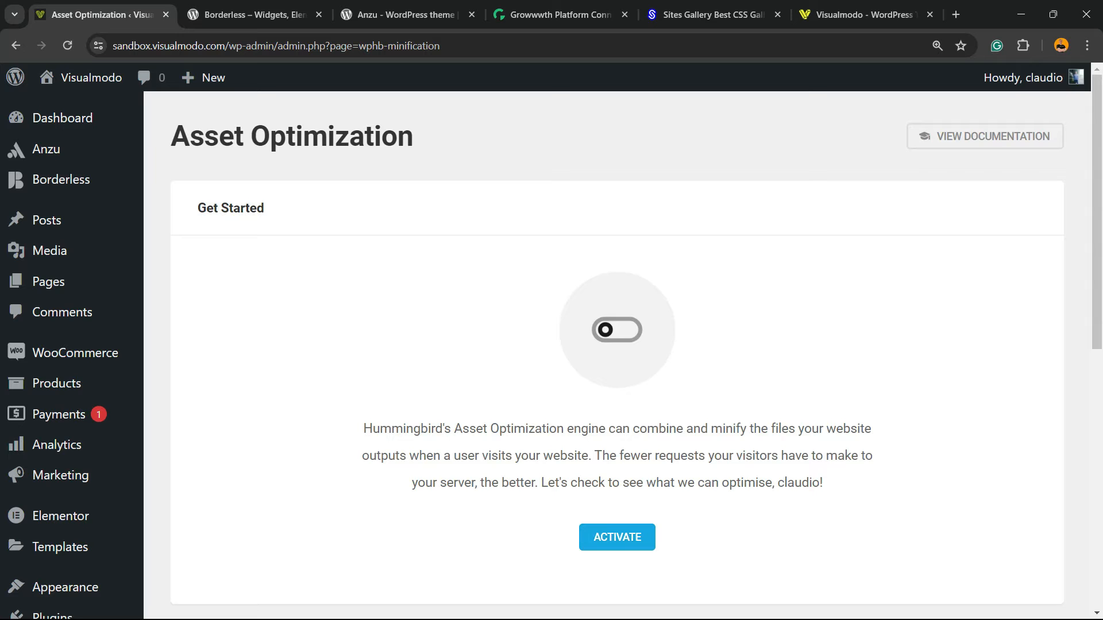
pyautogui.moveTo(61, 312)
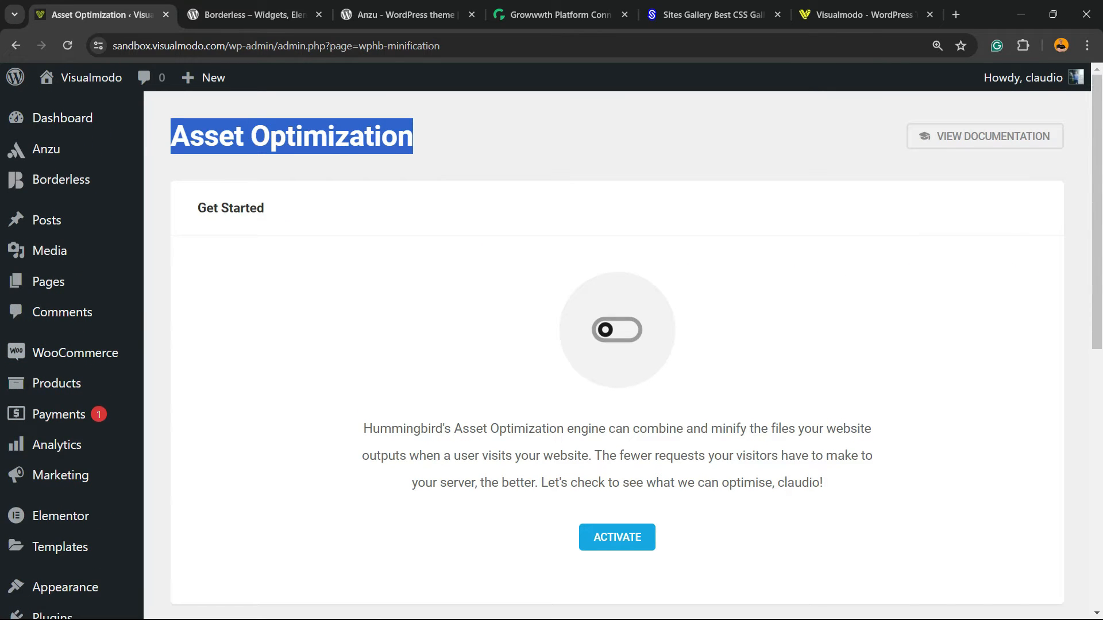
# - Scroll the Asset Optimization page as the scan reports 67 assets found
pyautogui.scroll(-3)
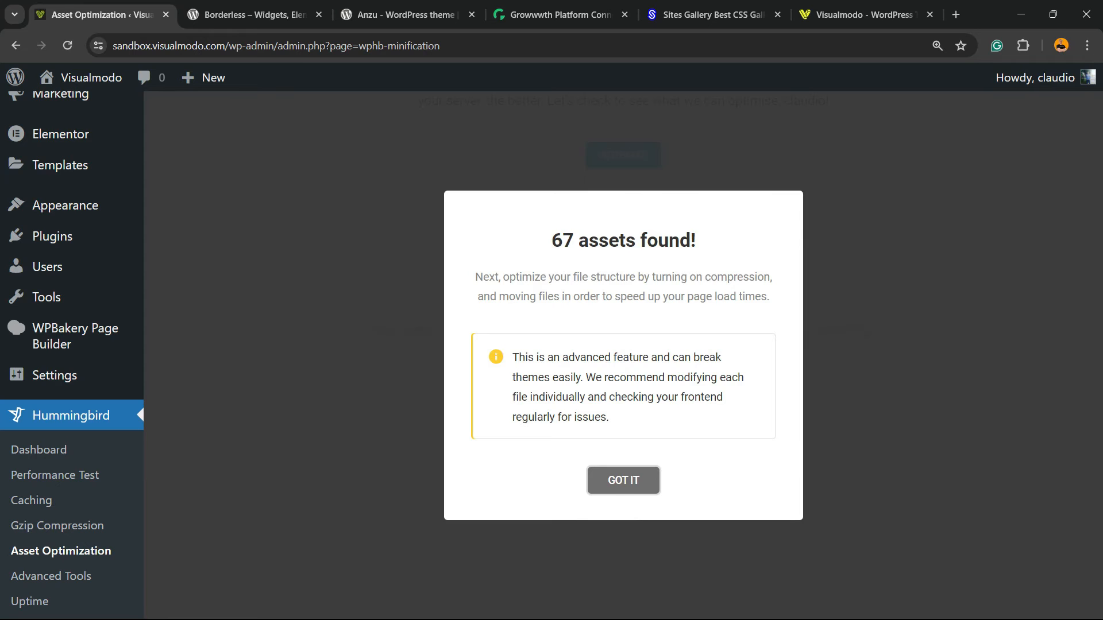
# - Dismiss the 67-assets notice and look over the Extra Optimization options
pyautogui.click(623, 480)
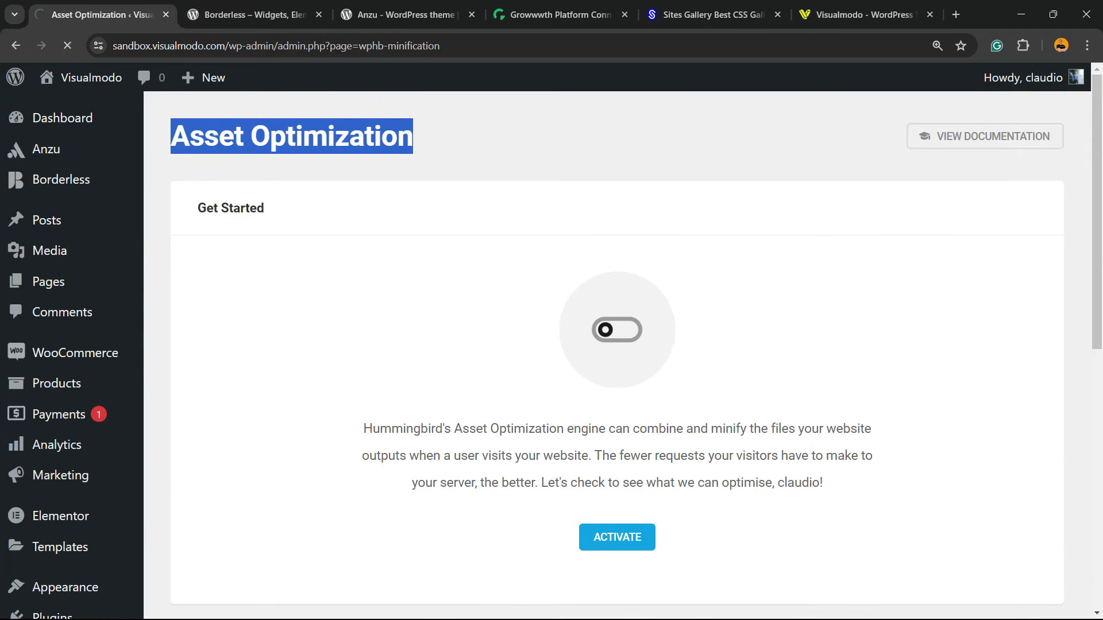
pyautogui.click(617, 537)
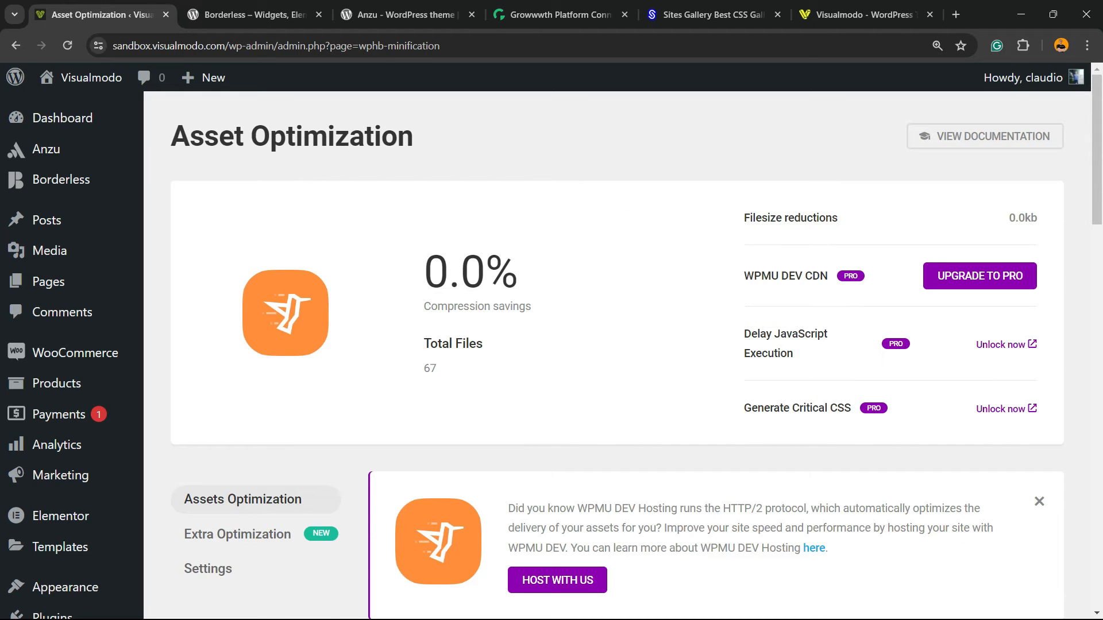
pyautogui.scroll(-3)
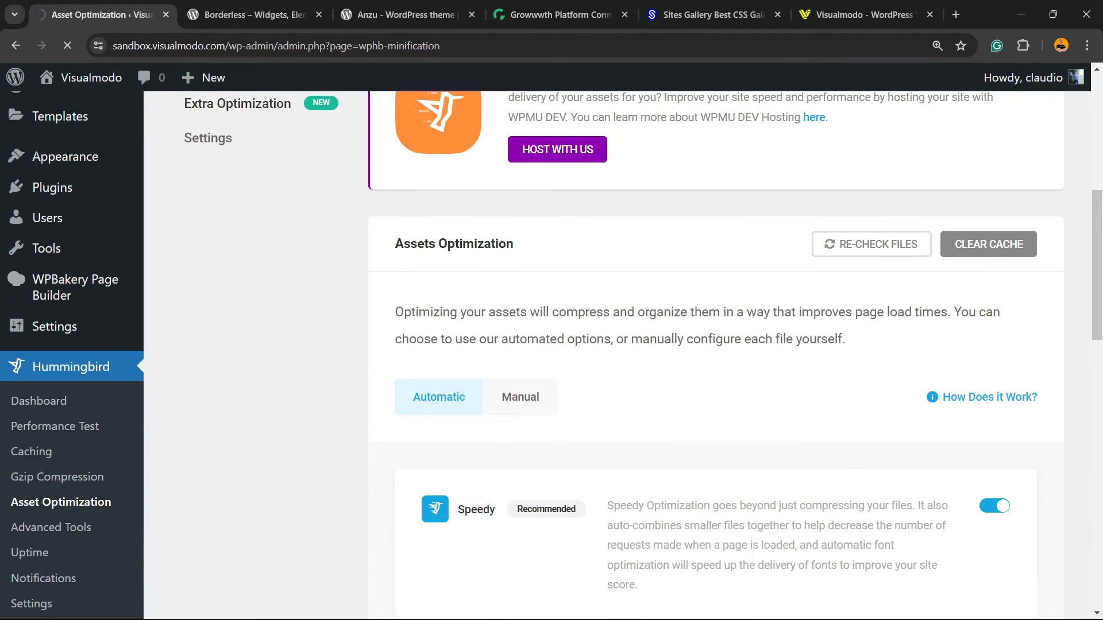
pyautogui.click(237, 104)
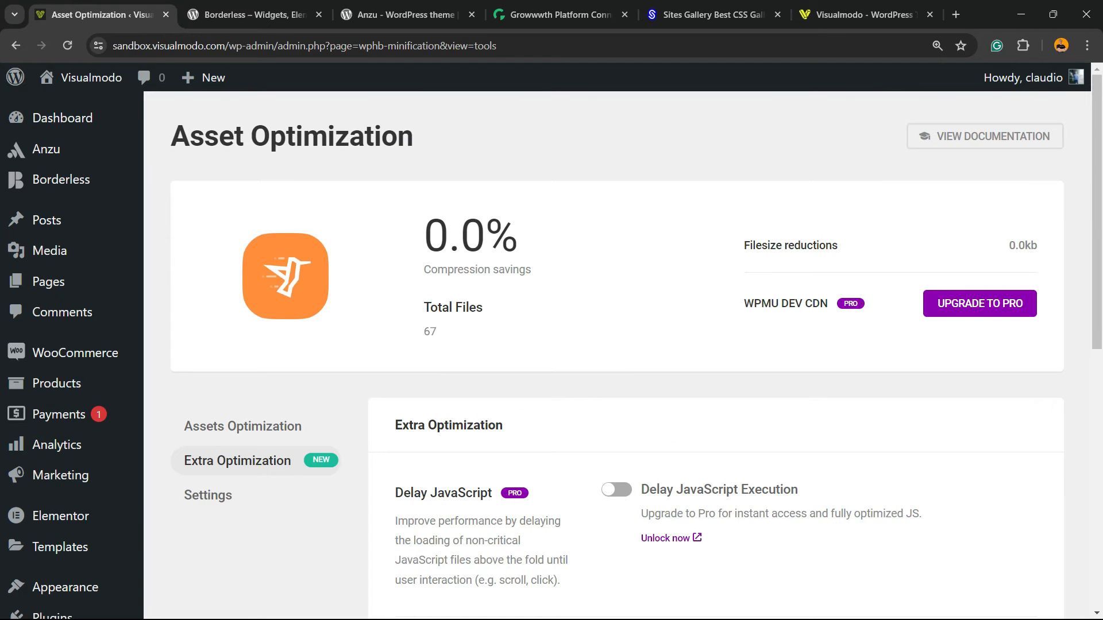
pyautogui.scroll(-3)
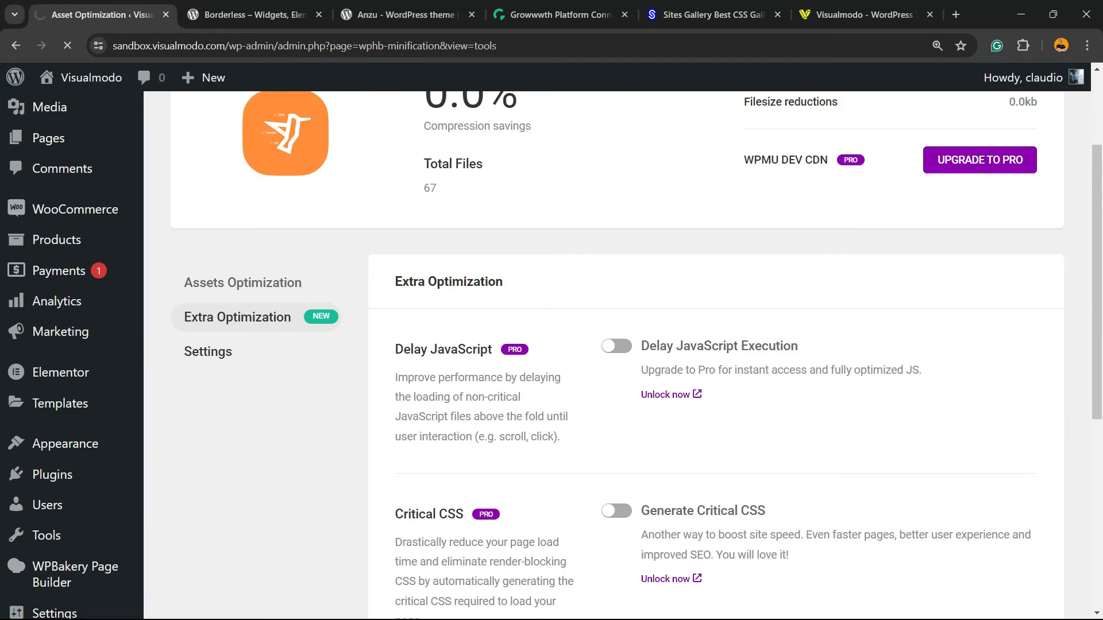
# - View the Asset Optimization settings, then review Speedy automatic optimization and the file configurations
pyautogui.click(208, 352)
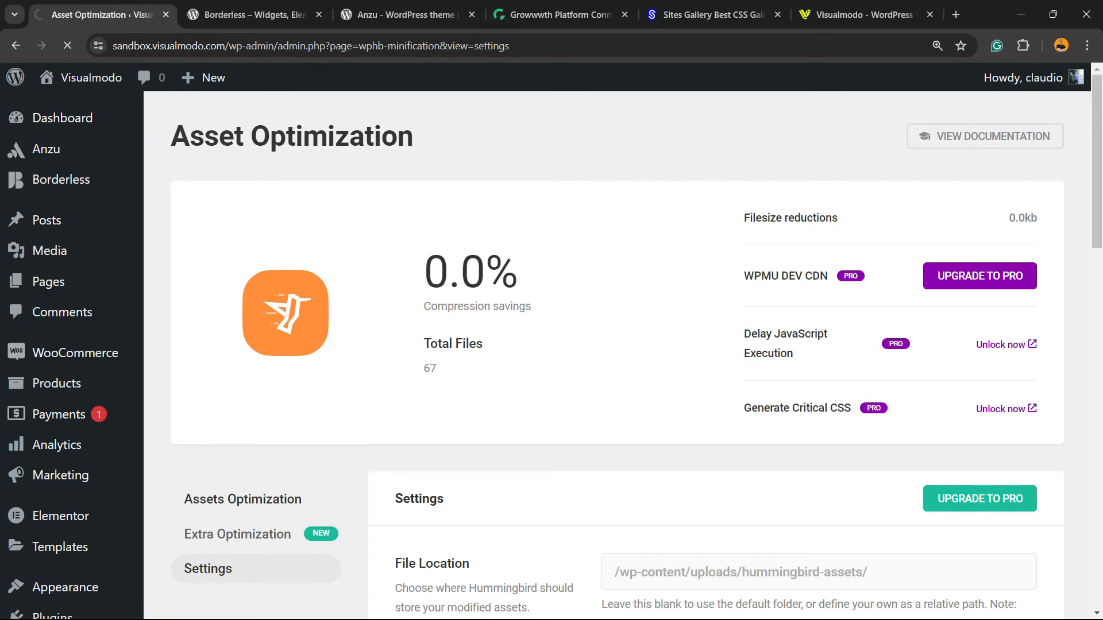
pyautogui.click(243, 499)
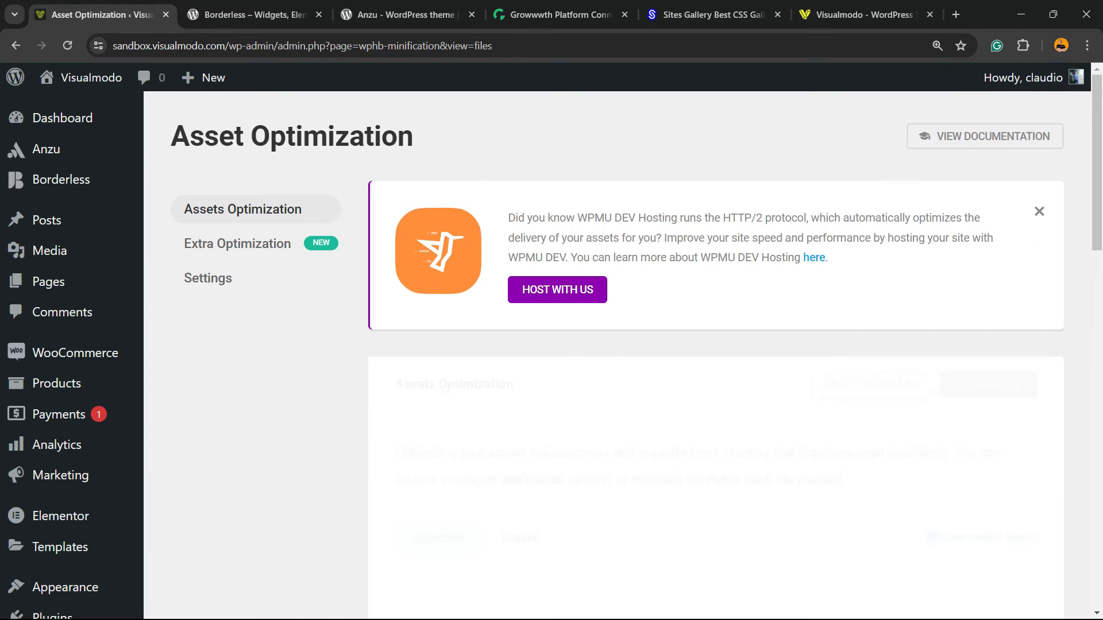
pyautogui.scroll(-3)
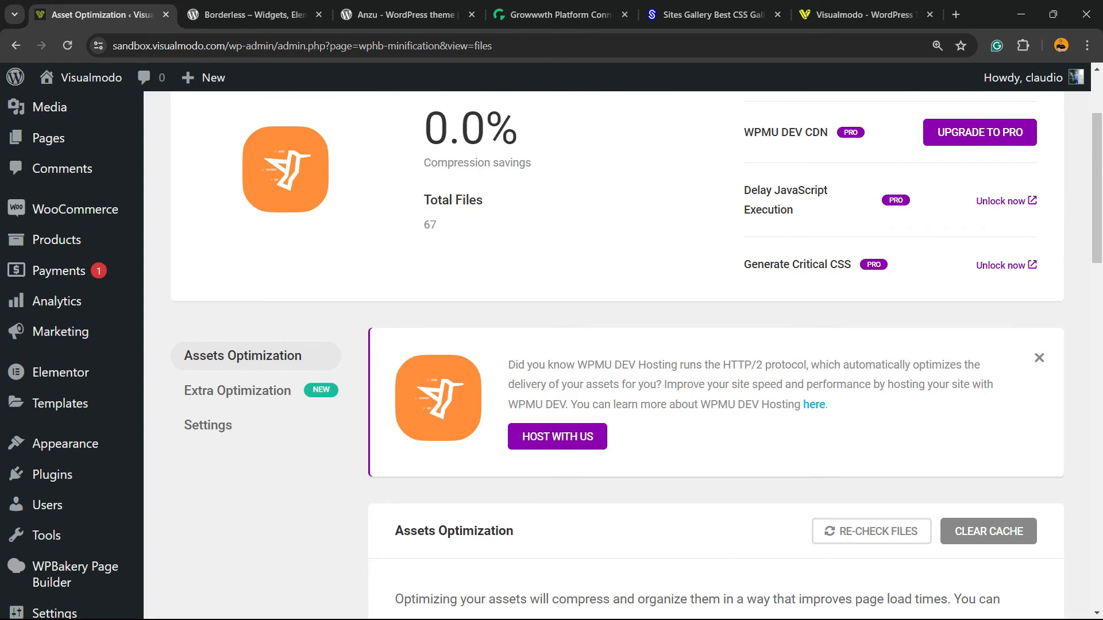
pyautogui.scroll(-3)
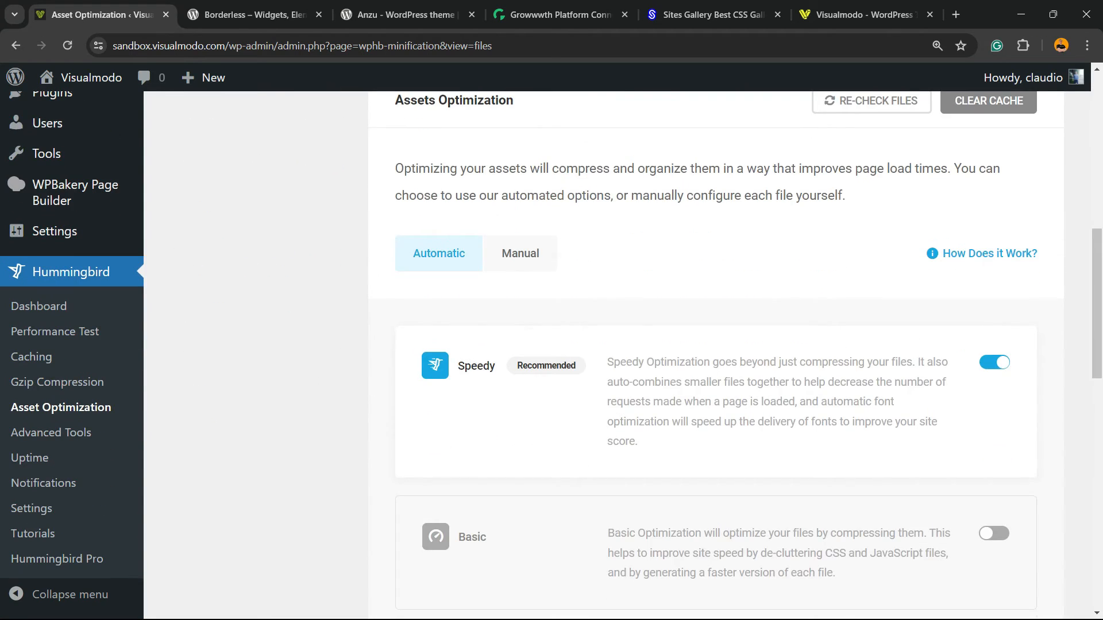
pyautogui.scroll(-3)
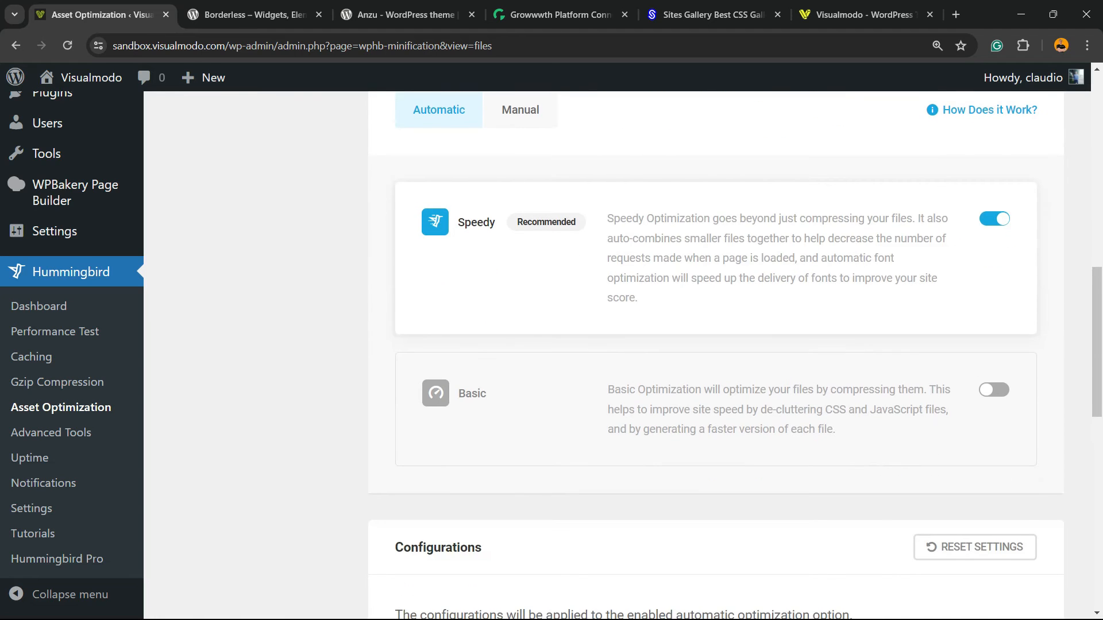
pyautogui.scroll(-3)
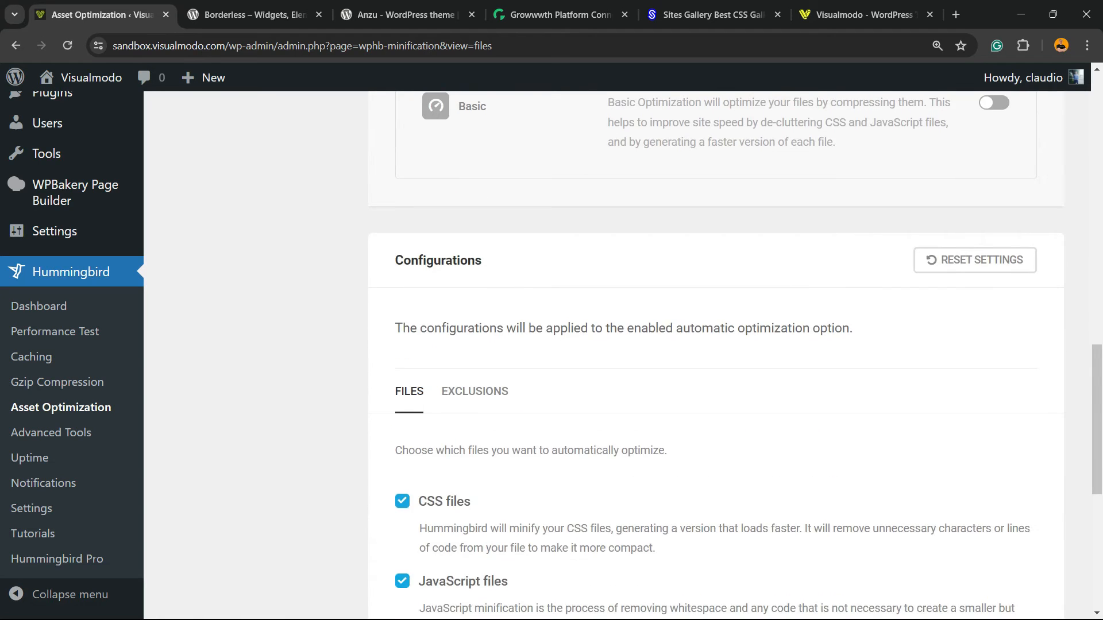
pyautogui.scroll(-3)
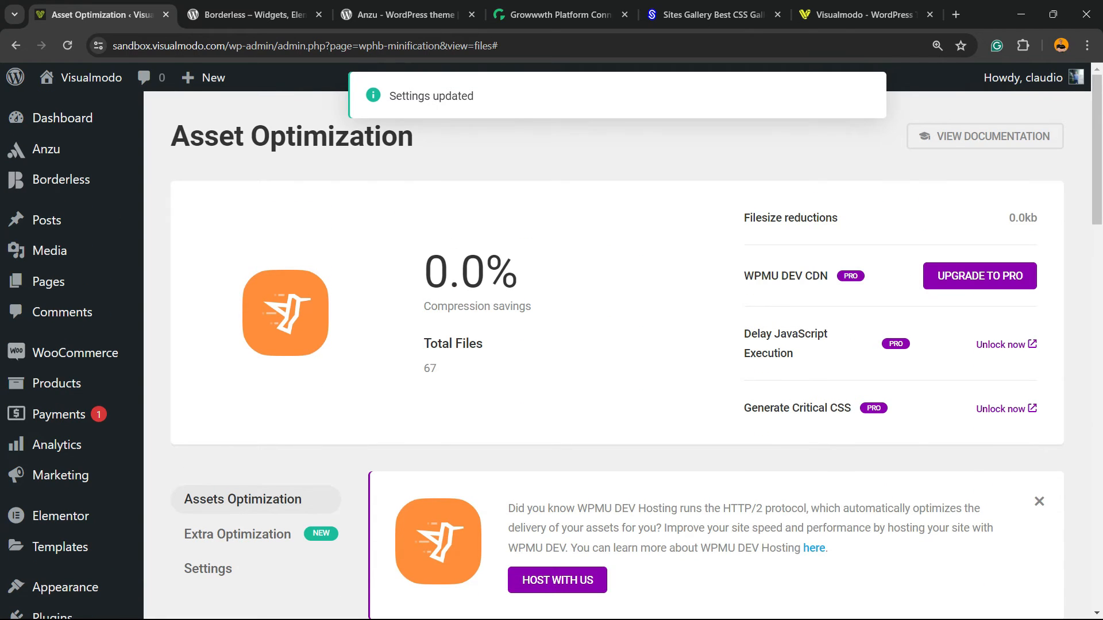
pyautogui.scroll(-3)
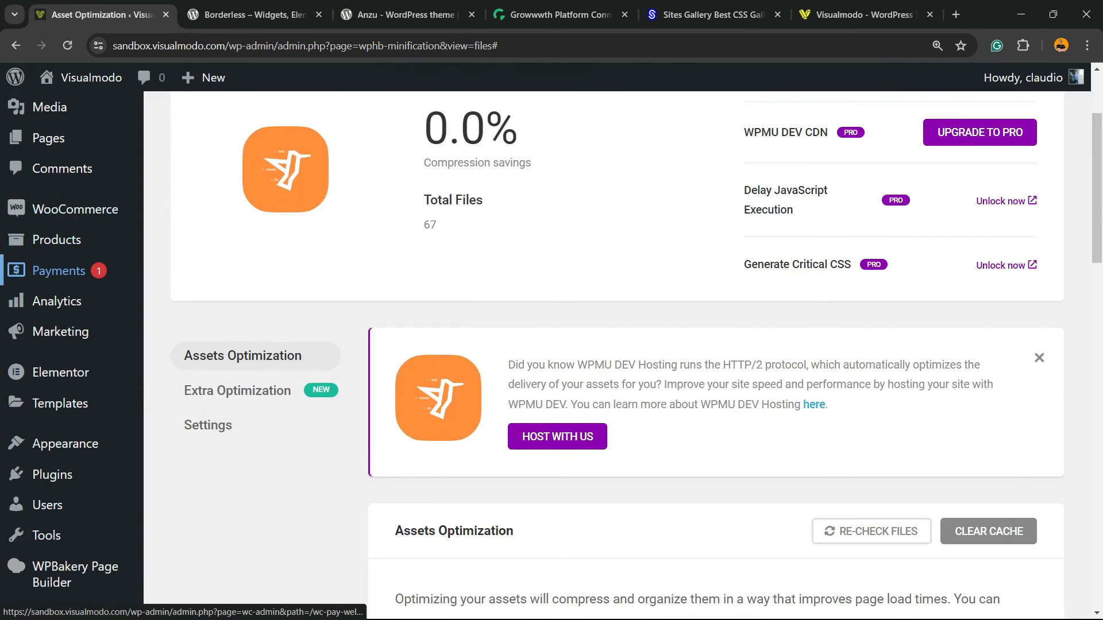
pyautogui.scroll(-3)
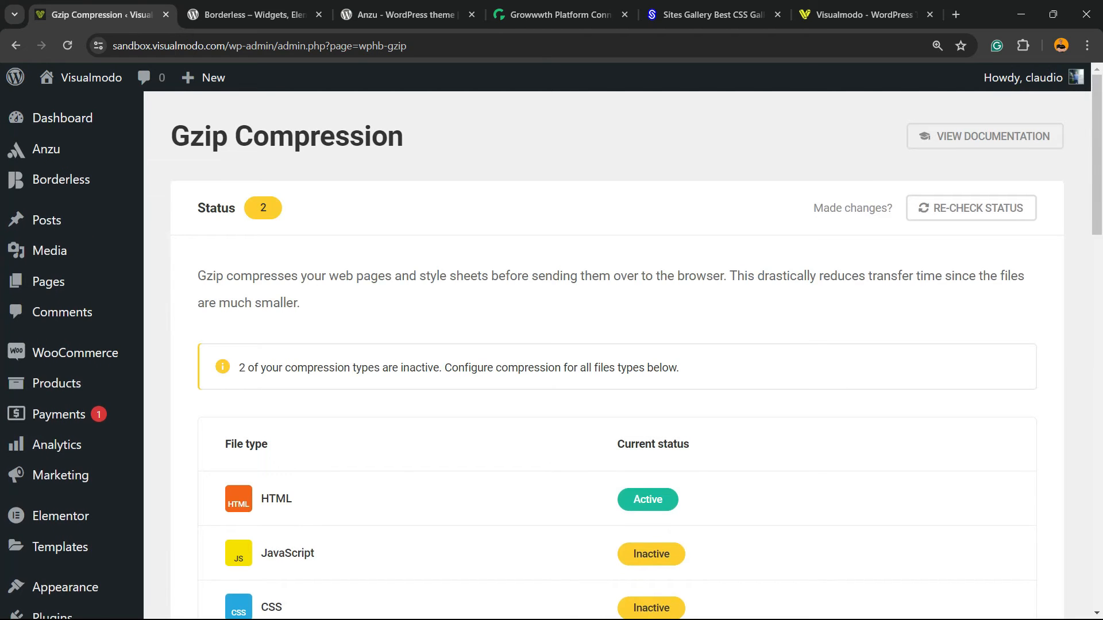
# - Scroll through the Gzip Compression status table to the NGINX gzip configuration code
pyautogui.scroll(-3)
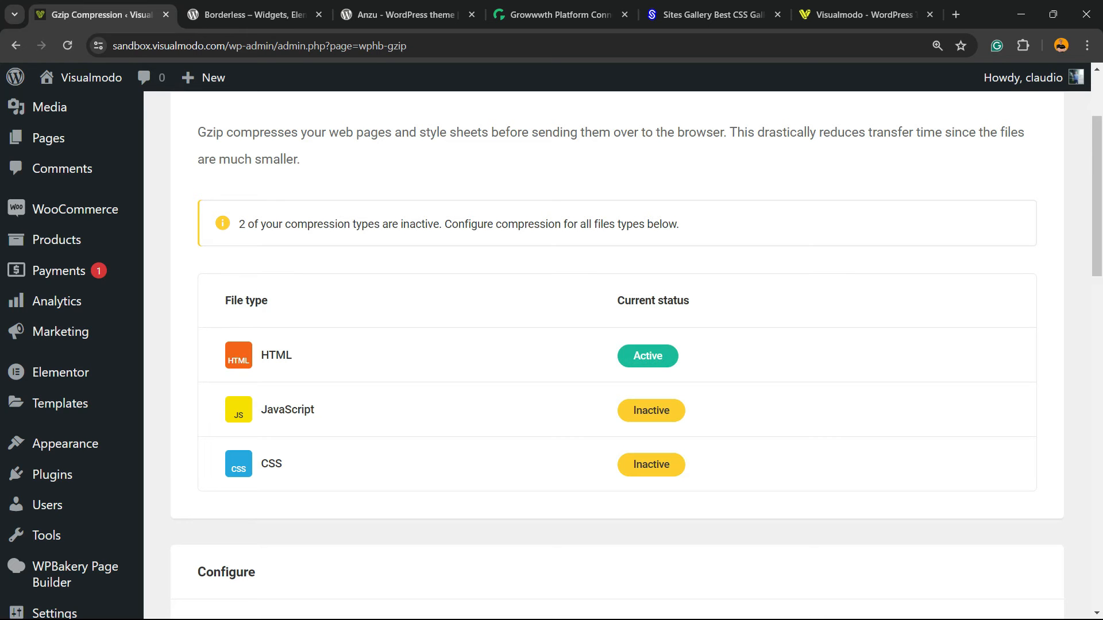
pyautogui.scroll(-3)
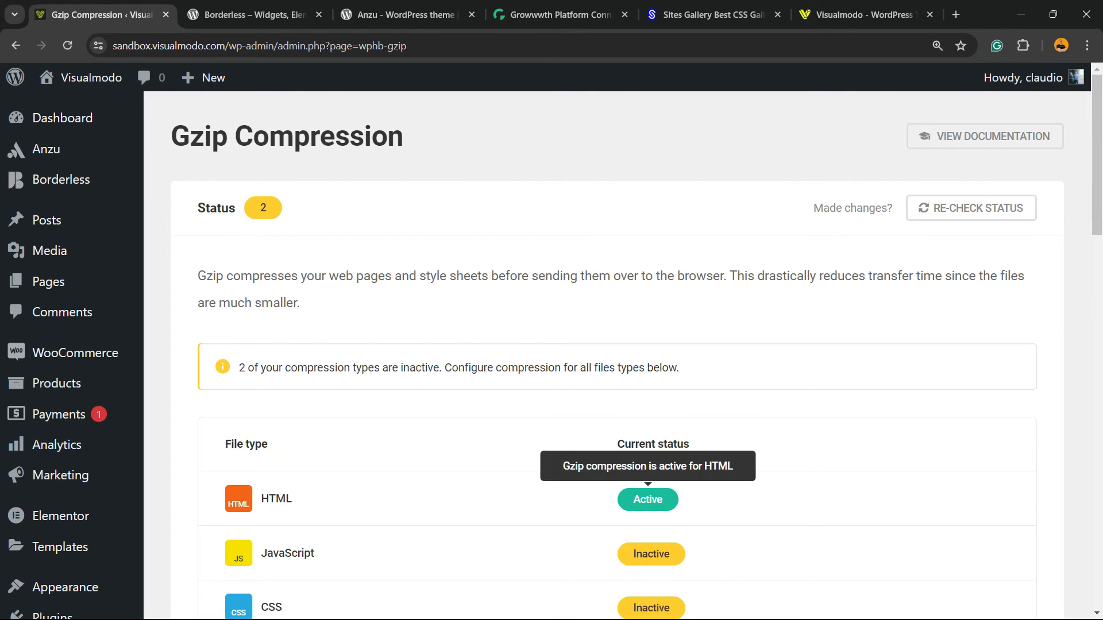
pyautogui.moveTo(647, 499)
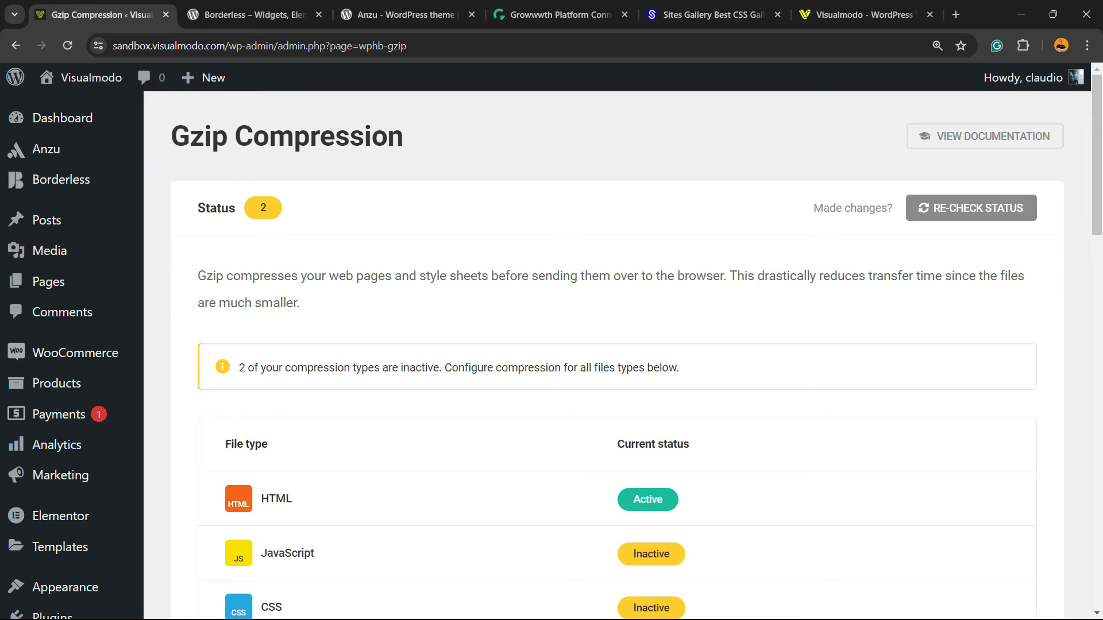
pyautogui.scroll(-3)
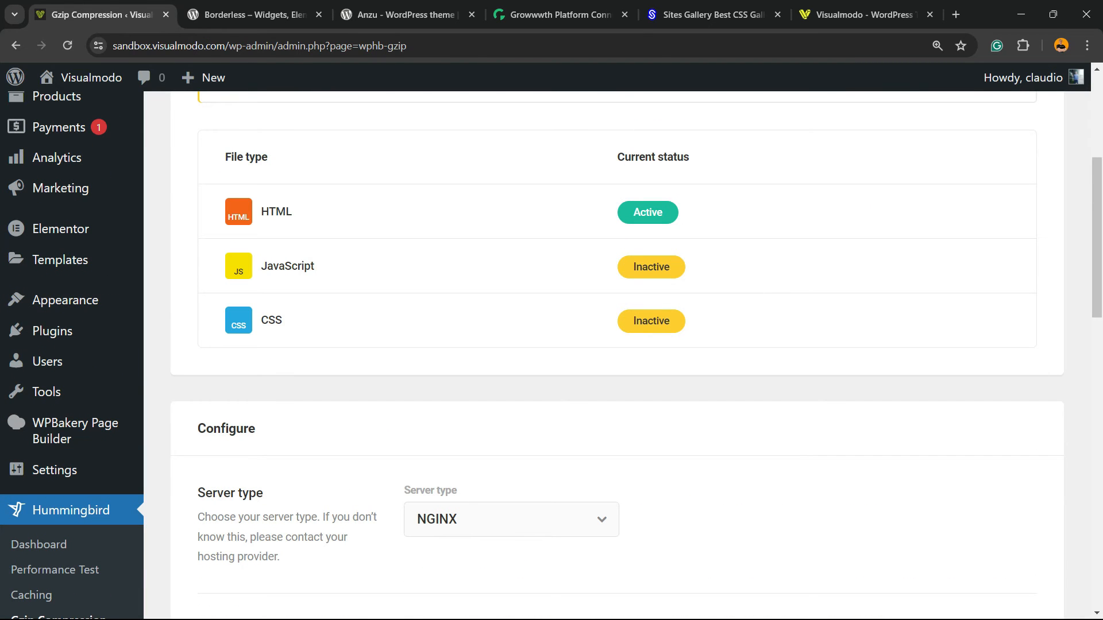
pyautogui.scroll(-3)
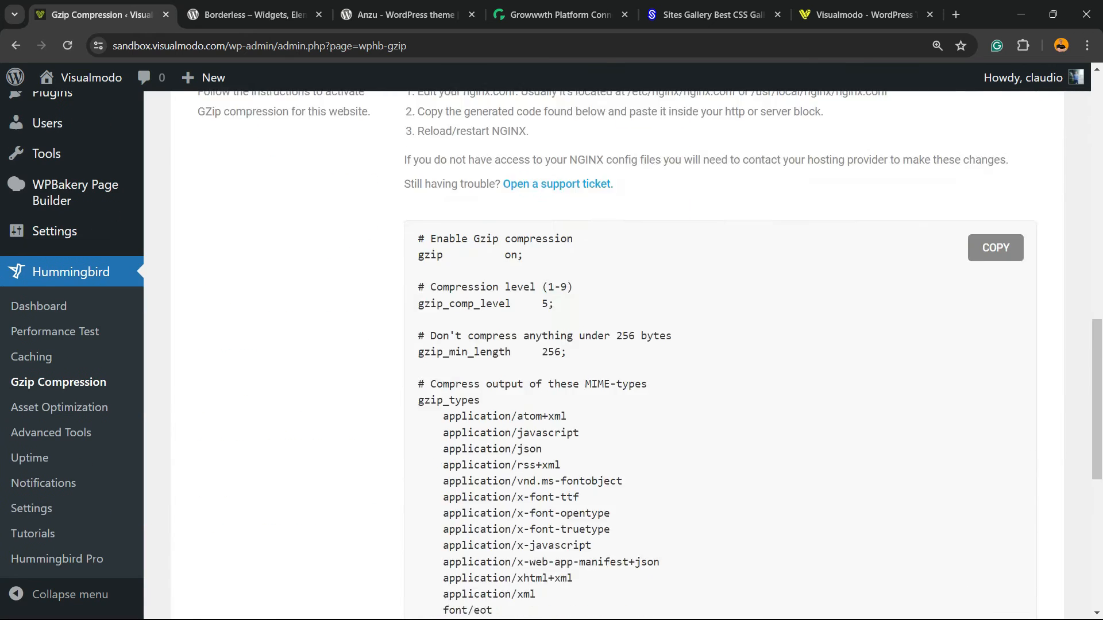
pyautogui.scroll(3)
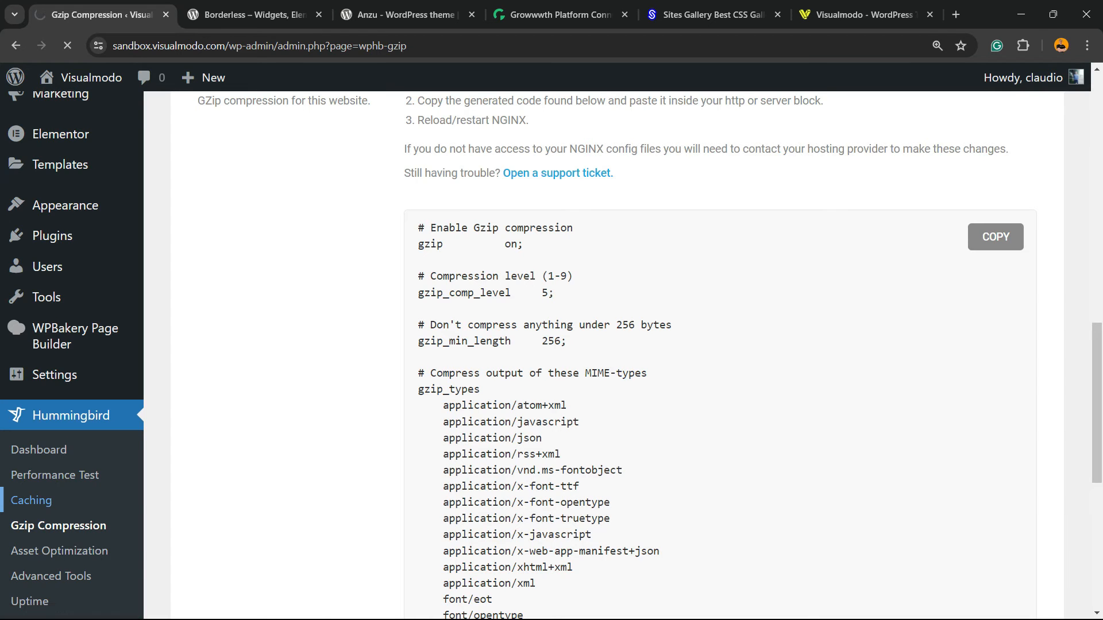
# - Open the Page Caching section and activate page caching
pyautogui.click(31, 500)
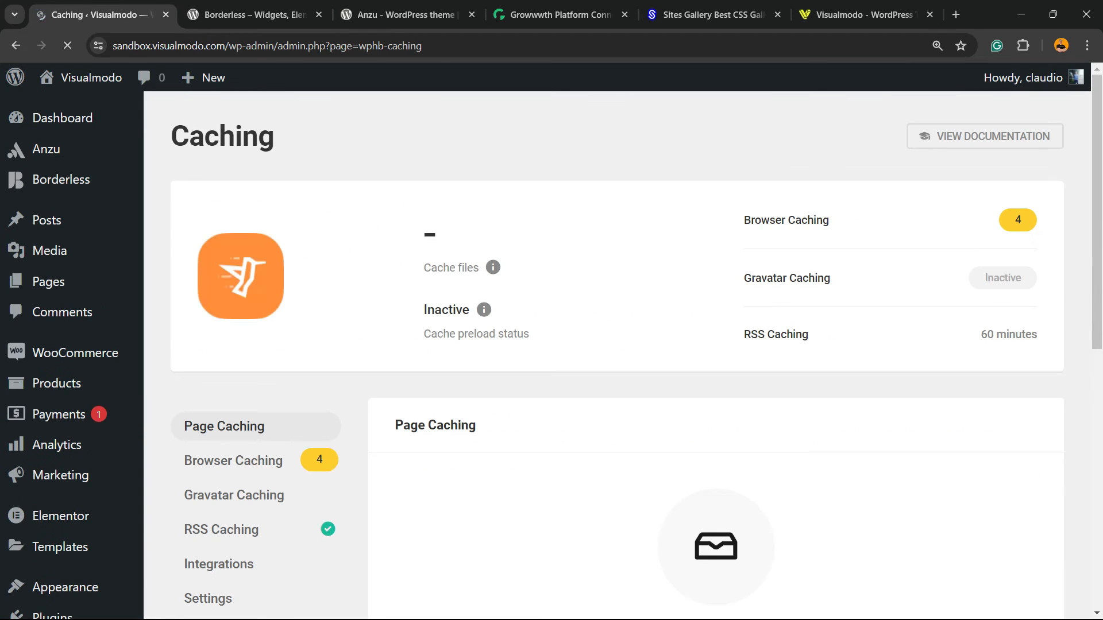
pyautogui.scroll(-3)
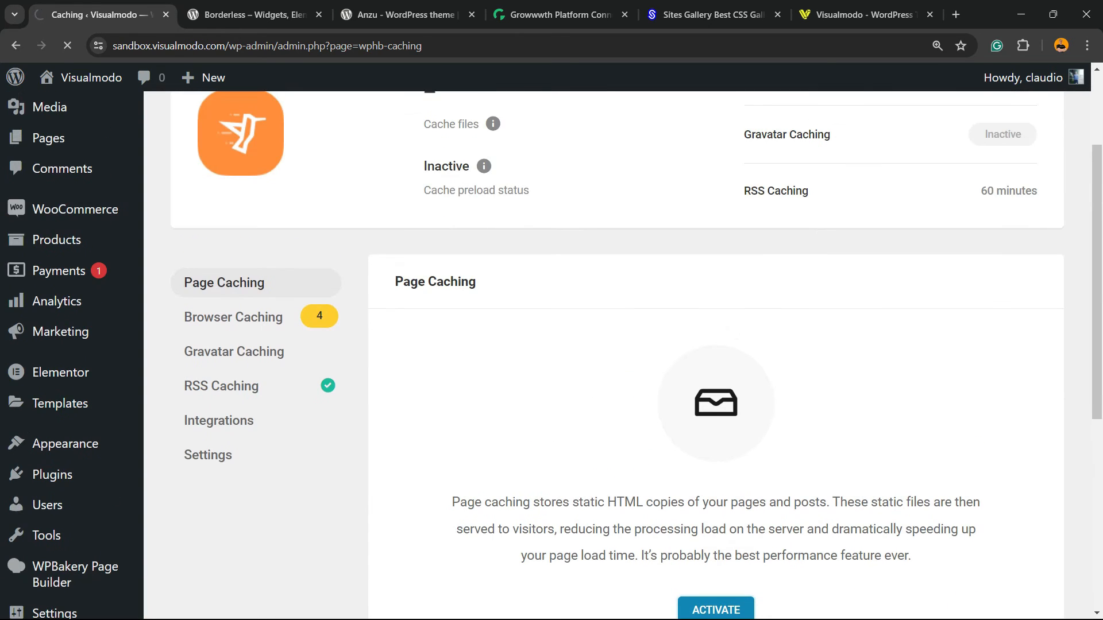
pyautogui.scroll(-3)
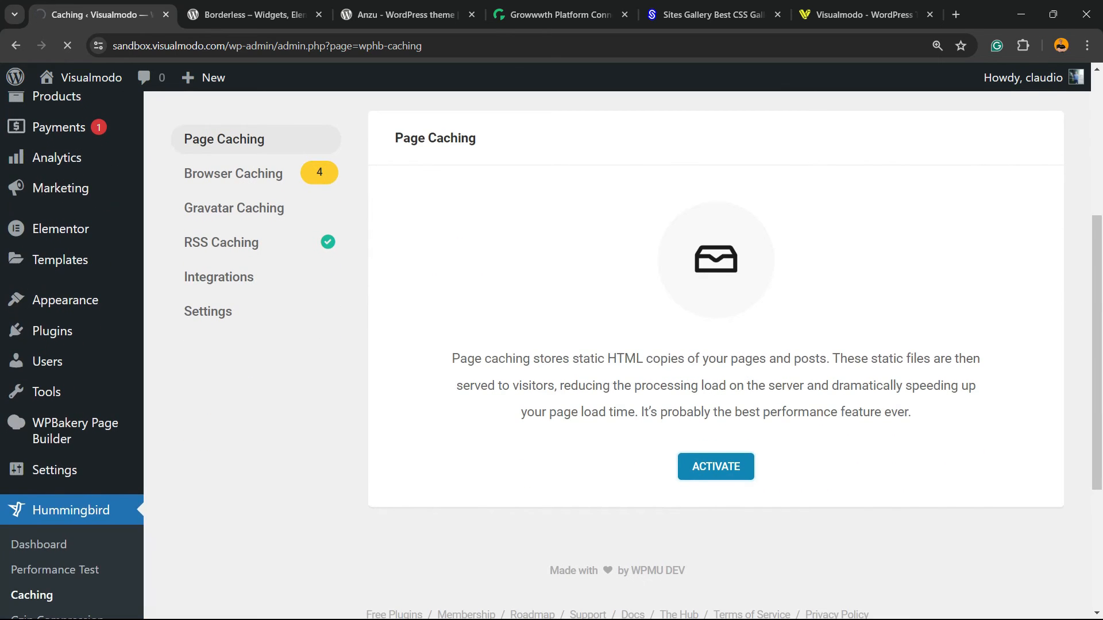
pyautogui.click(716, 466)
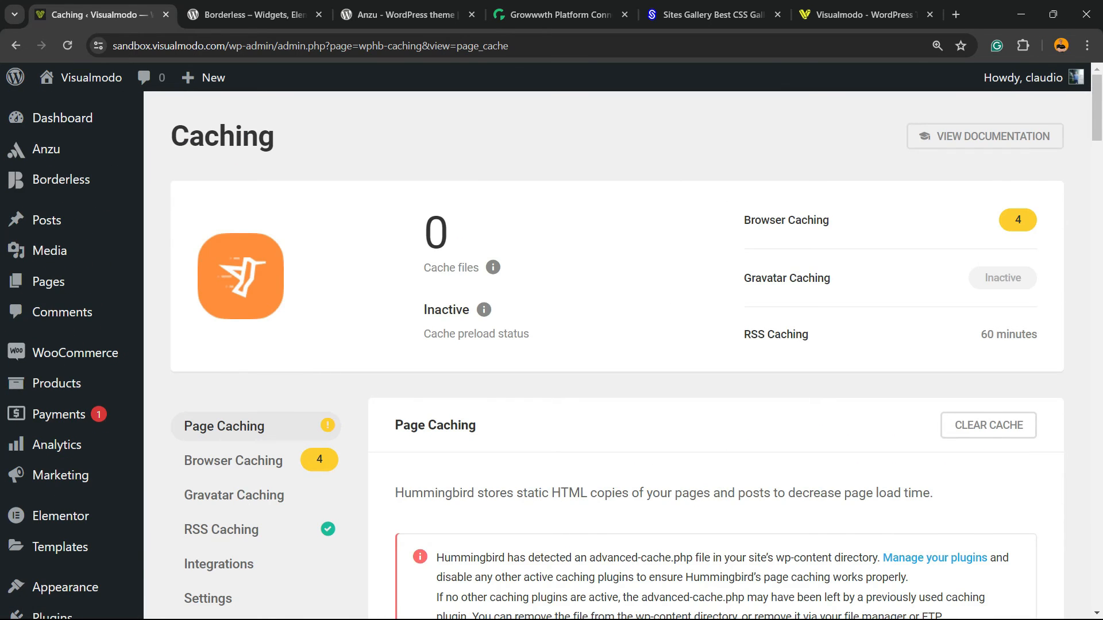
# - Review the page types, preload, integration and other page caching options
pyautogui.scroll(-3)
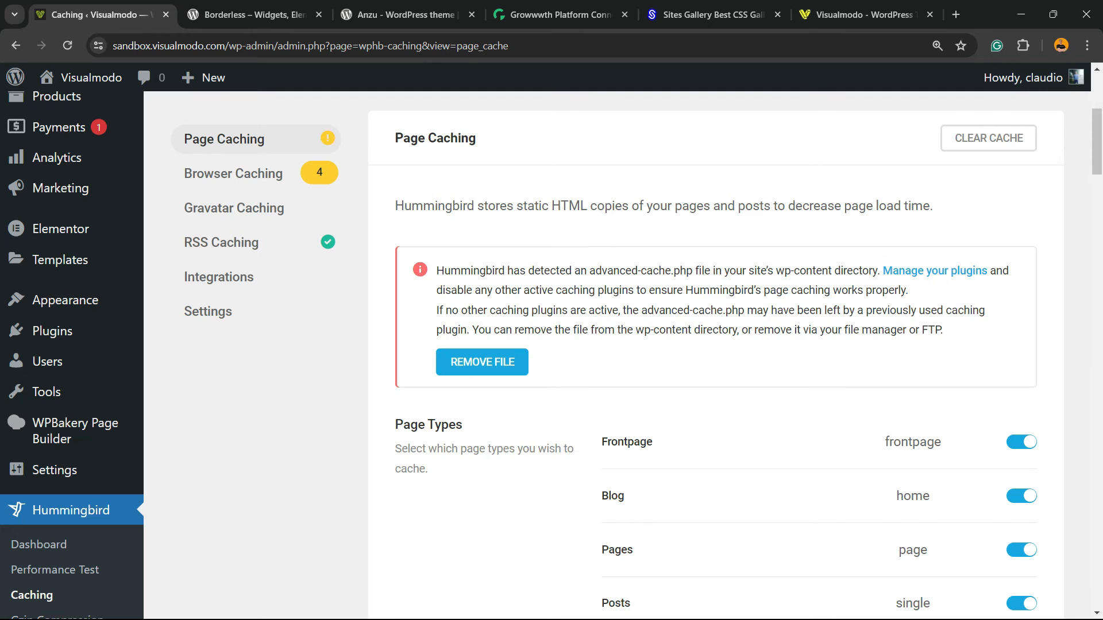
pyautogui.scroll(-3)
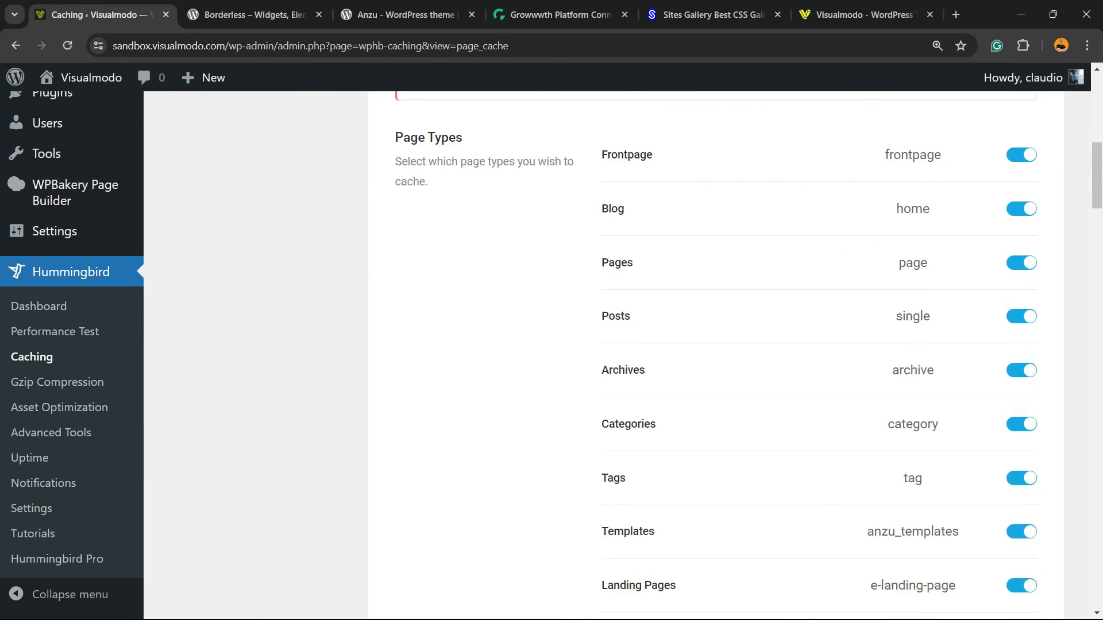
pyautogui.scroll(-3)
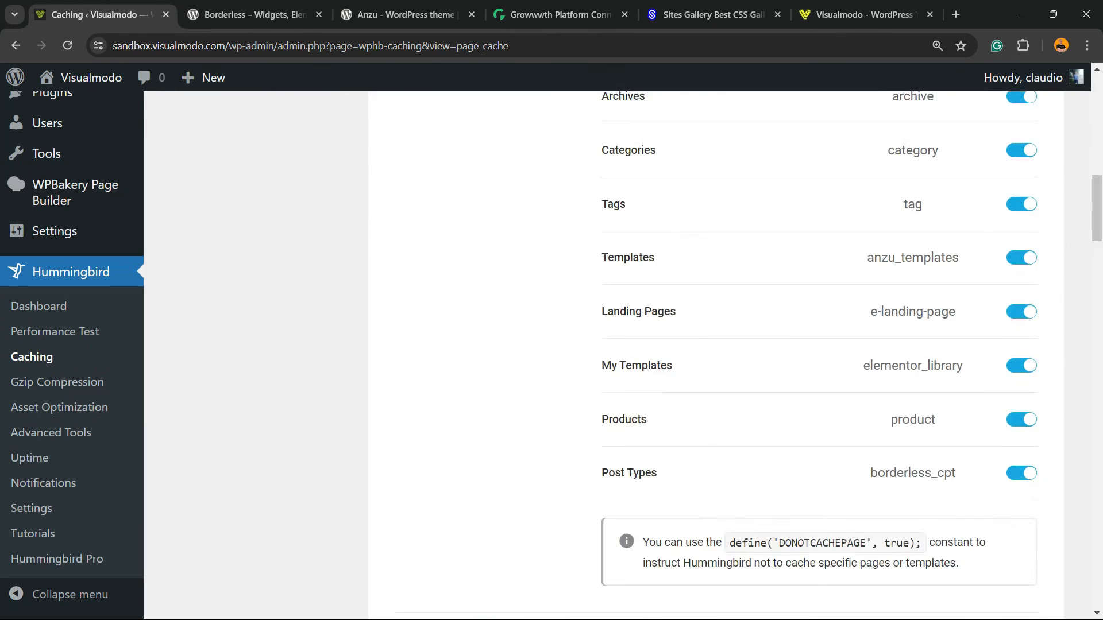
pyautogui.scroll(-3)
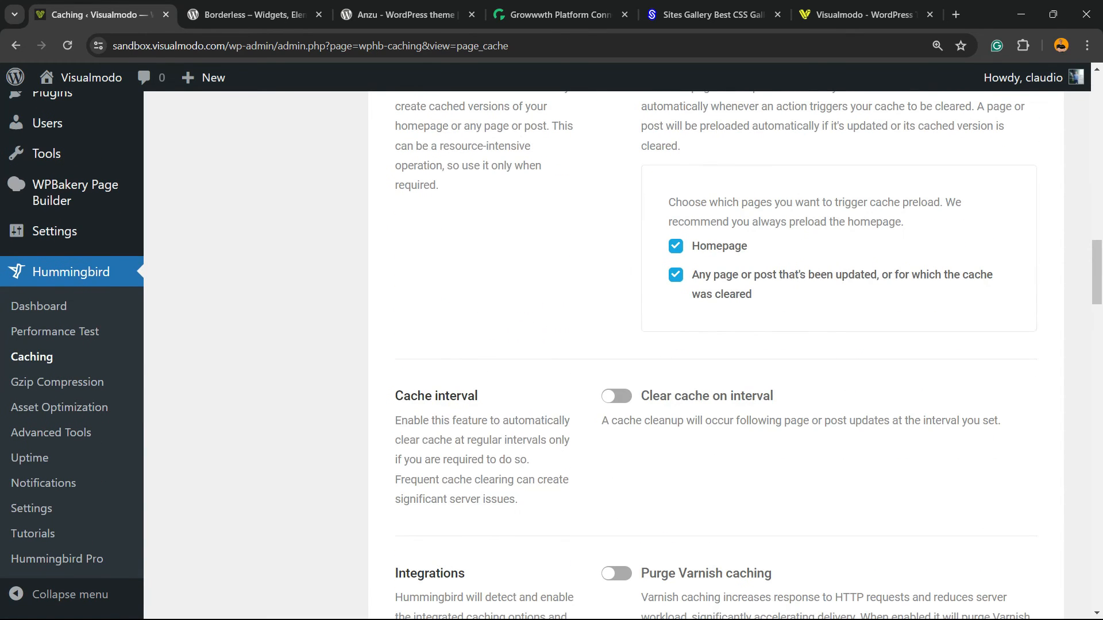
pyautogui.scroll(-3)
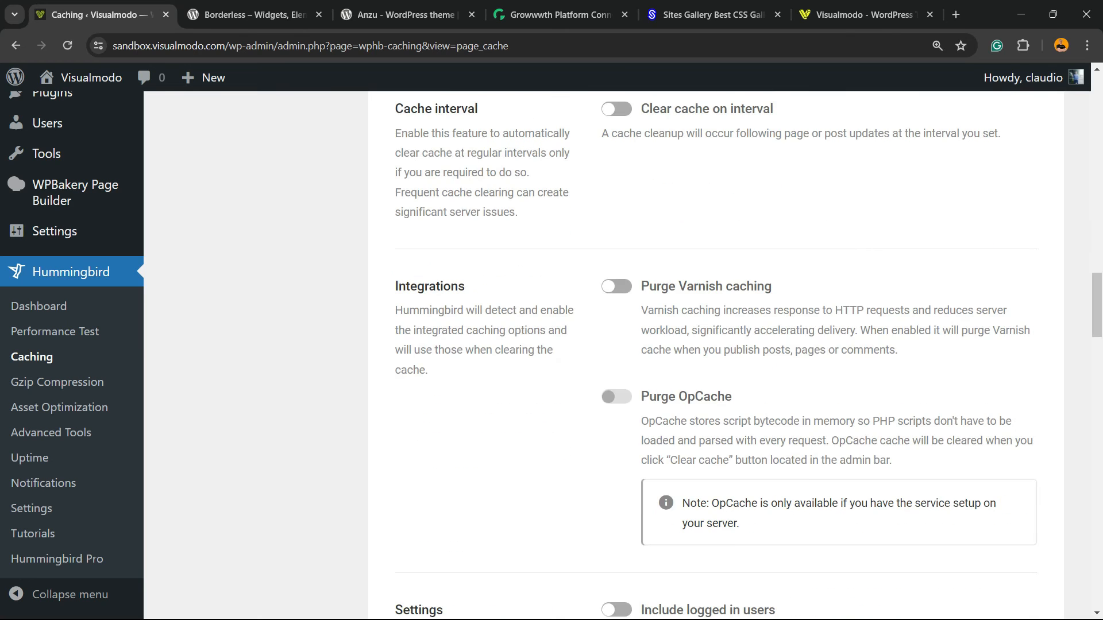
pyautogui.scroll(-3)
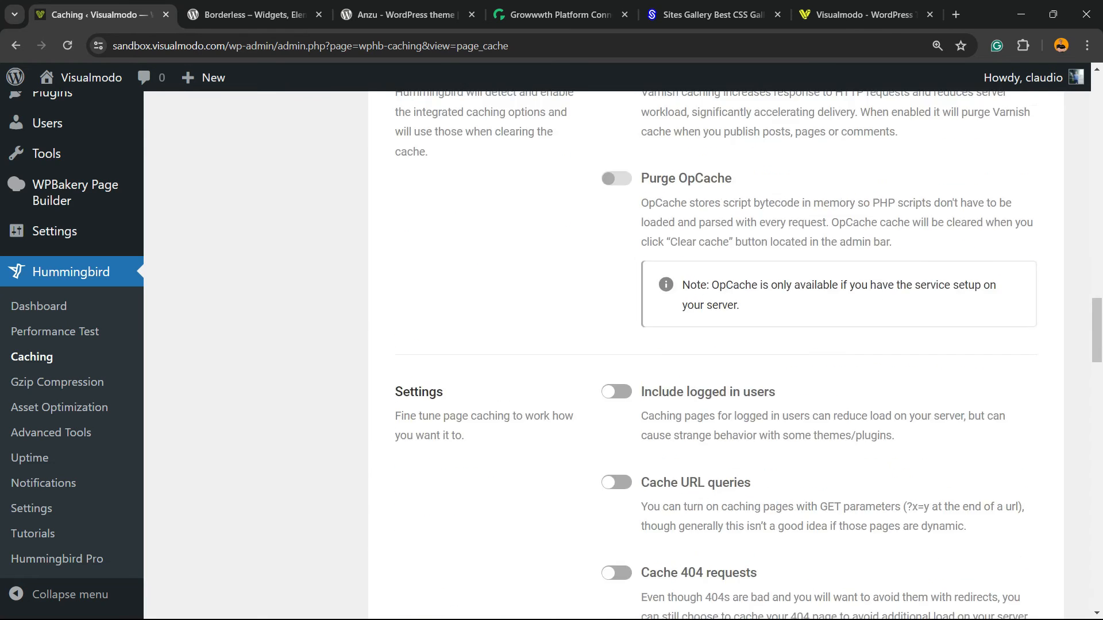
pyautogui.scroll(-3)
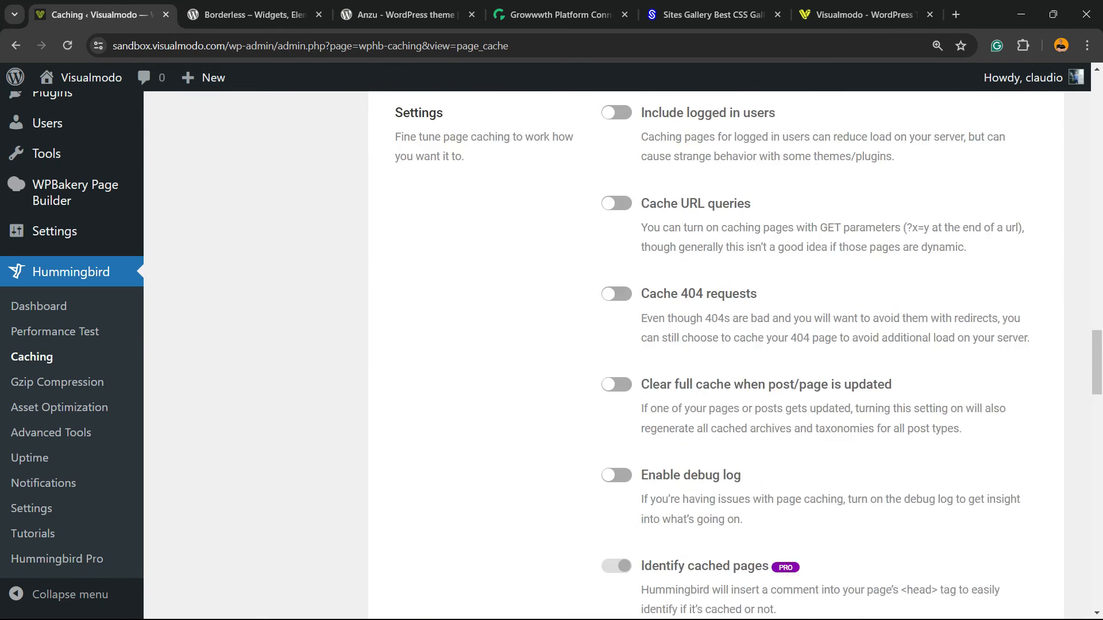
pyautogui.scroll(-3)
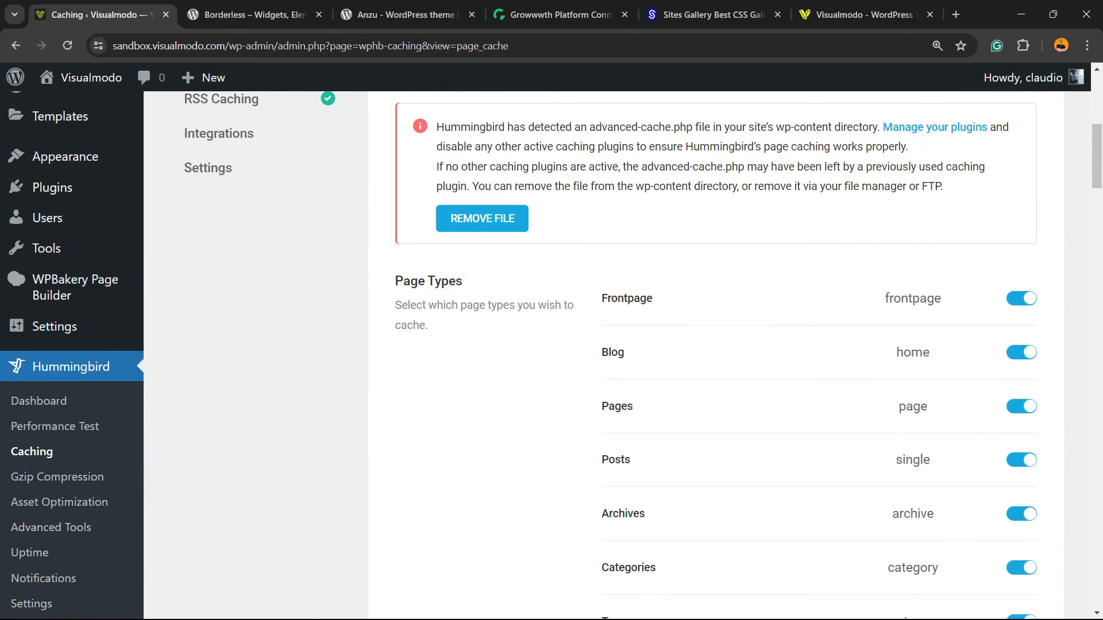
pyautogui.scroll(-3)
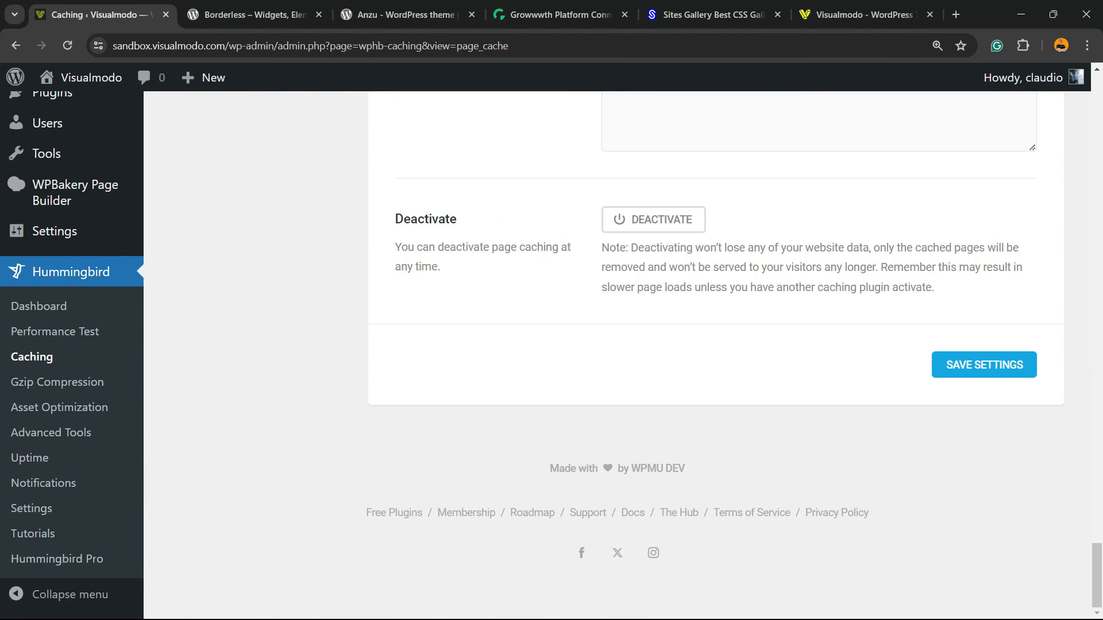
pyautogui.scroll(3)
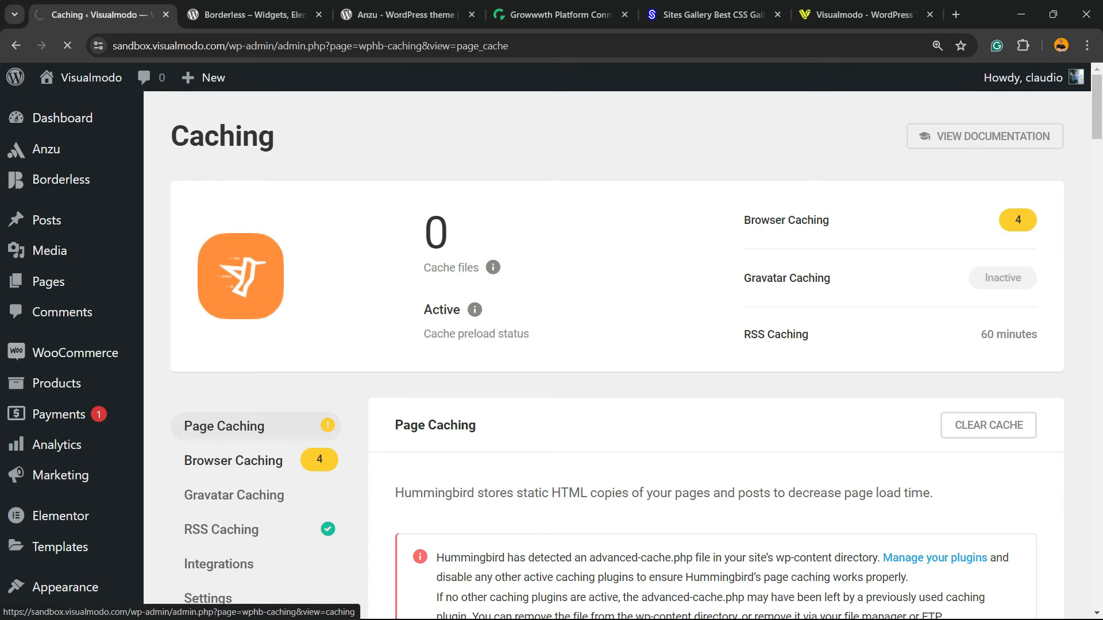
# - Open the Browser Caching section and review its expiry table
pyautogui.click(233, 460)
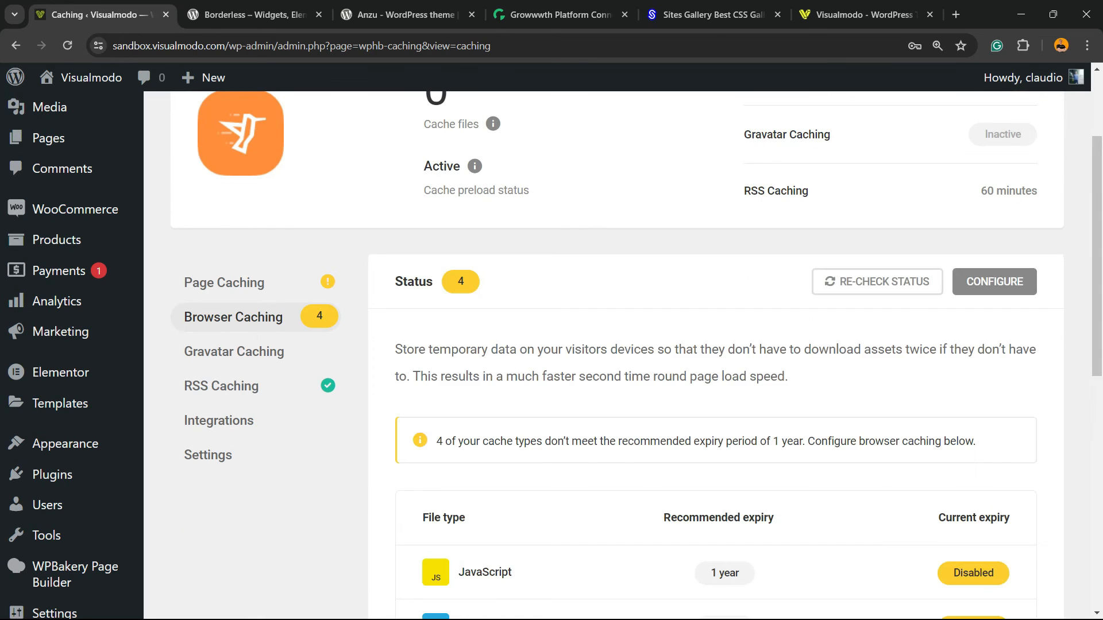
pyautogui.scroll(-3)
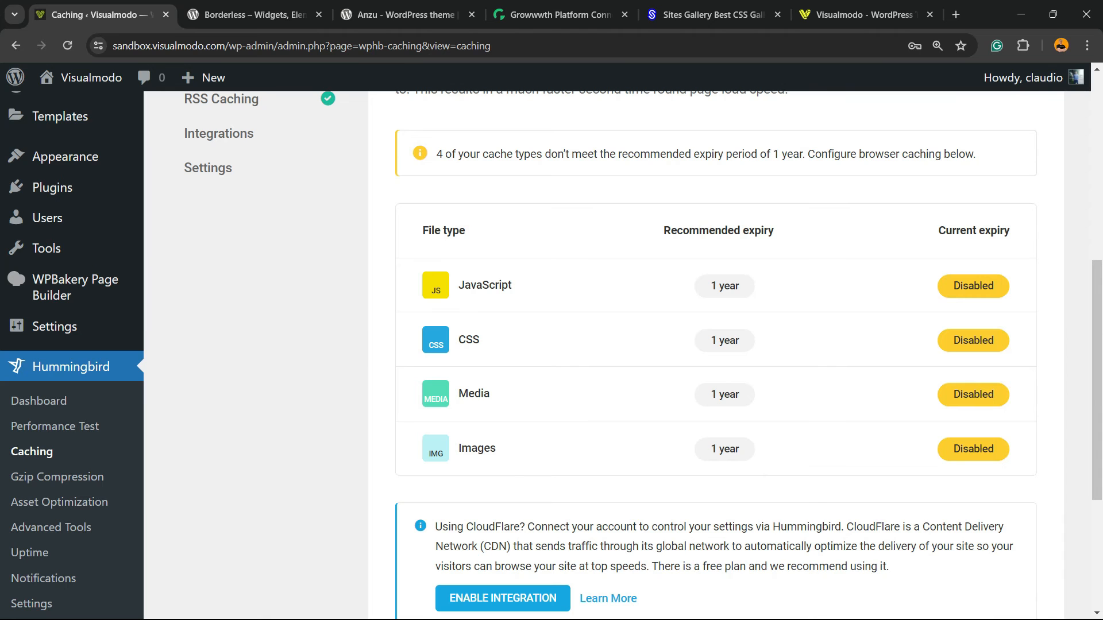
pyautogui.scroll(-3)
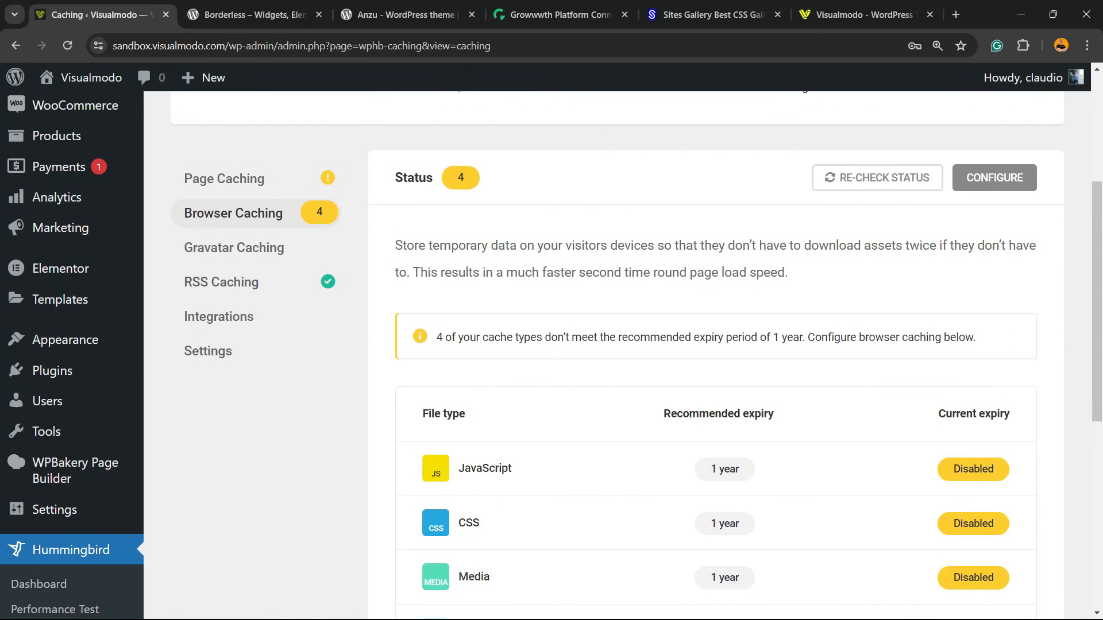
# - Start the browser caching setup wizard and check the auto-detected NGINX server type
pyautogui.click(994, 178)
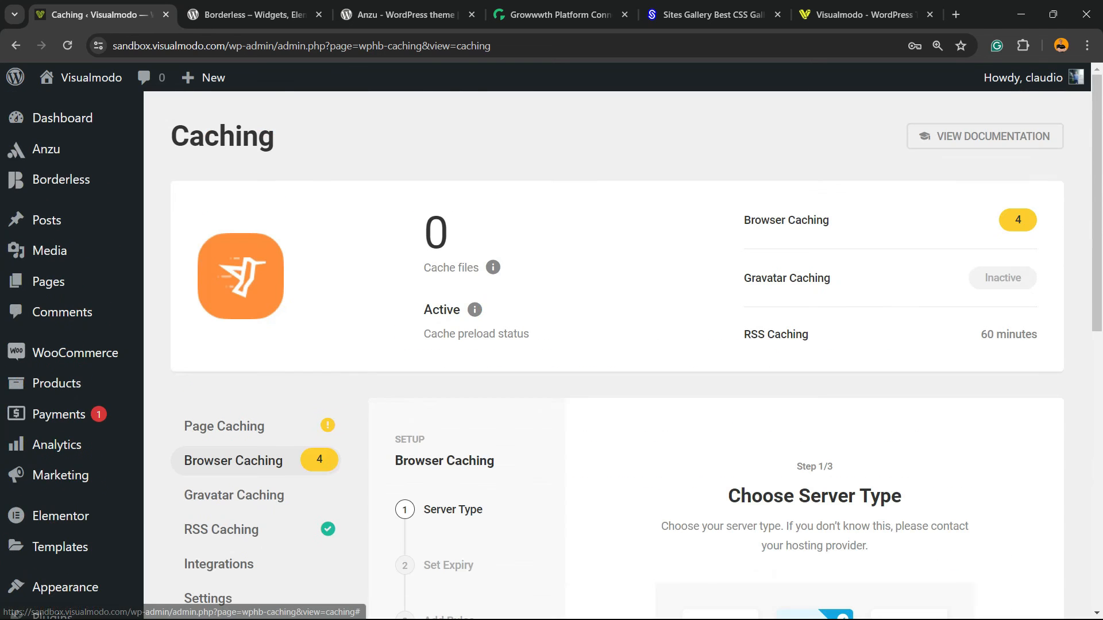
pyautogui.scroll(-3)
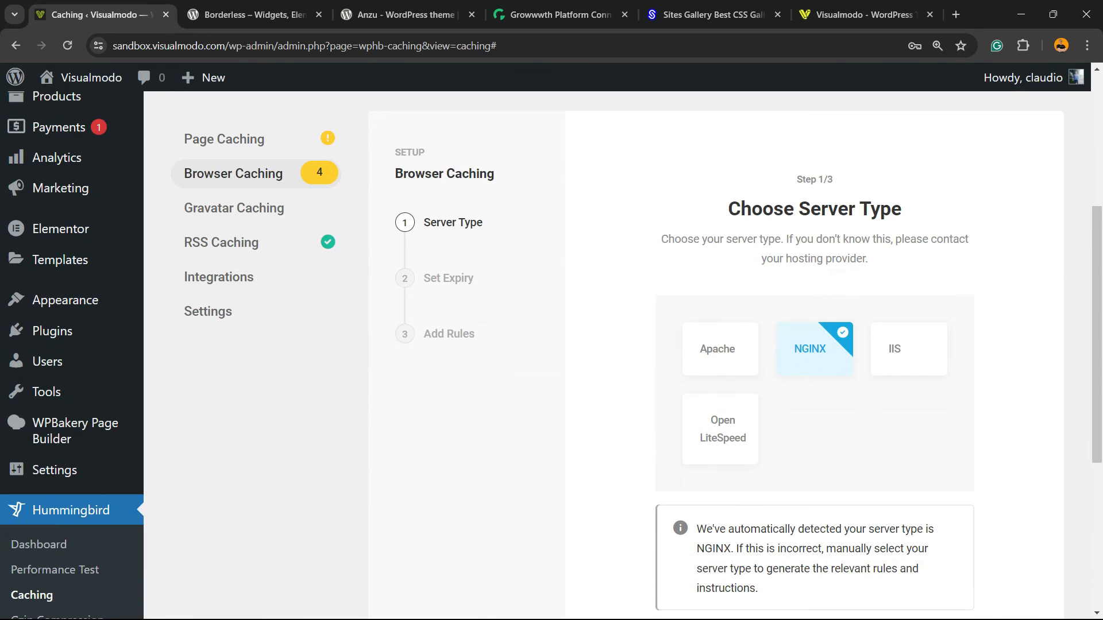
pyautogui.scroll(-3)
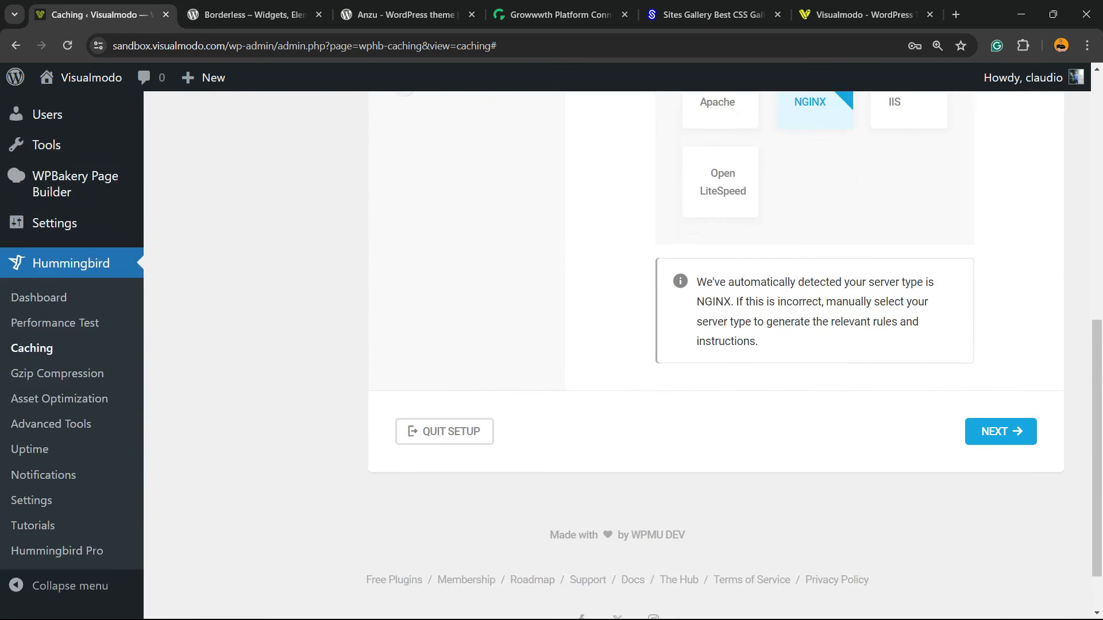
pyautogui.scroll(-3)
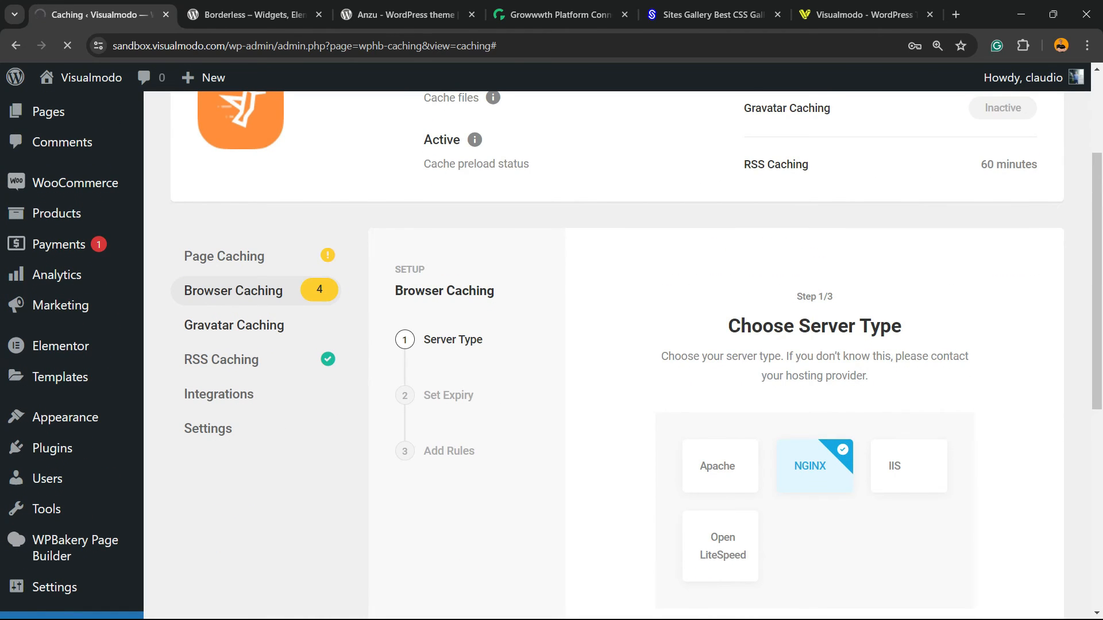
# - Open the Gravatar Caching section and activate it
pyautogui.click(234, 325)
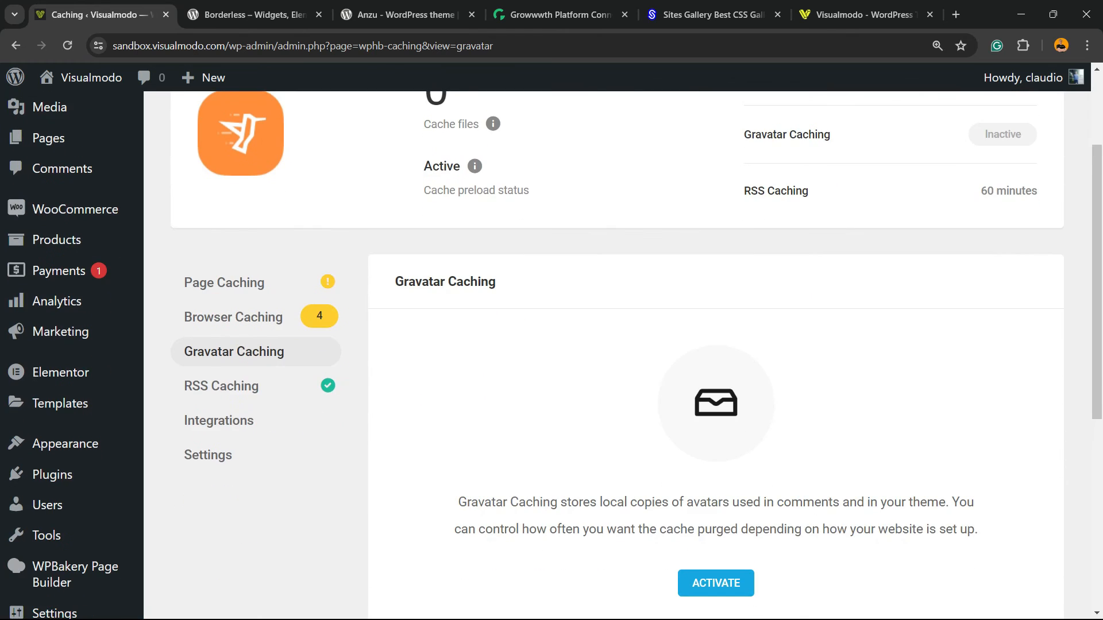
pyautogui.click(715, 583)
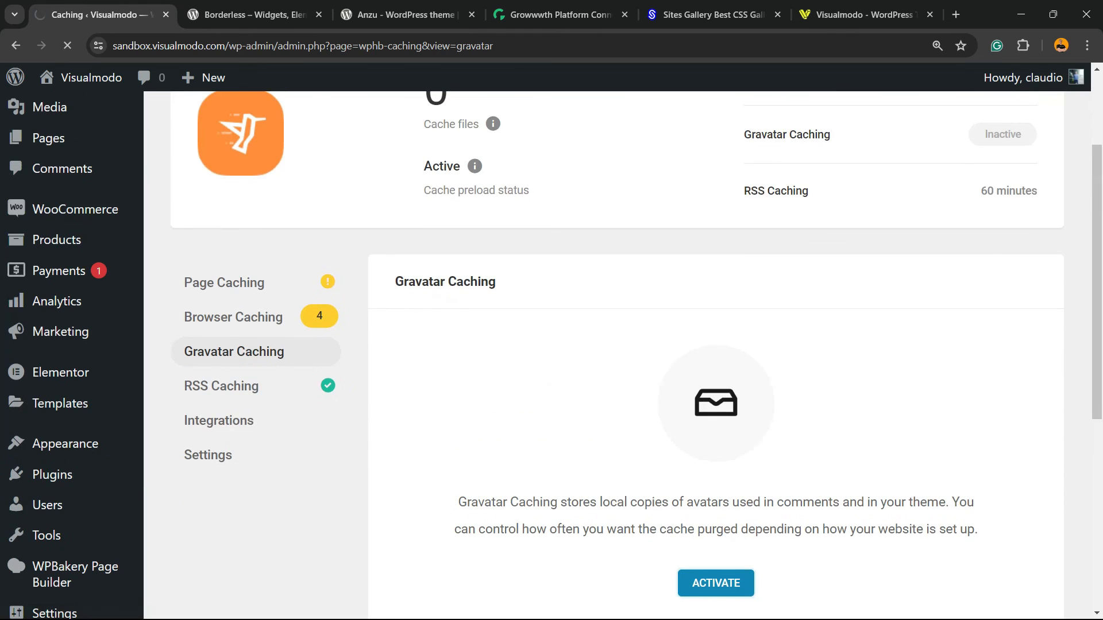
pyautogui.scroll(-3)
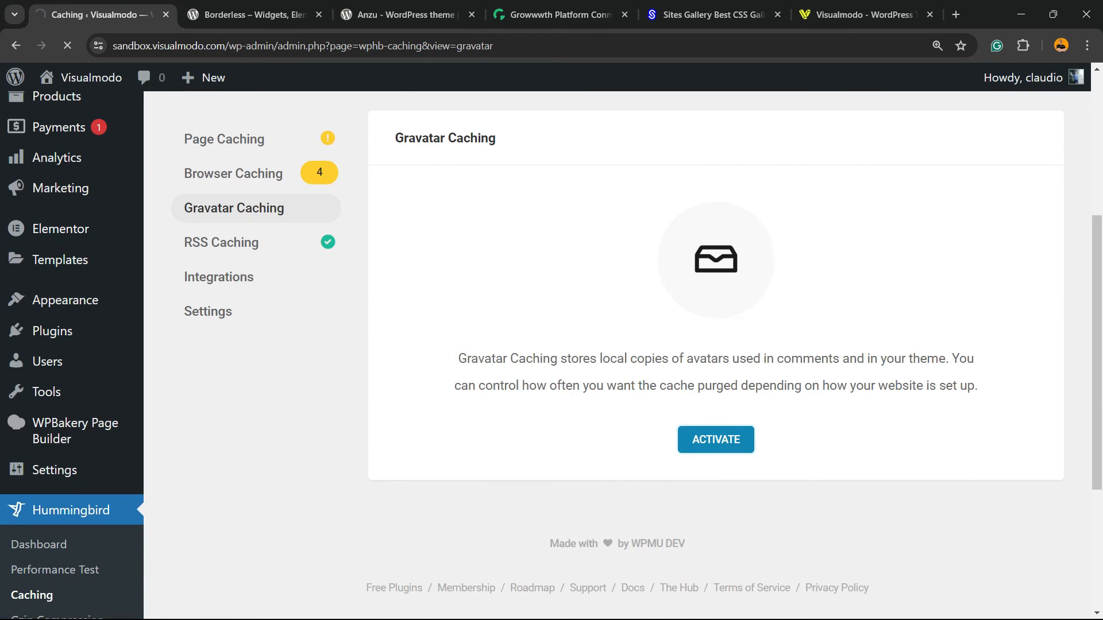
pyautogui.click(716, 439)
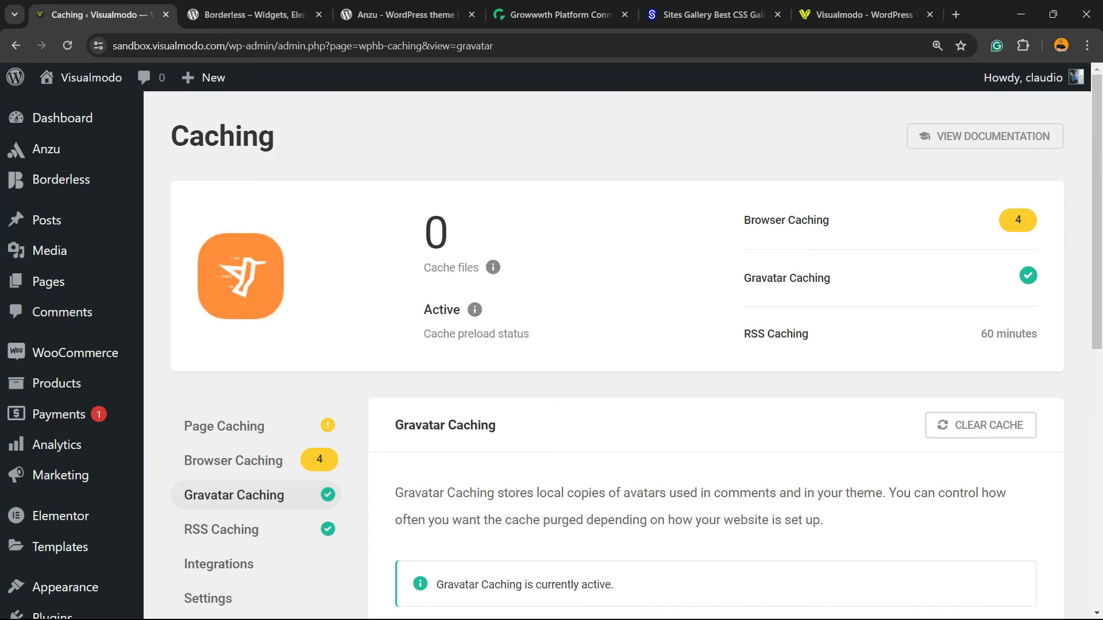
pyautogui.scroll(-3)
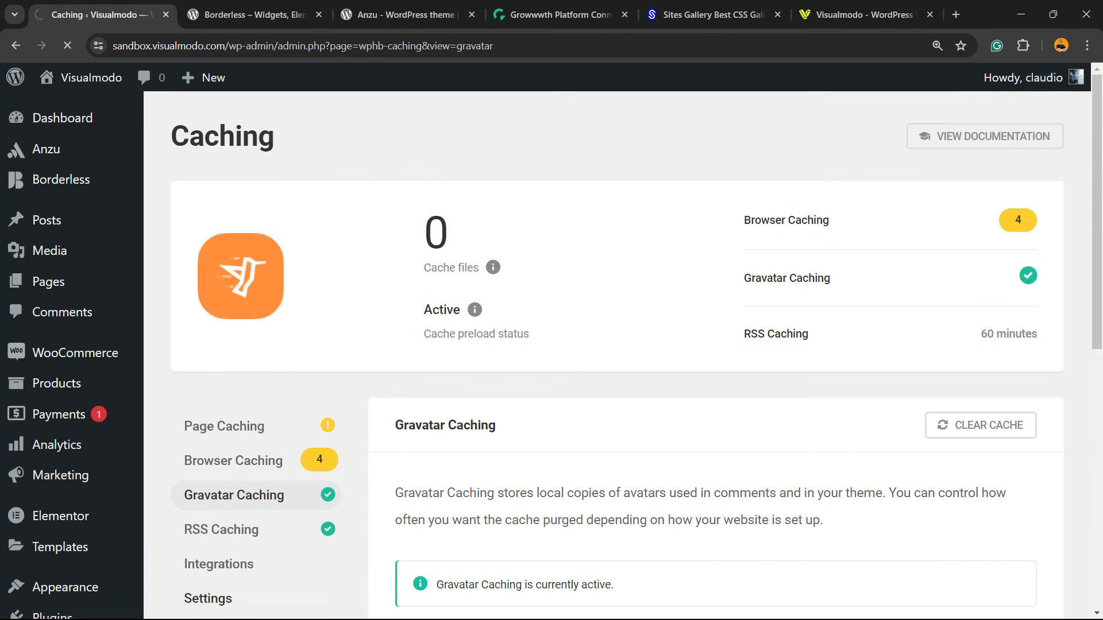
# - Review caching Settings showing Automatic file change detection, then go to the Borderless plugin tab
pyautogui.click(208, 598)
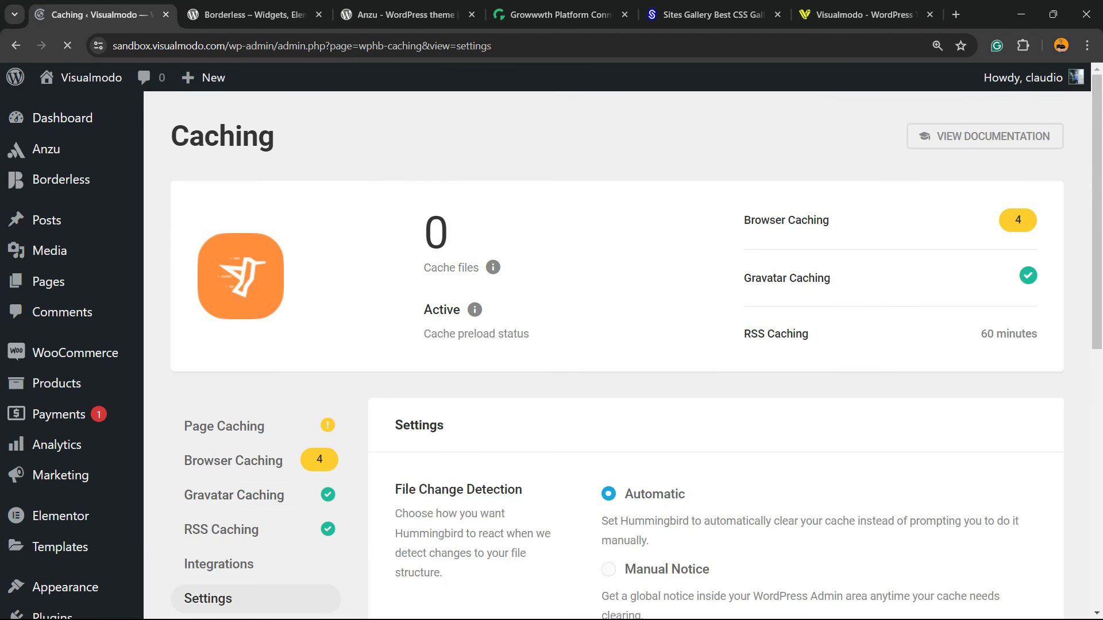
pyautogui.scroll(-3)
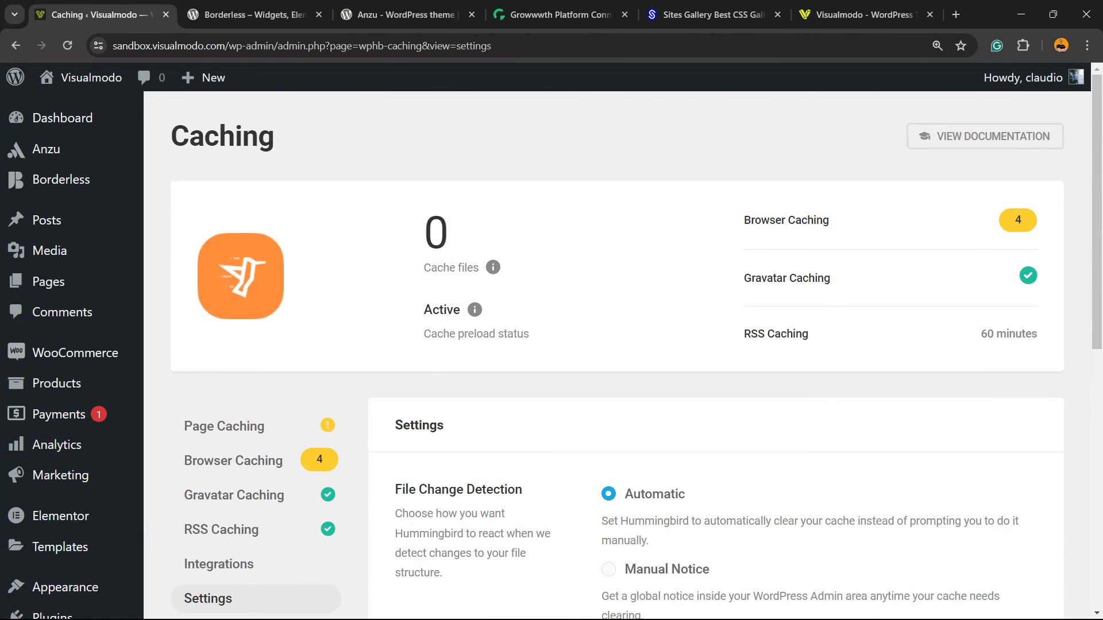
pyautogui.scroll(-3)
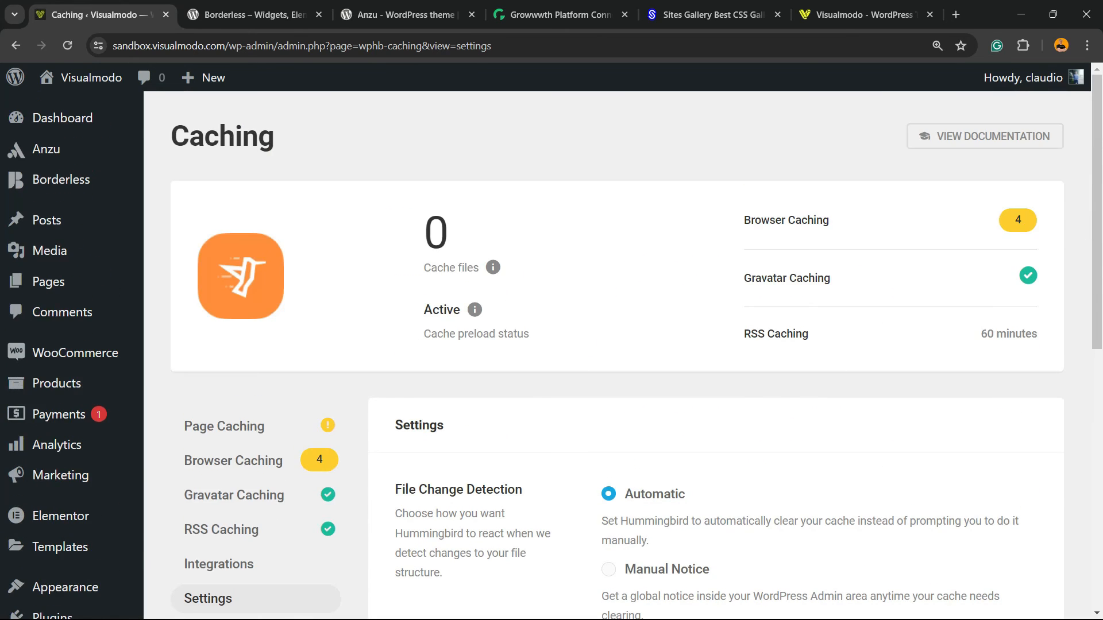
pyautogui.scroll(-3)
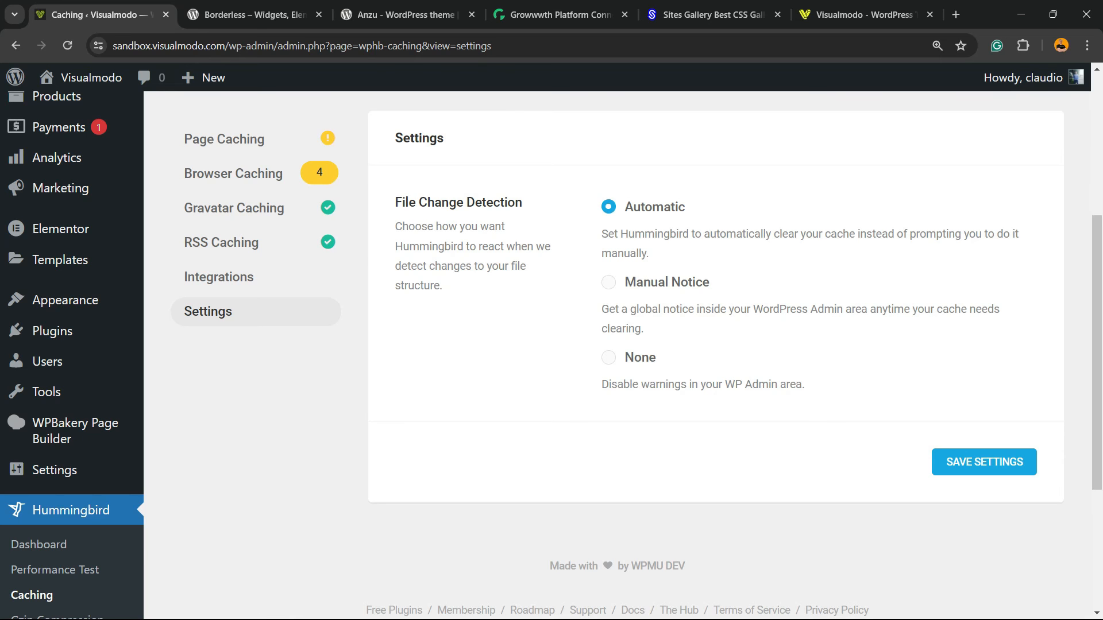
pyautogui.scroll(-3)
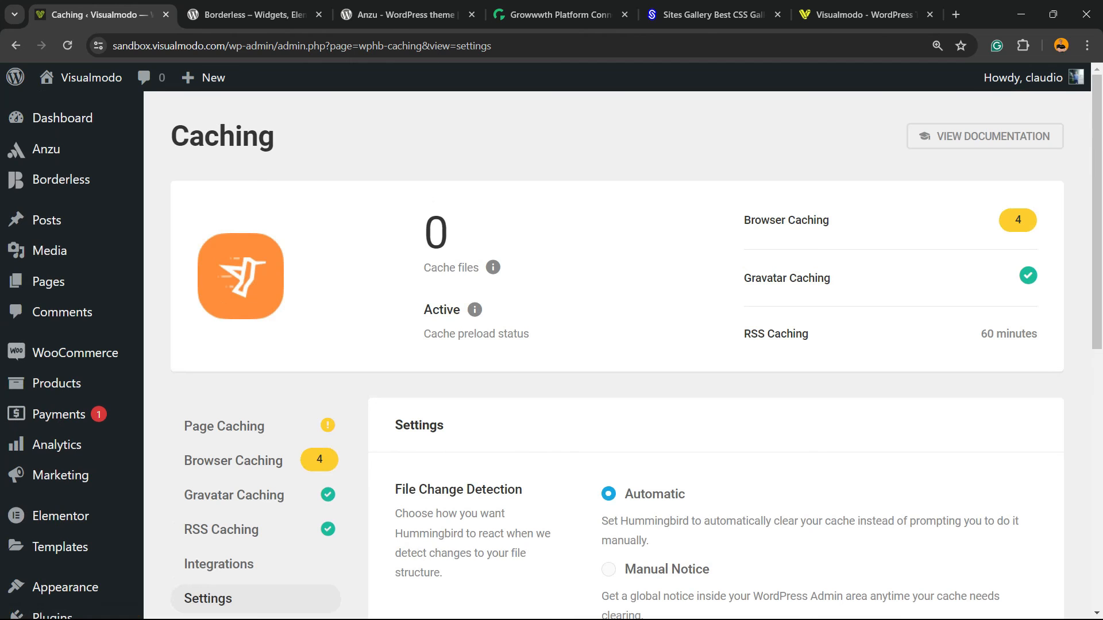
pyautogui.scroll(-3)
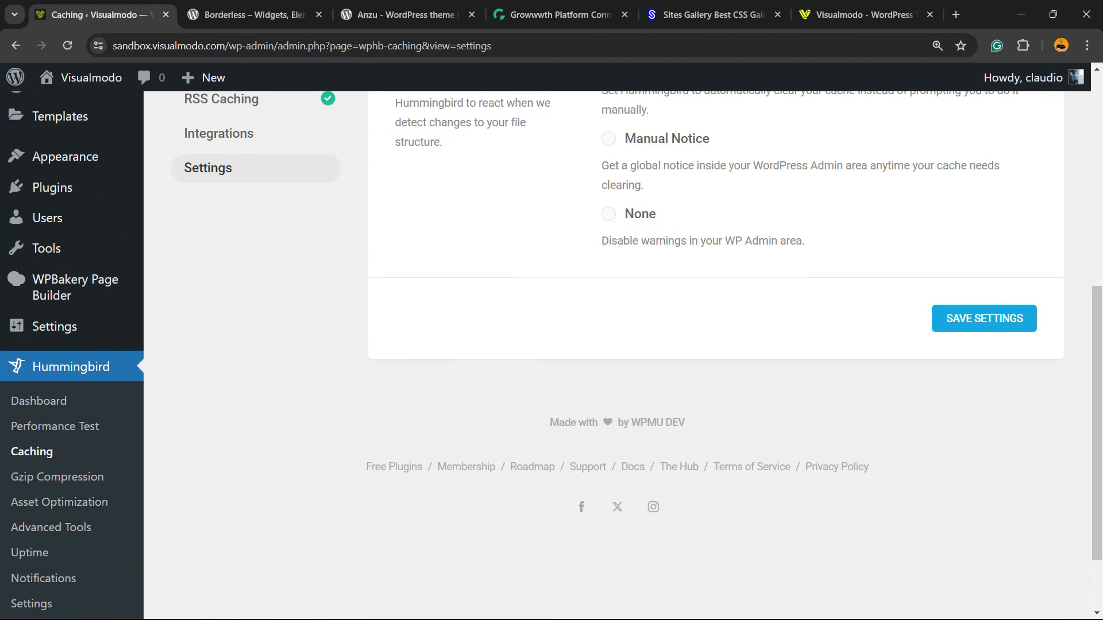
pyautogui.scroll(3)
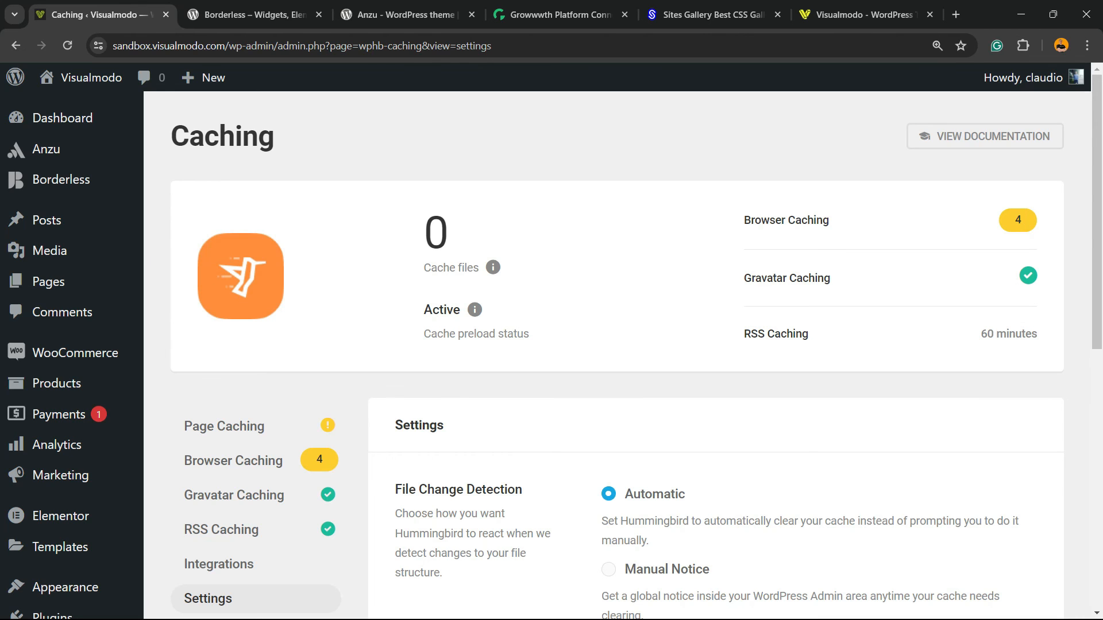
pyautogui.click(253, 14)
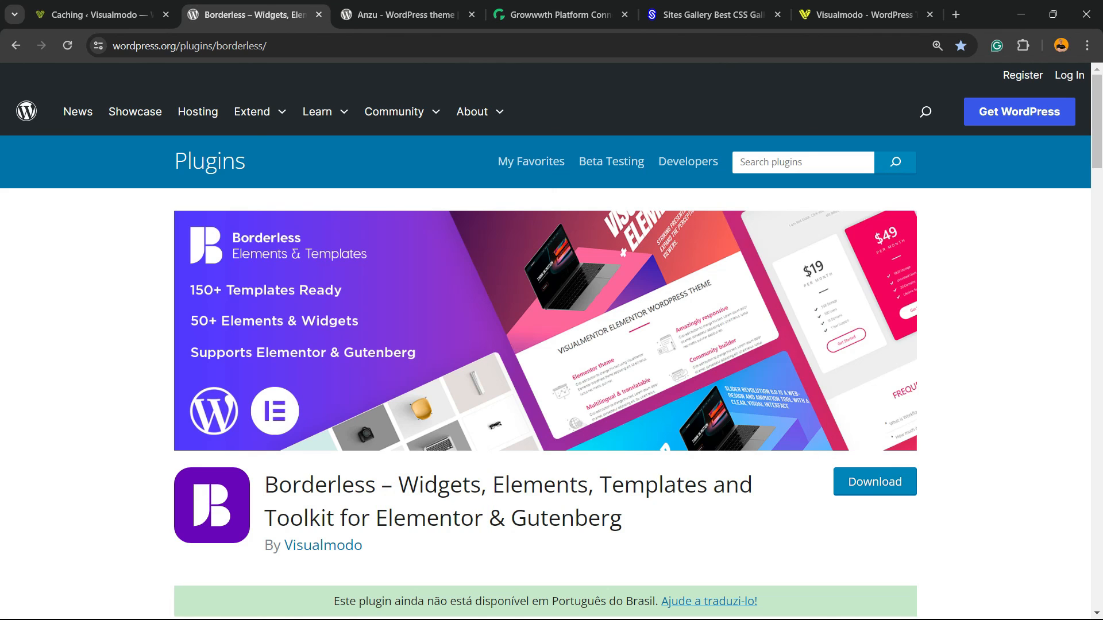
# - Look at the Anzu theme page and scroll through the Growwwth site
pyautogui.click(406, 15)
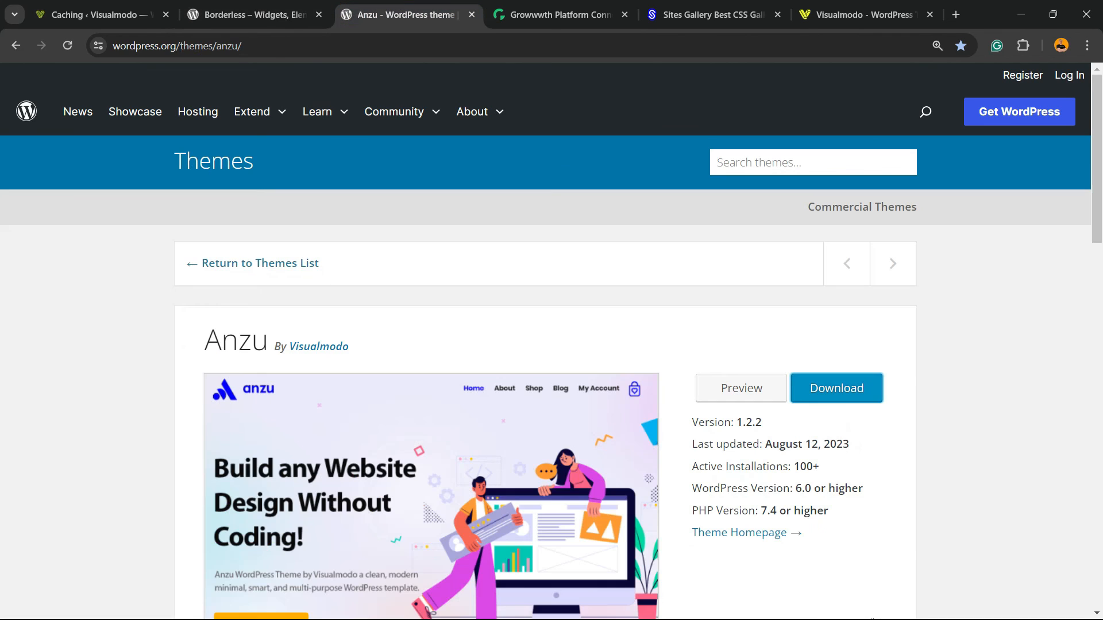
pyautogui.tripleClick(236, 341)
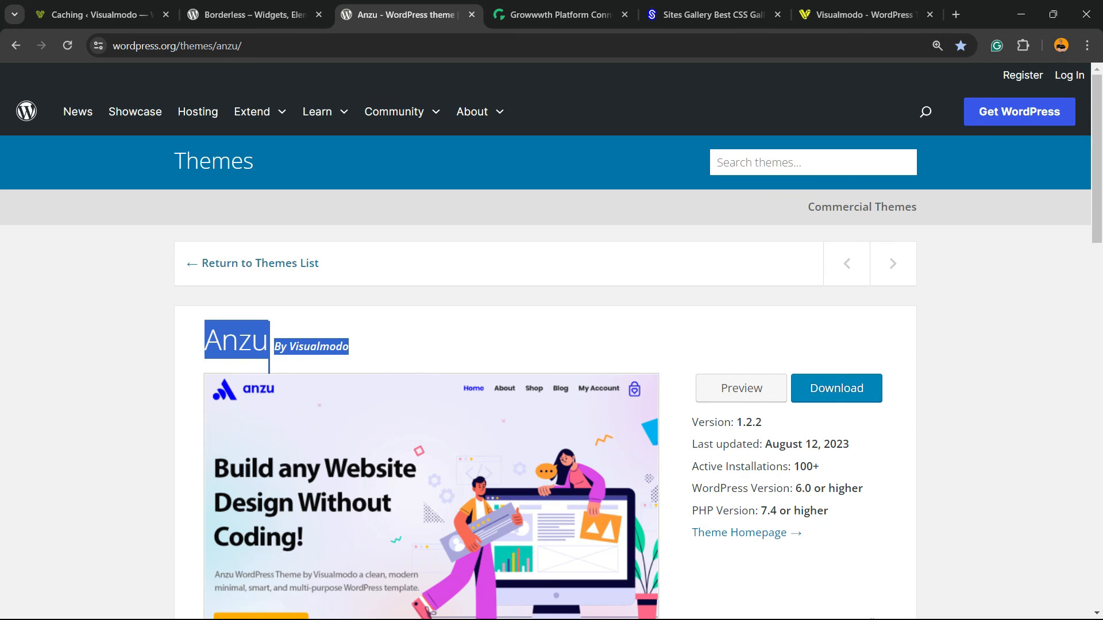
pyautogui.click(557, 15)
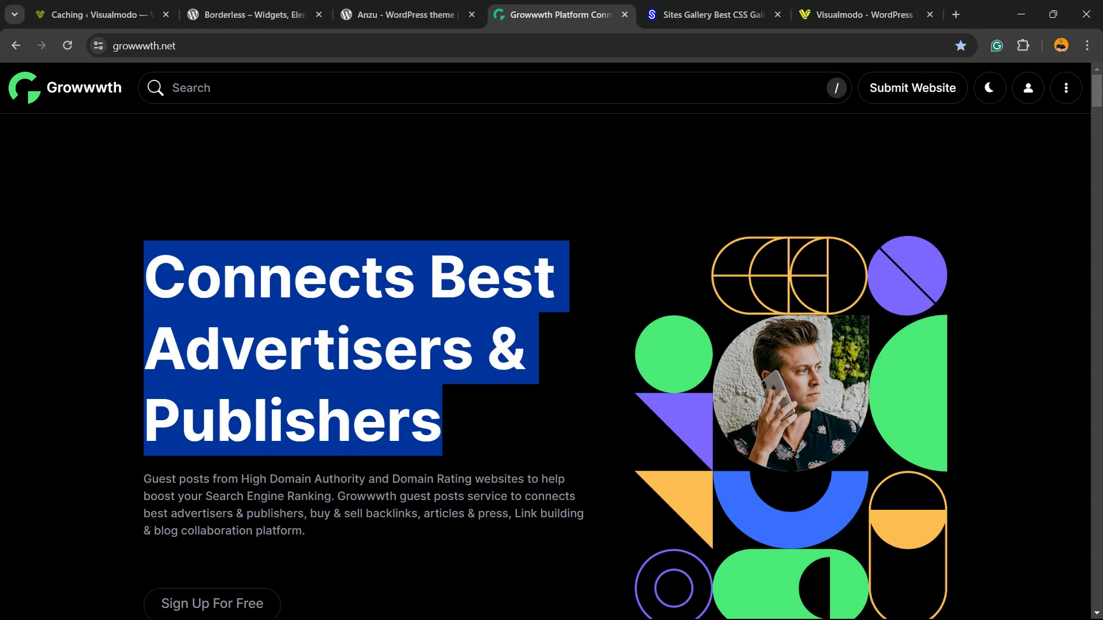
pyautogui.scroll(-3)
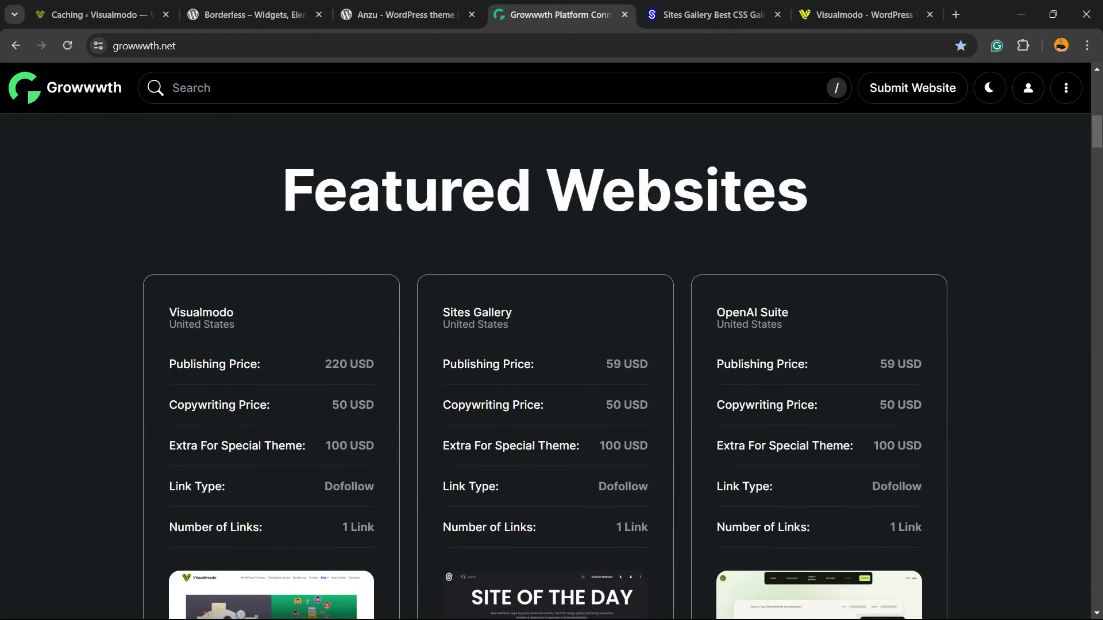
pyautogui.scroll(-3)
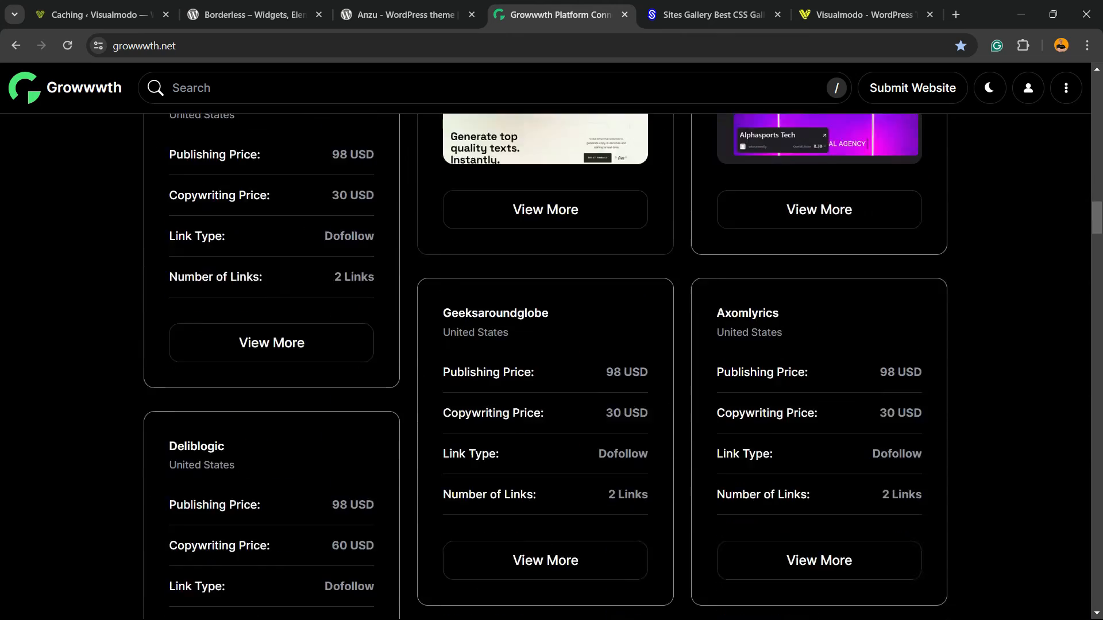
# - Scroll through the Sites Gallery, then land on the Visualmodo homepage
pyautogui.click(710, 15)
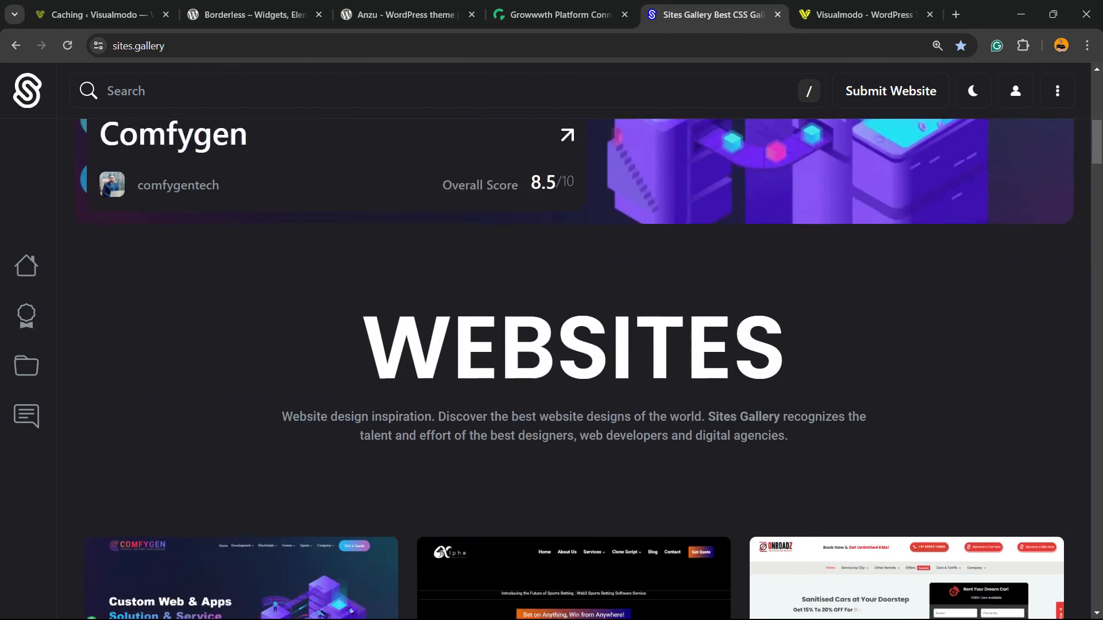
pyautogui.scroll(-3)
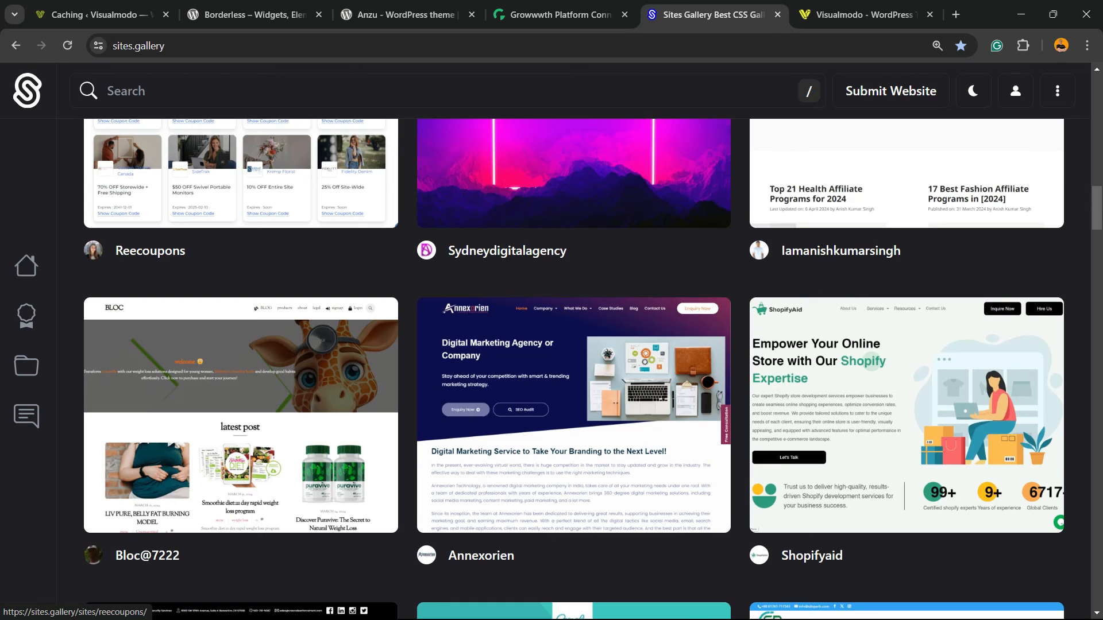
pyautogui.scroll(-3)
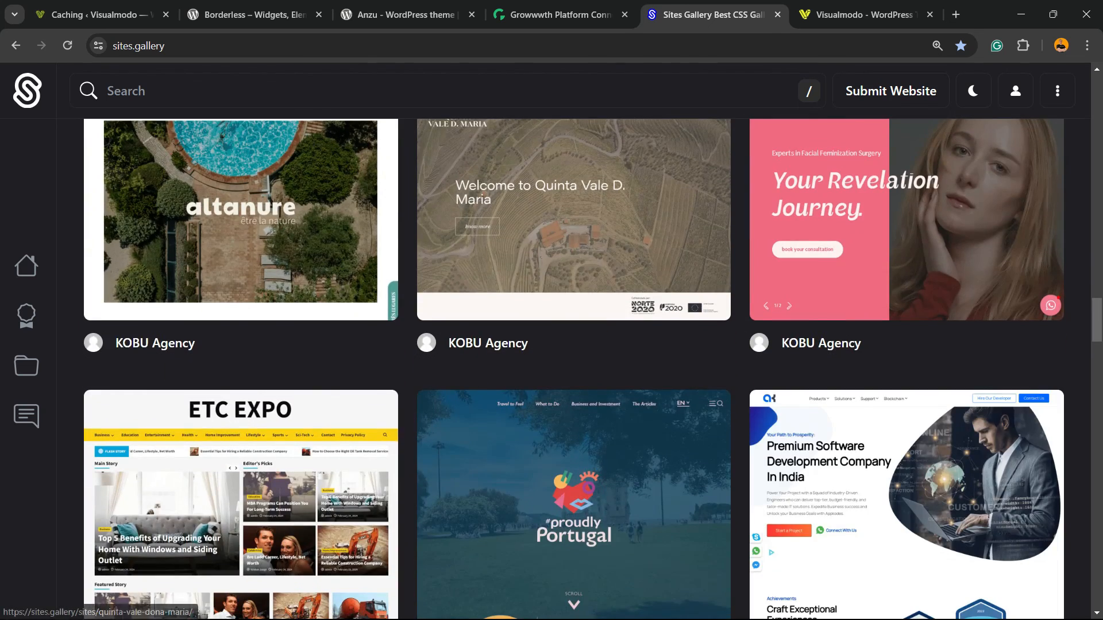
pyautogui.click(865, 15)
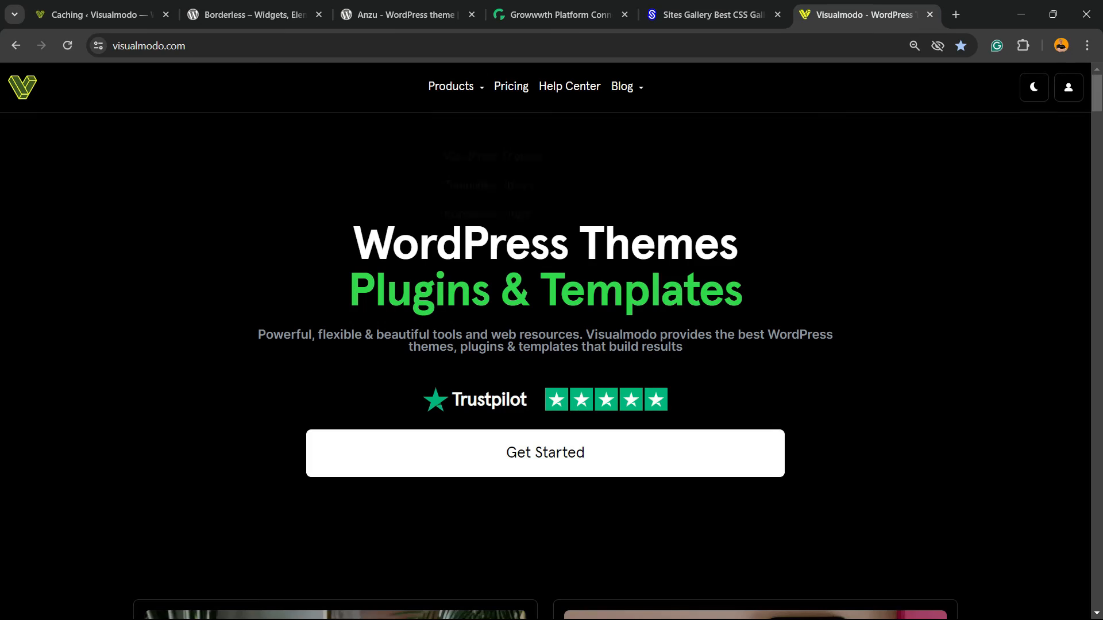
# - Open Templates Library from Products and scroll through designs like Daycare, Boxing and Pregnancy
pyautogui.click(451, 86)
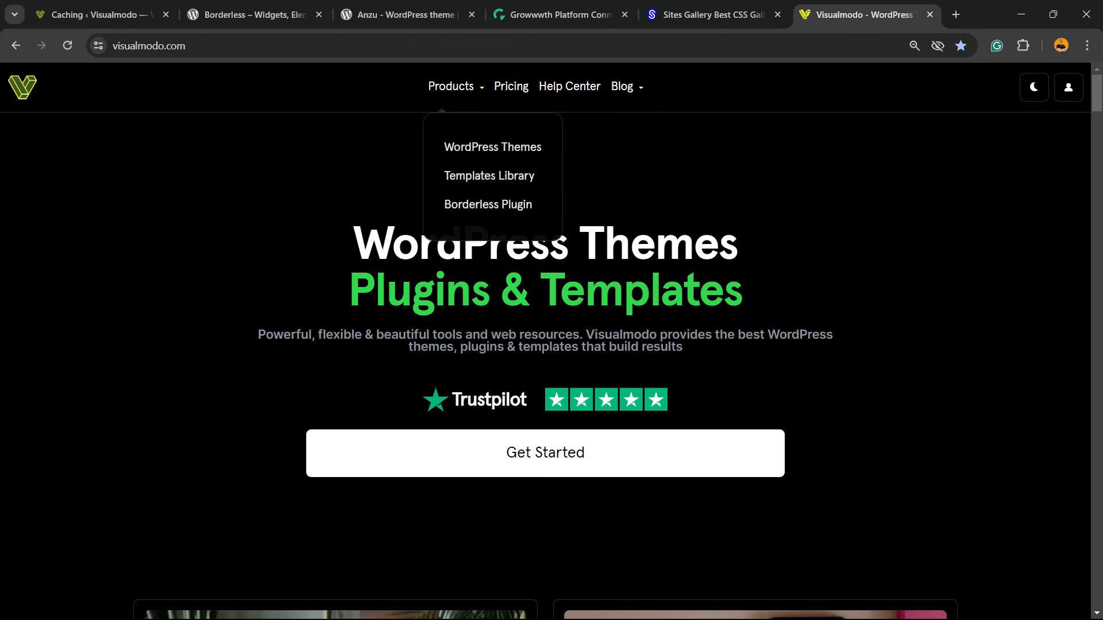
pyautogui.click(489, 175)
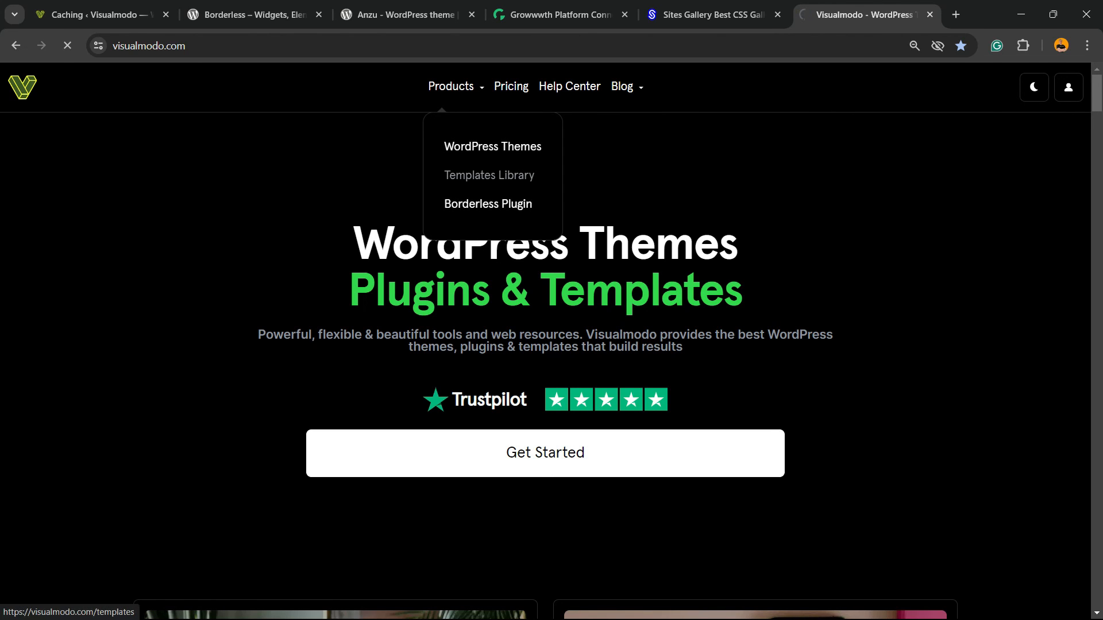
pyautogui.click(489, 175)
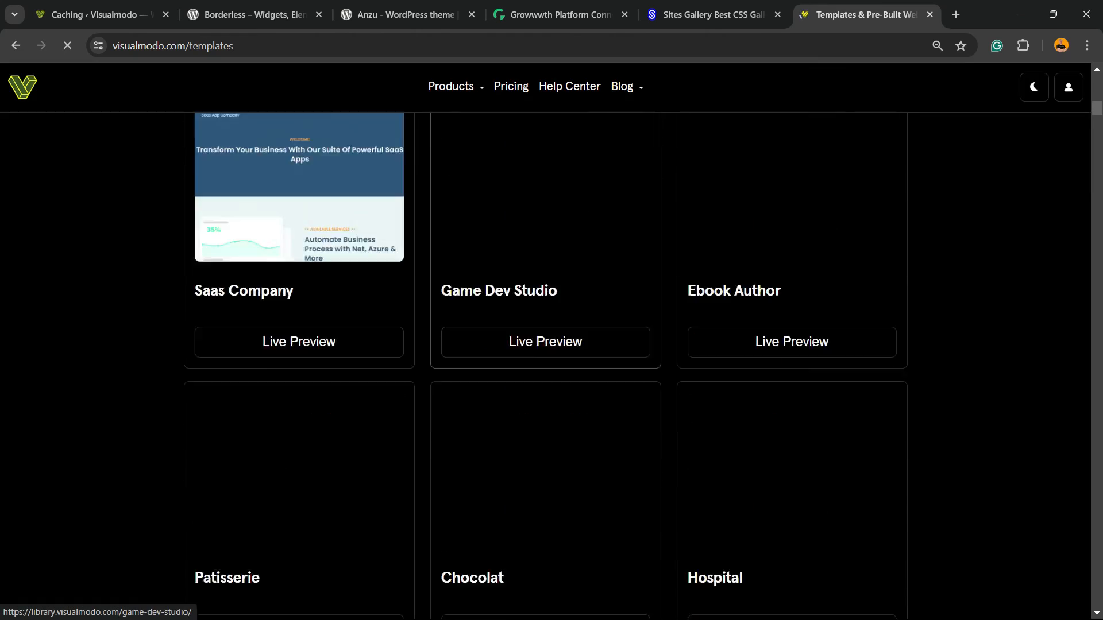
pyautogui.scroll(-3)
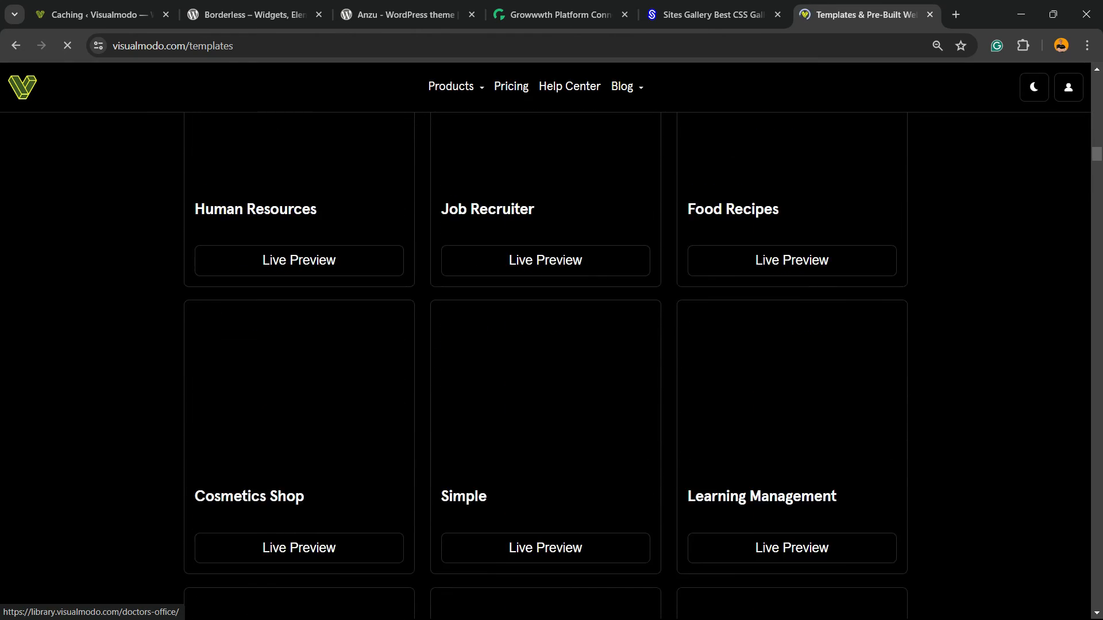
pyautogui.scroll(-3)
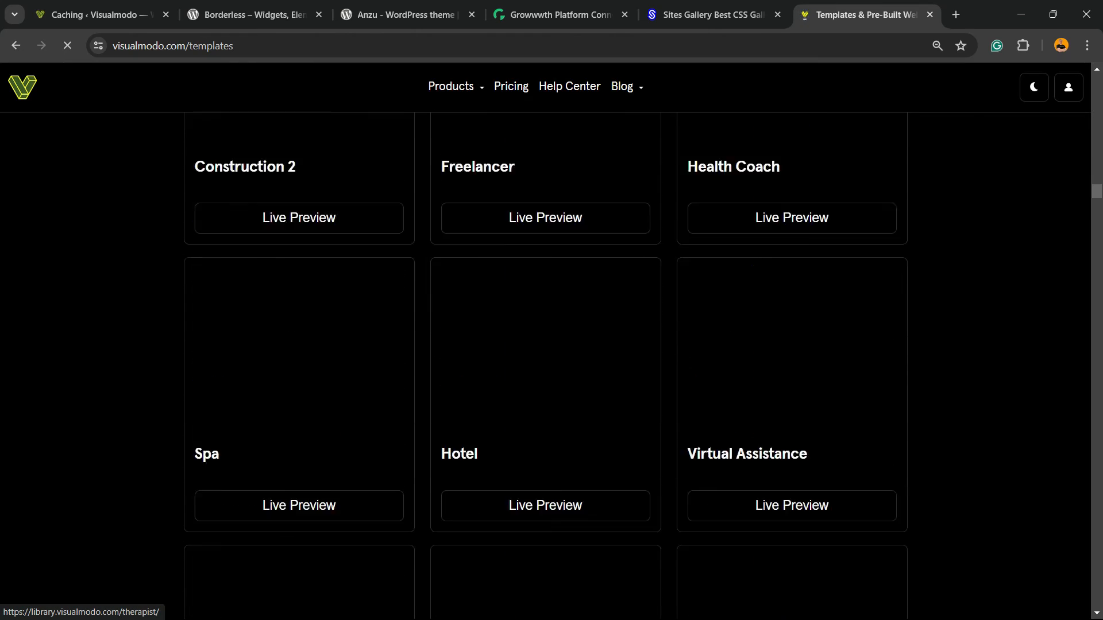
pyautogui.scroll(-3)
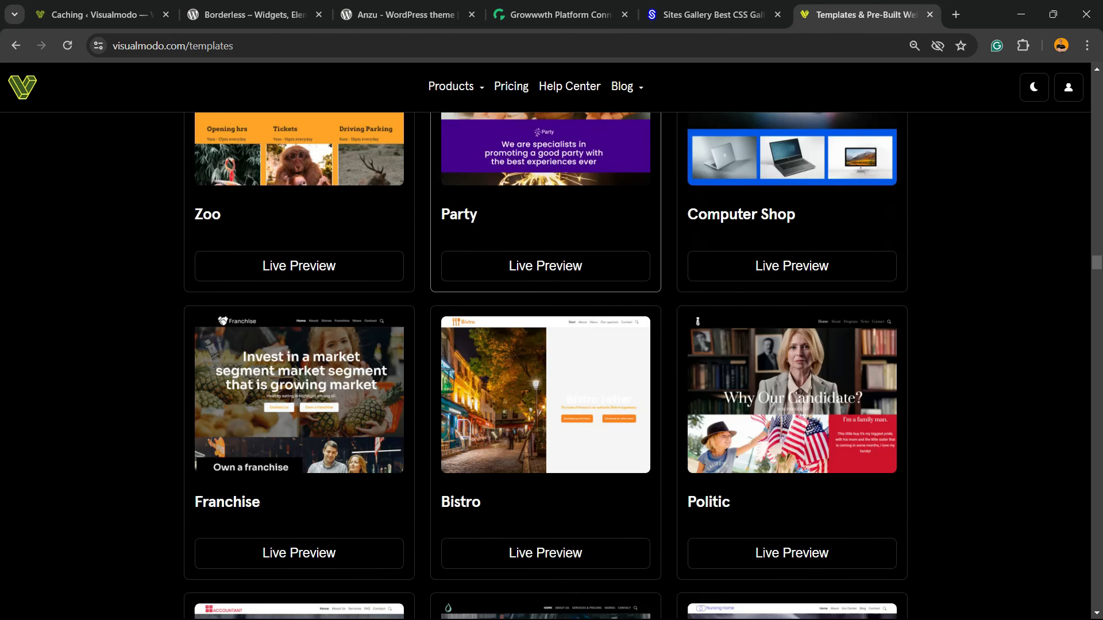
pyautogui.scroll(-3)
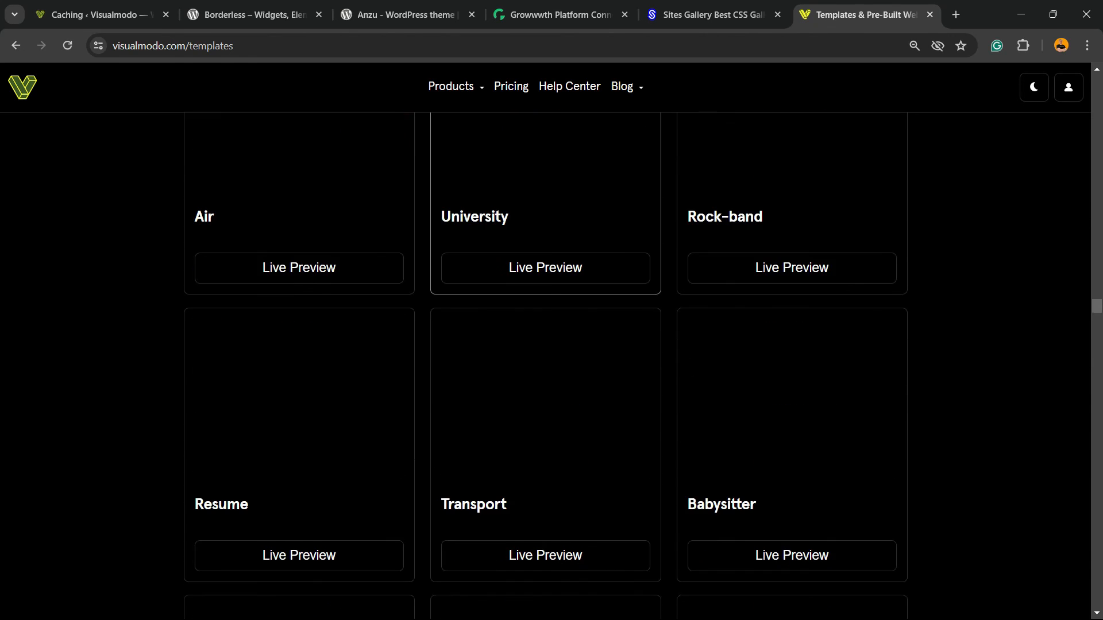
pyautogui.scroll(-3)
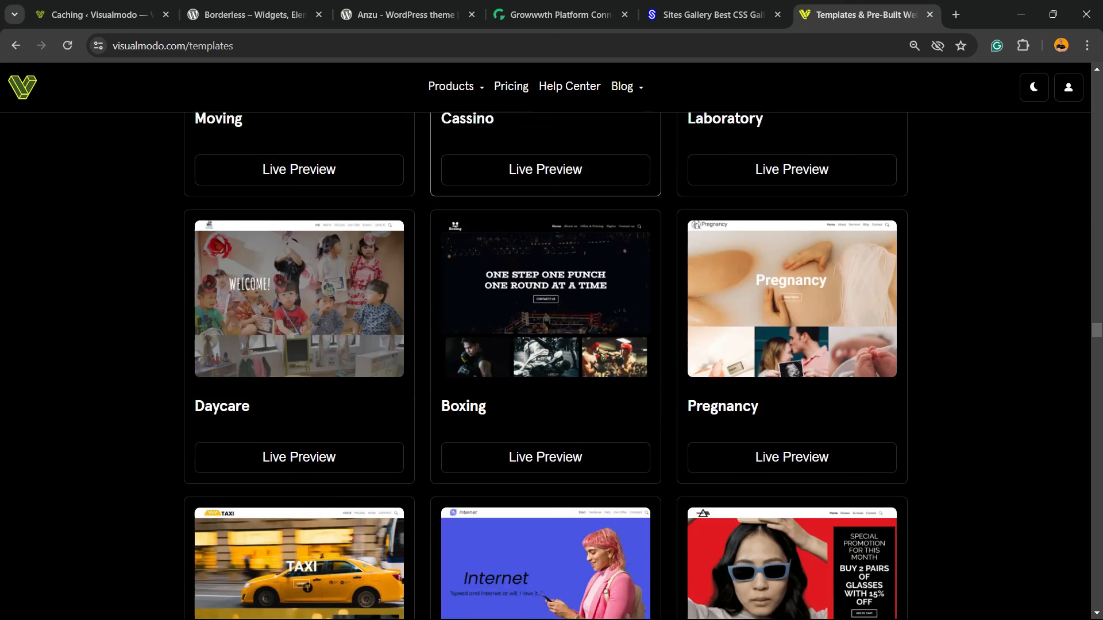